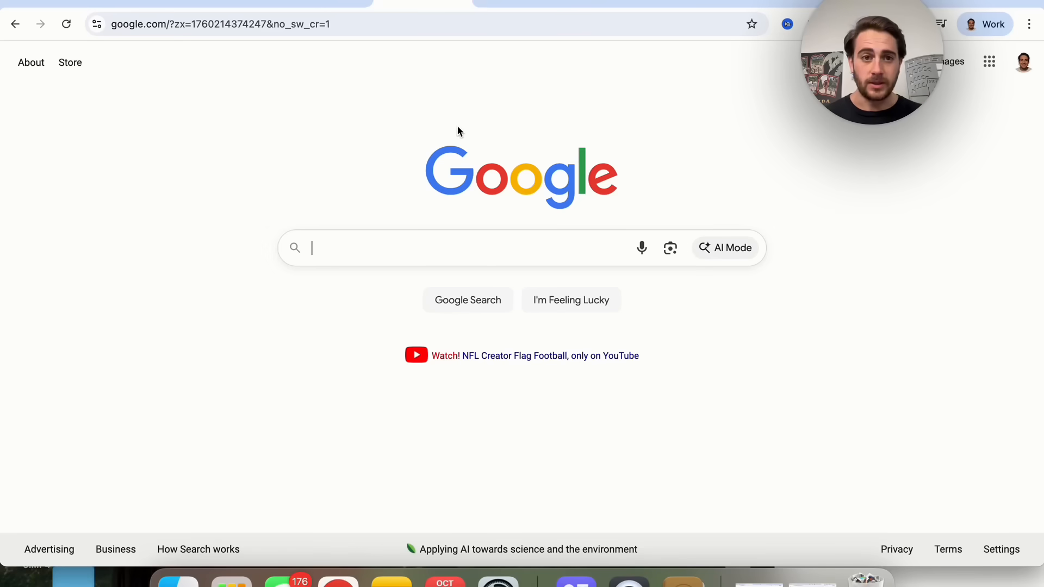
Step: Go to business.gemini.google and scroll down to the edition pricing cards
{"action": "type", "text": "https://business.gemini.google/"}
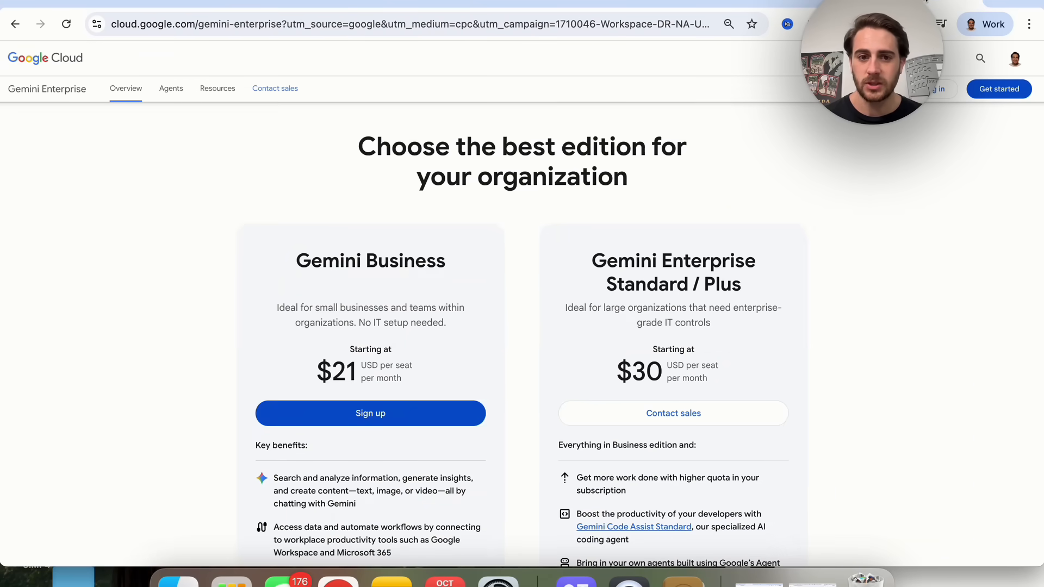
{"action": "scroll", "scroll_direction": "down", "scroll_amount": 3}
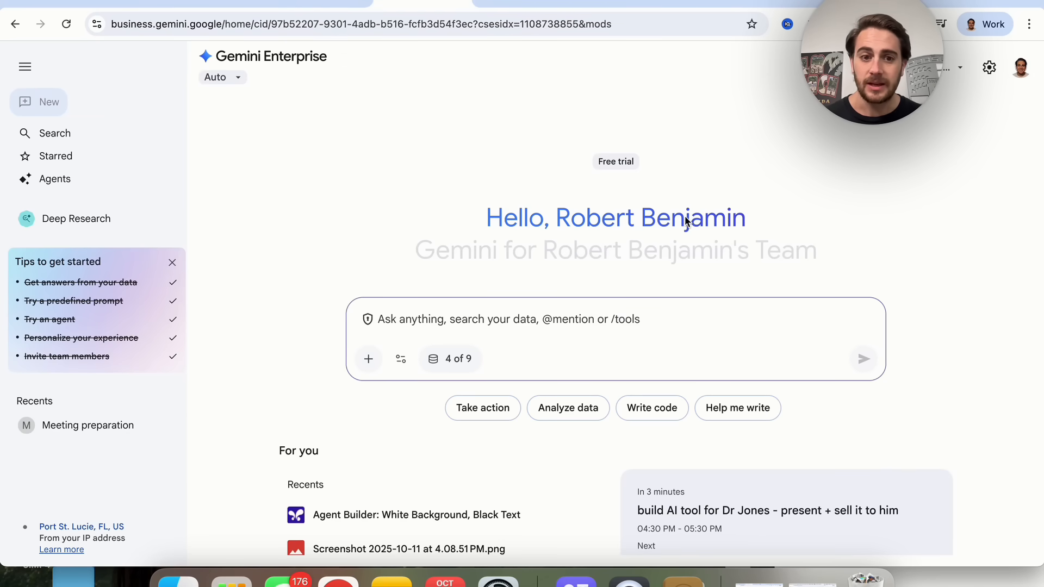
{"action": "mouse_move", "coordinate": [559, 259]}
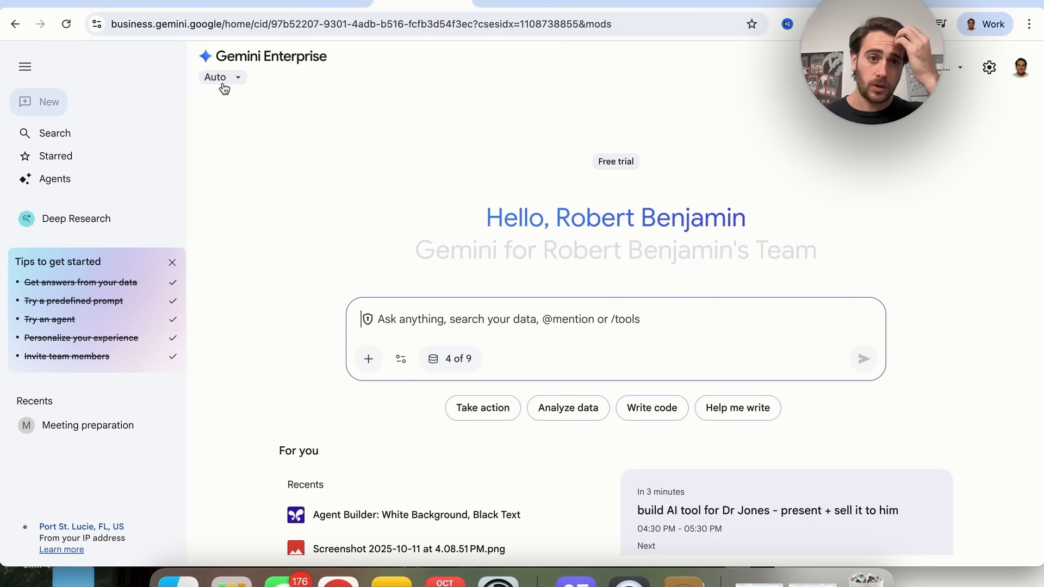
Step: Review the Auto model choices, file attachment sources and available chat tools
{"action": "left_click", "coordinate": [221, 77]}
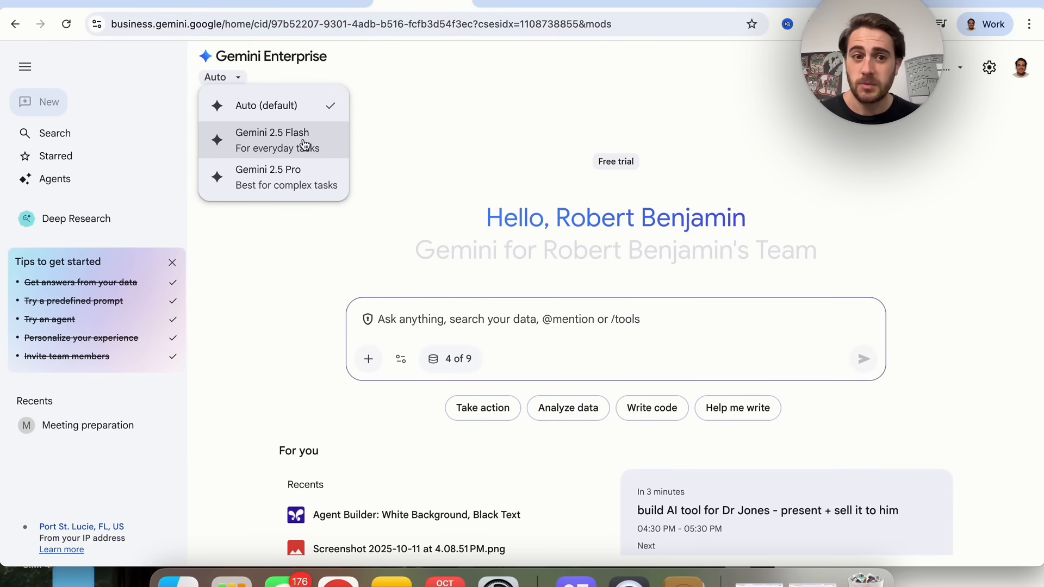
{"action": "mouse_move", "coordinate": [268, 195]}
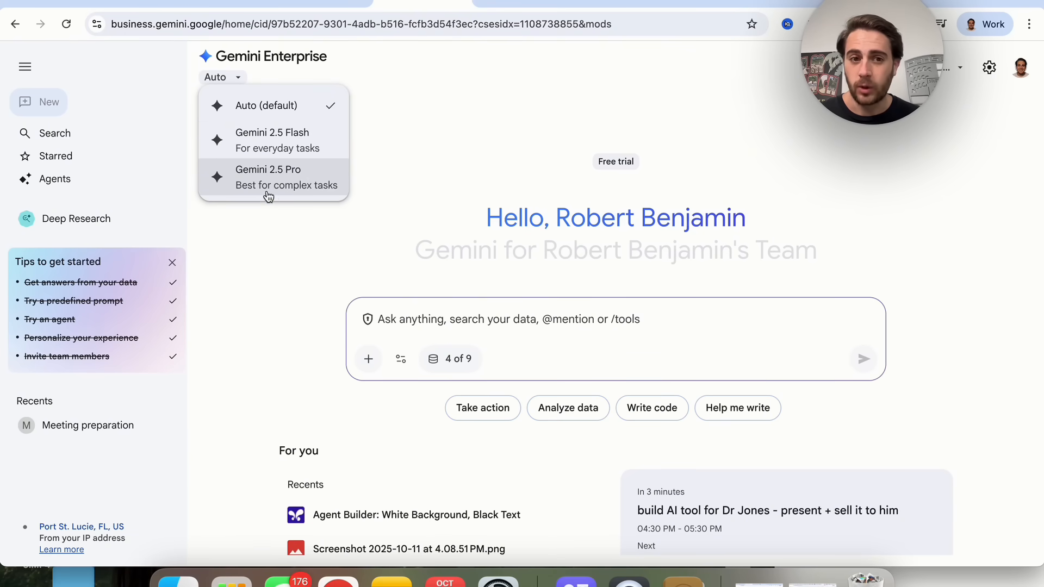
{"action": "mouse_move", "coordinate": [314, 217]}
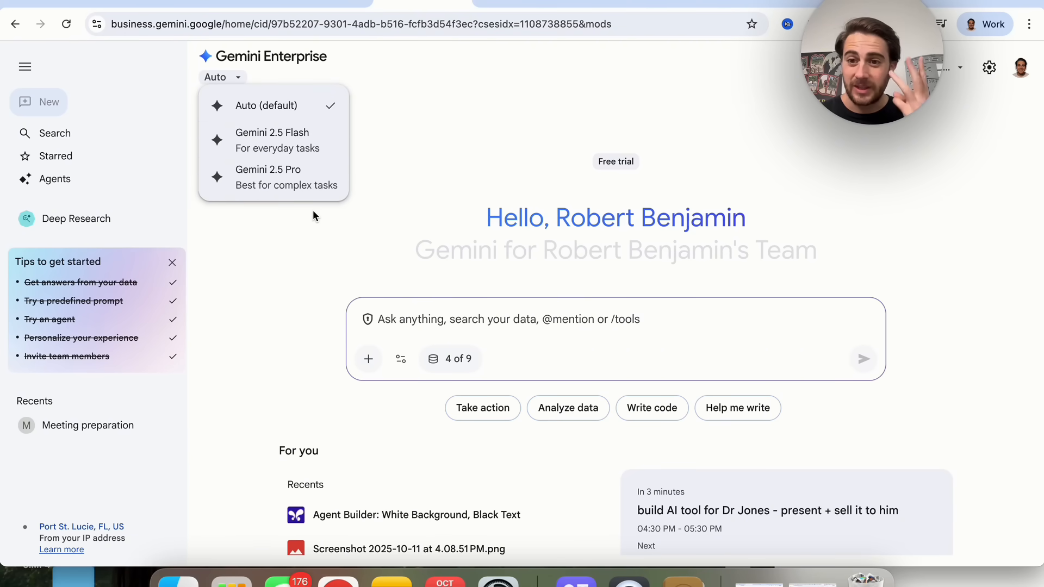
{"action": "left_click", "coordinate": [368, 359]}
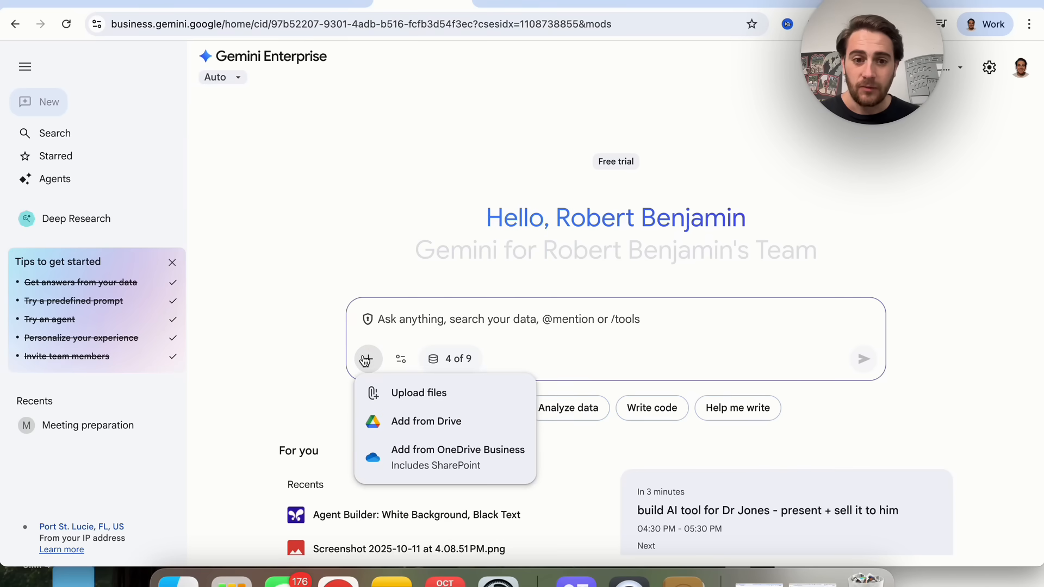
{"action": "mouse_move", "coordinate": [410, 399]}
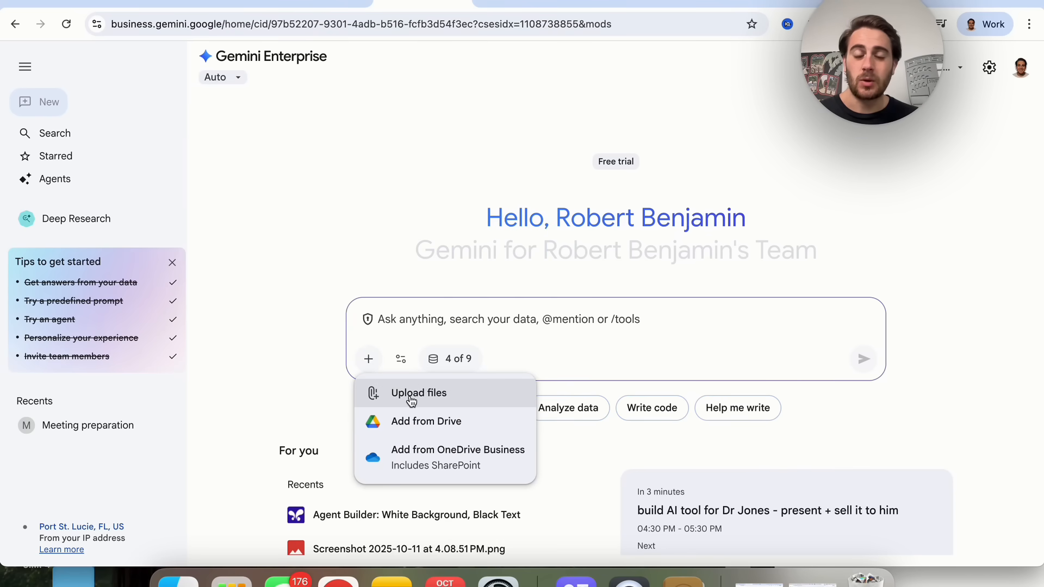
{"action": "mouse_move", "coordinate": [433, 457]}
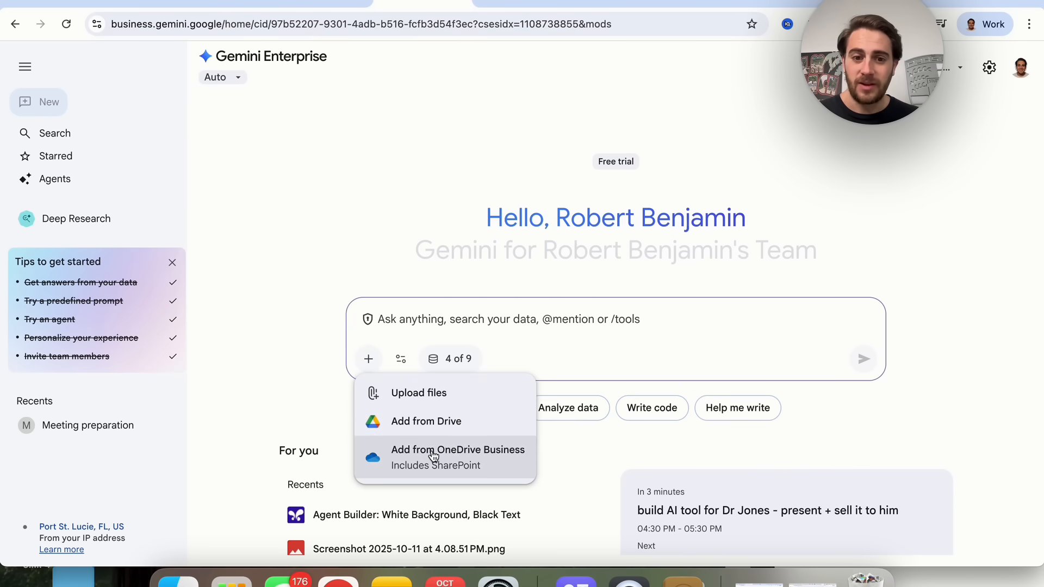
{"action": "left_click", "coordinate": [401, 359]}
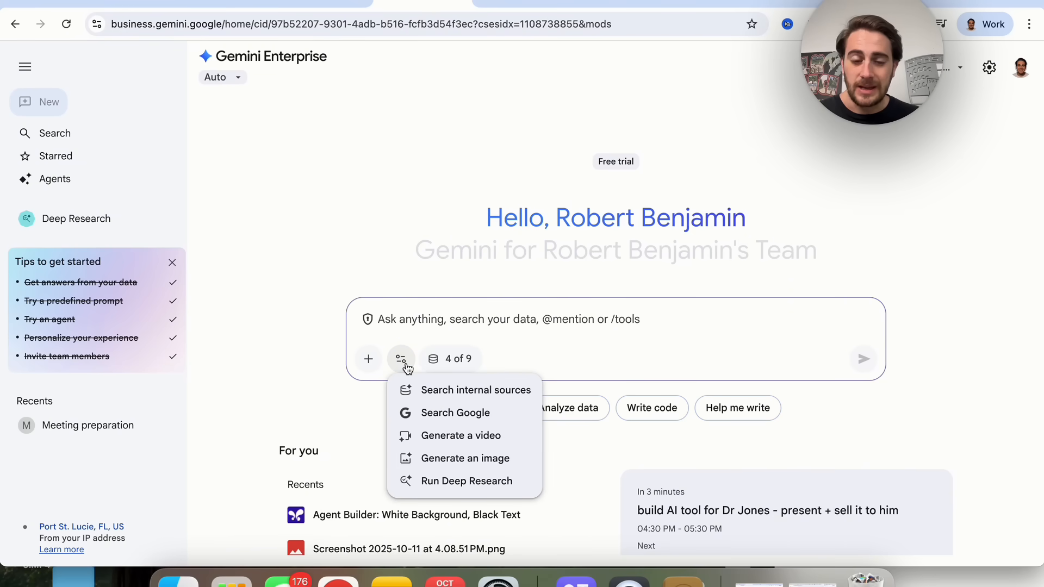
{"action": "mouse_move", "coordinate": [445, 393]}
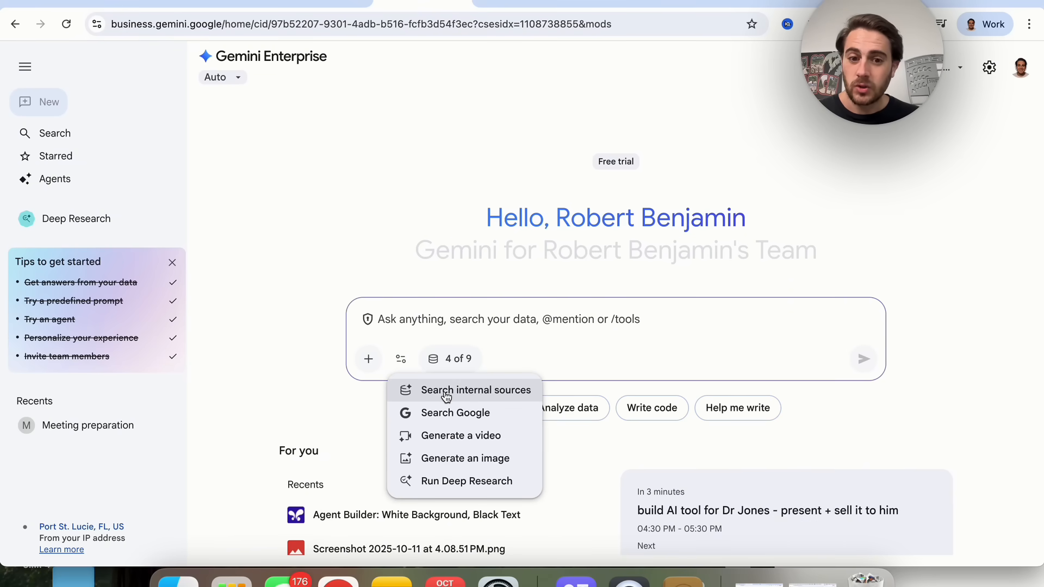
{"action": "mouse_move", "coordinate": [450, 416]}
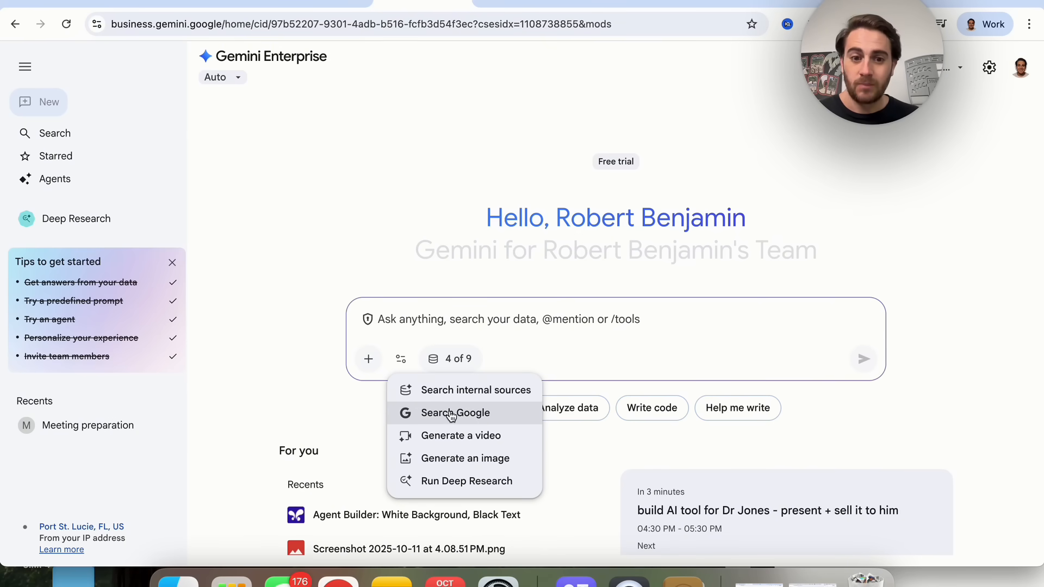
{"action": "mouse_move", "coordinate": [466, 440]}
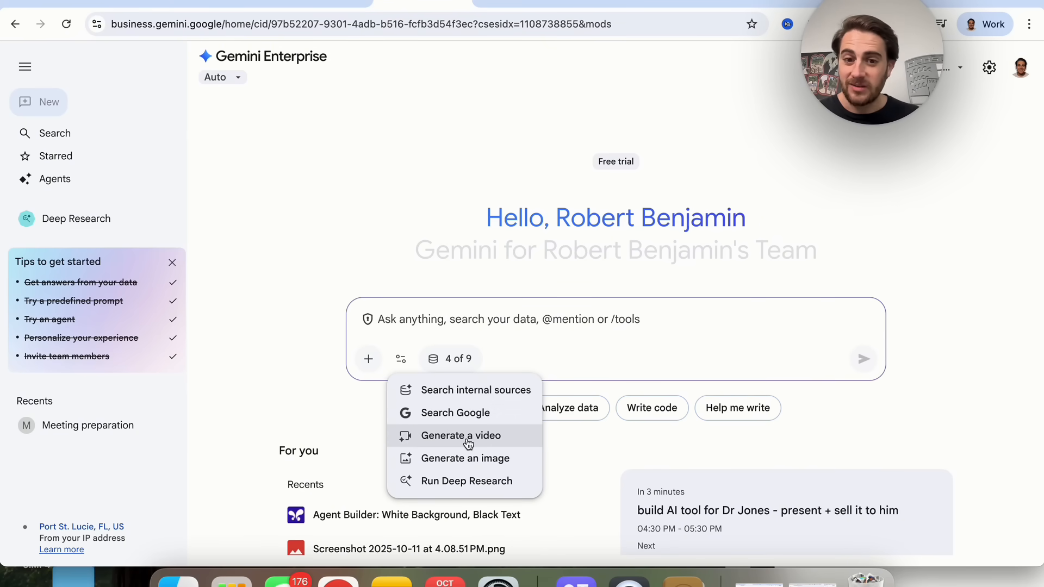
{"action": "mouse_move", "coordinate": [471, 467]}
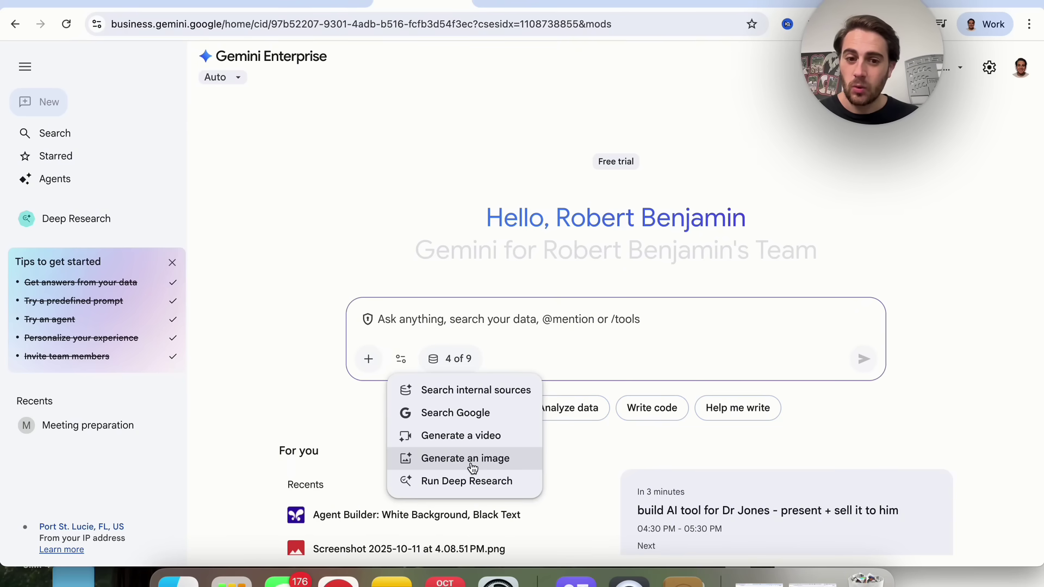
{"action": "mouse_move", "coordinate": [481, 448]}
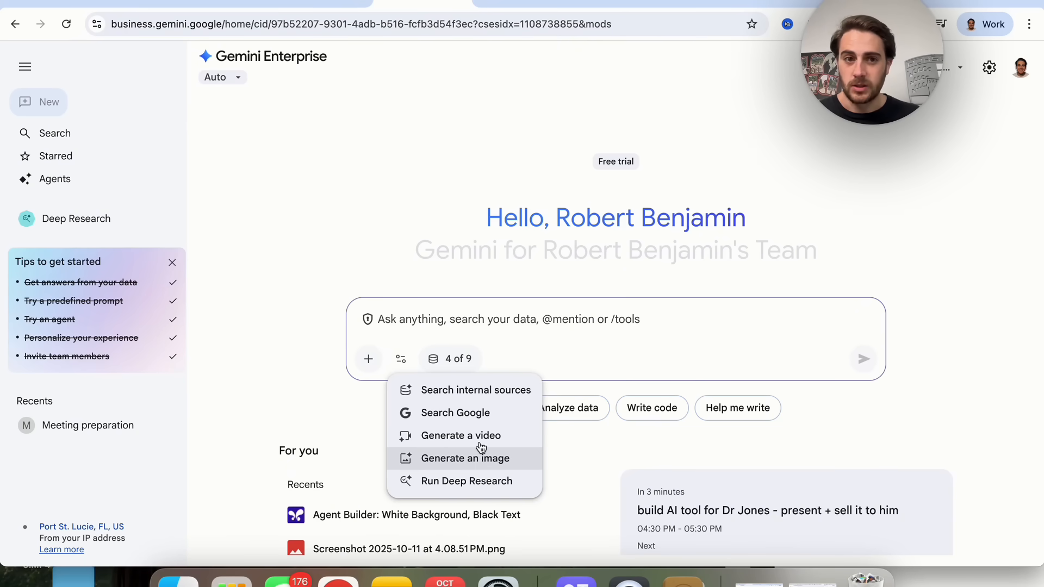
{"action": "mouse_move", "coordinate": [307, 147]}
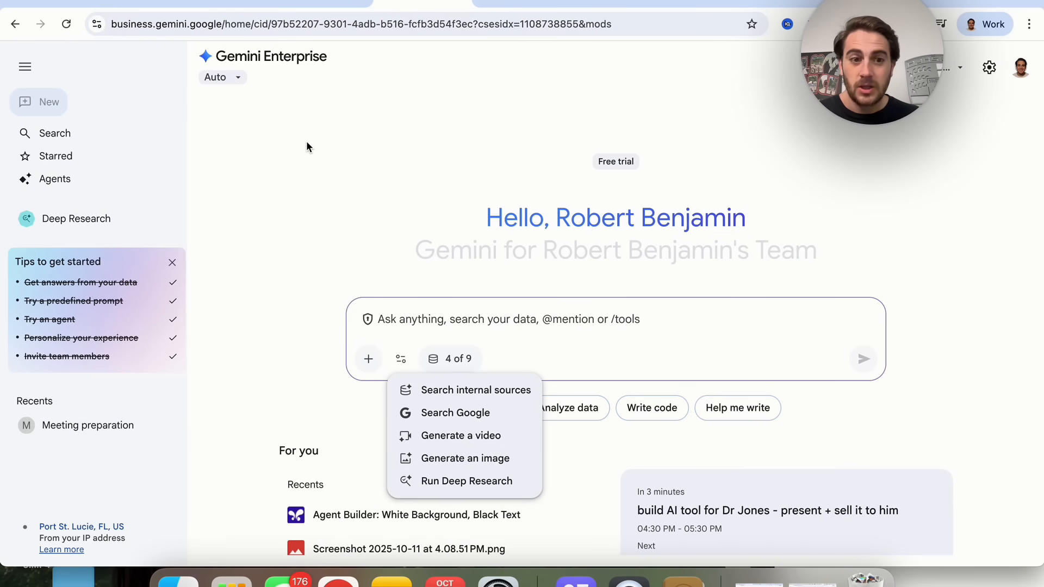
{"action": "left_click", "coordinate": [450, 359]}
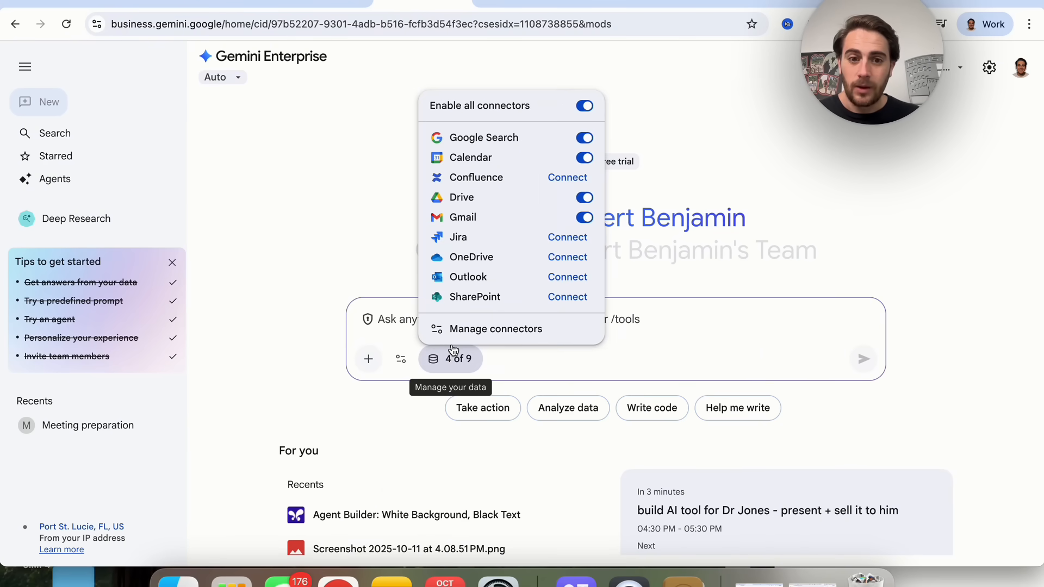
{"action": "left_click", "coordinate": [495, 329]}
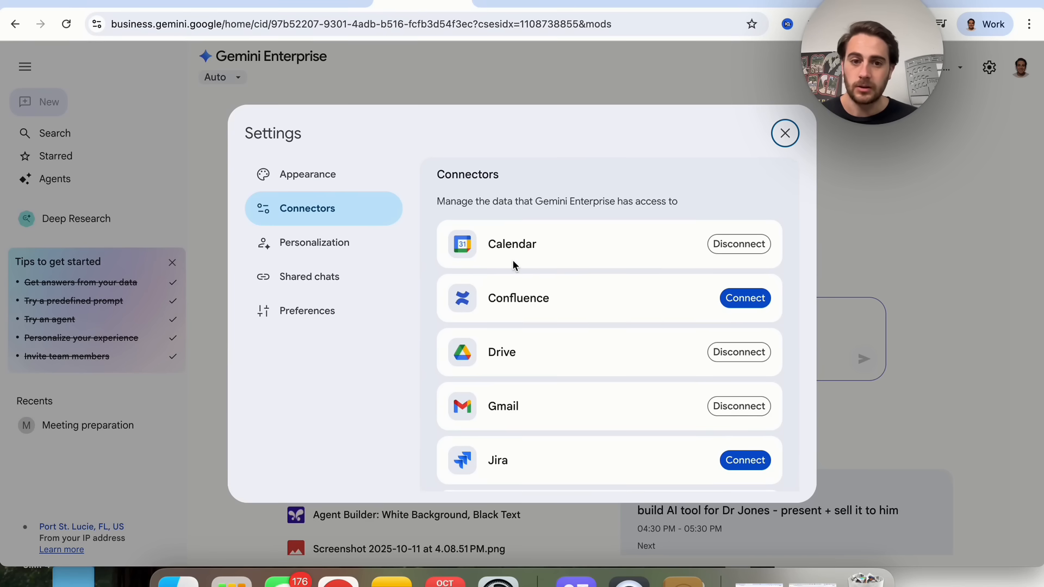
{"action": "scroll", "scroll_direction": "down", "scroll_amount": 3}
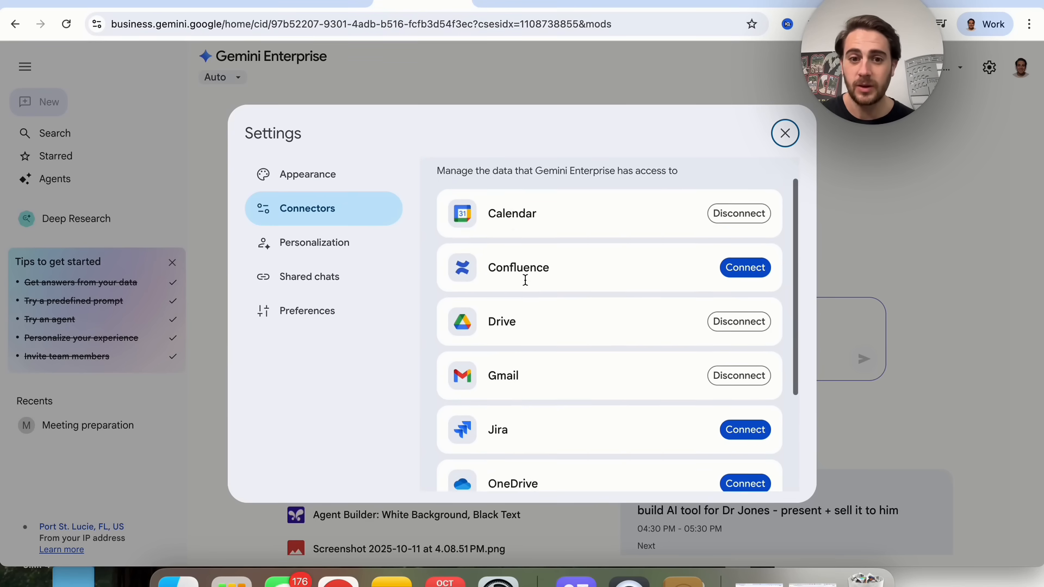
{"action": "scroll", "scroll_direction": "down", "scroll_amount": 3}
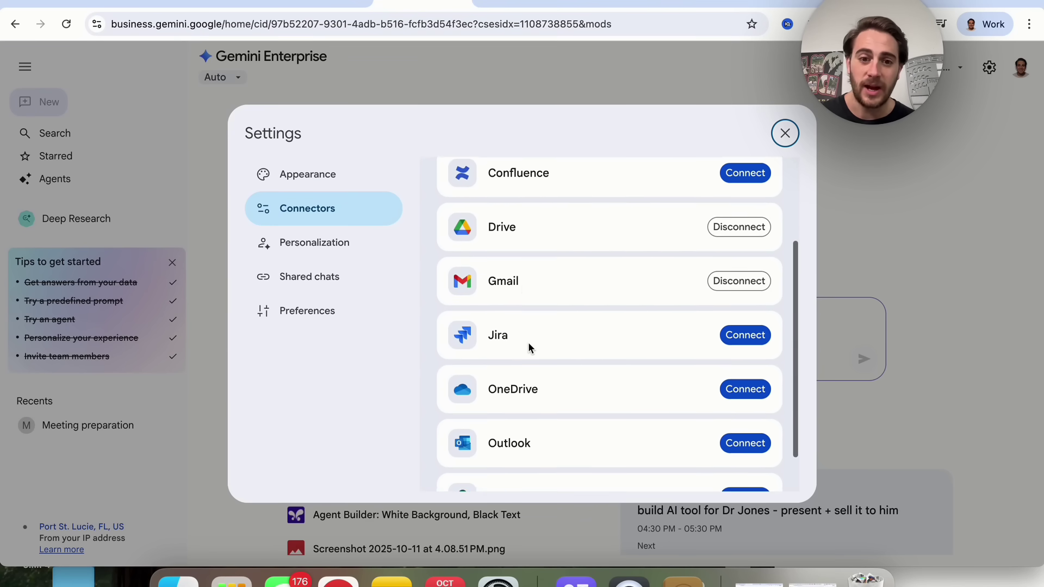
{"action": "scroll", "scroll_direction": "down", "scroll_amount": 3}
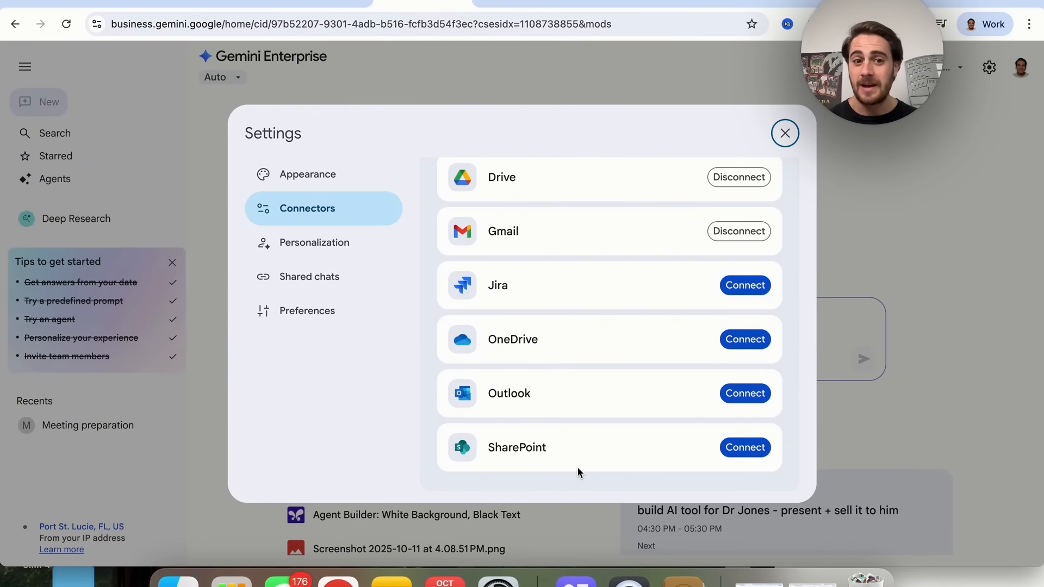
{"action": "mouse_move", "coordinate": [241, 465]}
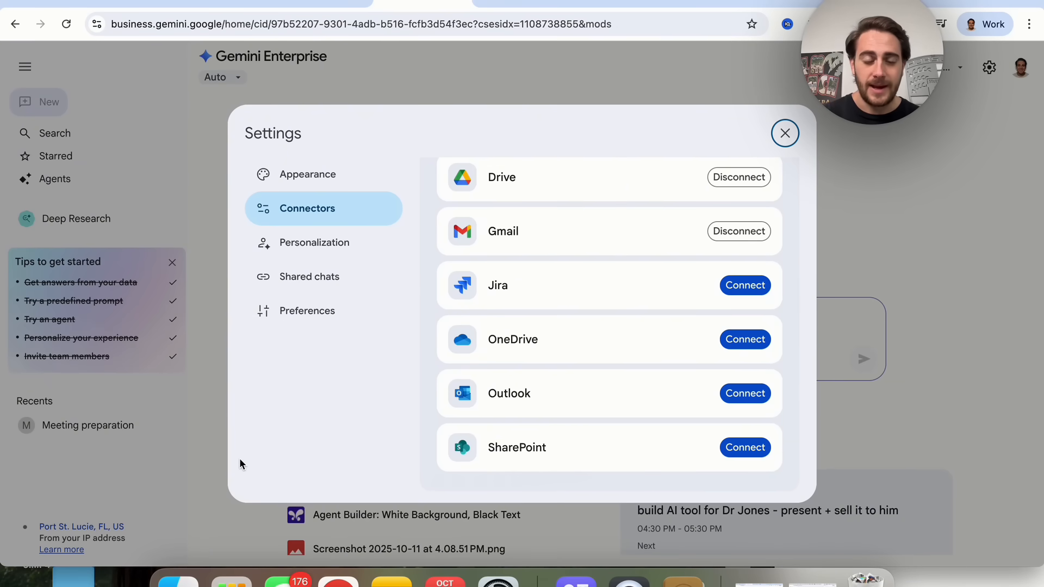
{"action": "left_click", "coordinate": [308, 174]}
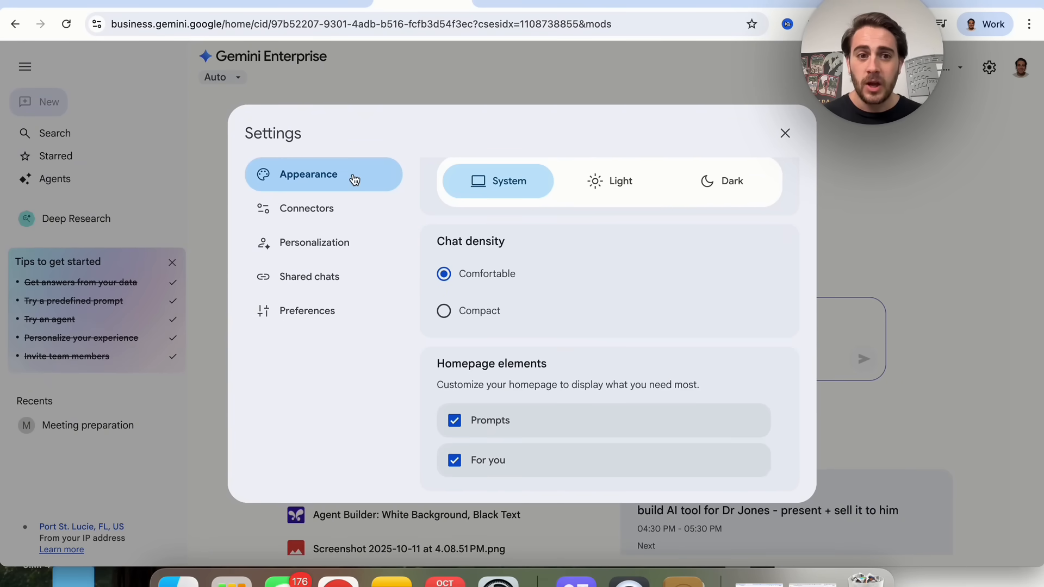
{"action": "mouse_move", "coordinate": [524, 404]}
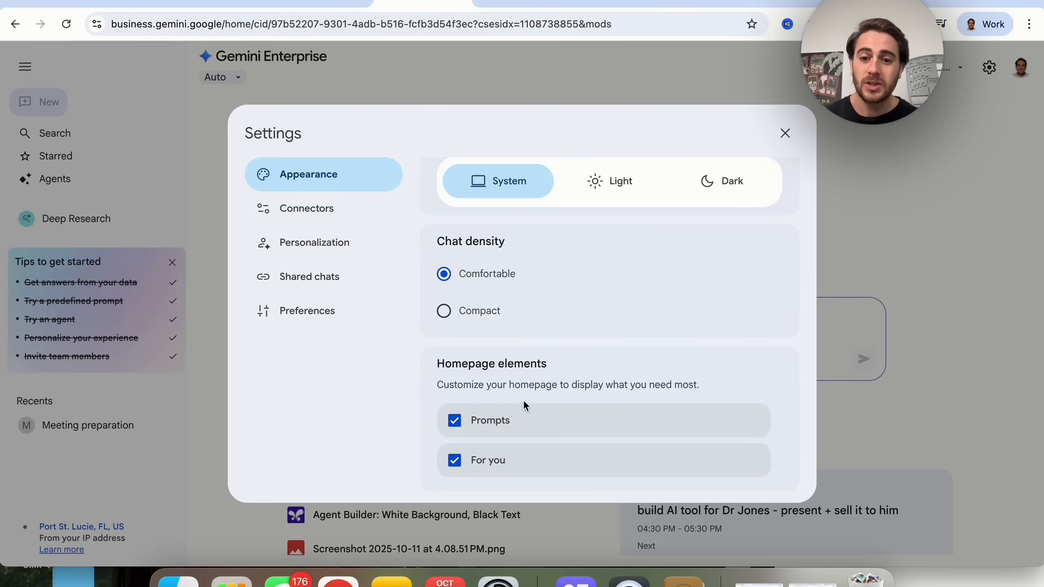
{"action": "mouse_move", "coordinate": [516, 412]}
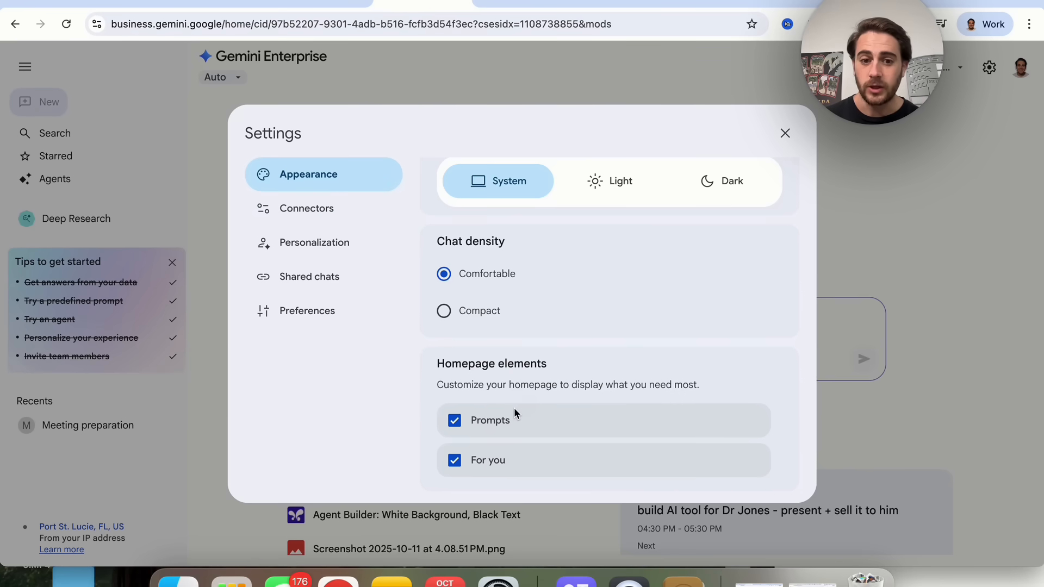
{"action": "mouse_move", "coordinate": [589, 154]}
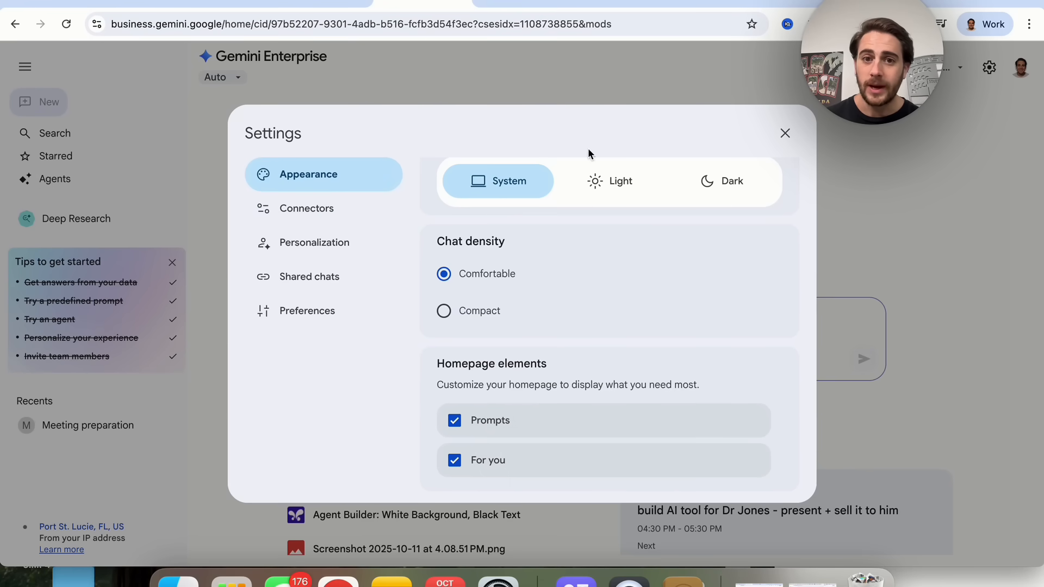
{"action": "left_click", "coordinate": [785, 133]}
{"action": "type", "text": "Help me"}
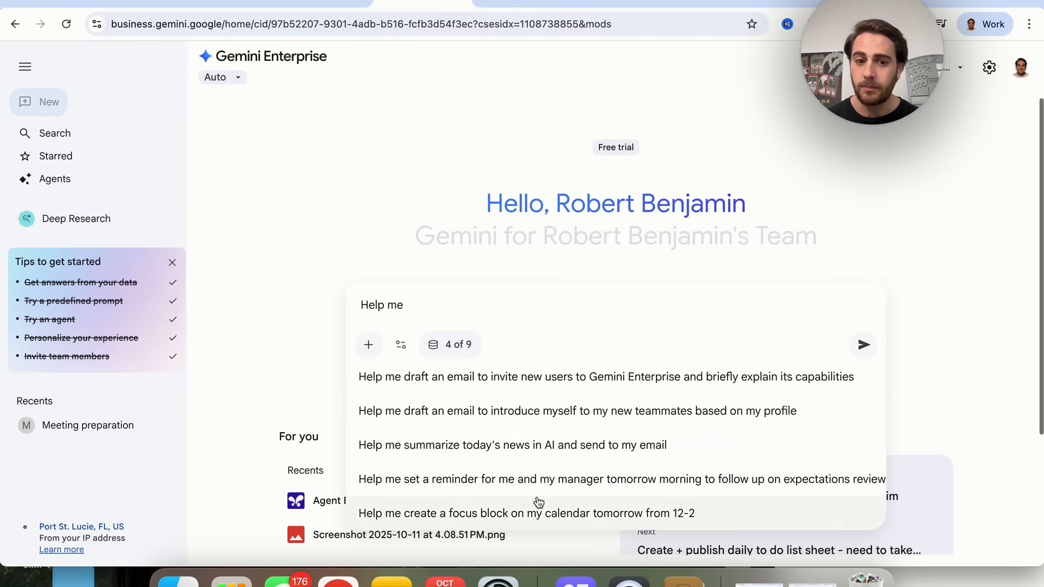
{"action": "mouse_move", "coordinate": [524, 453]}
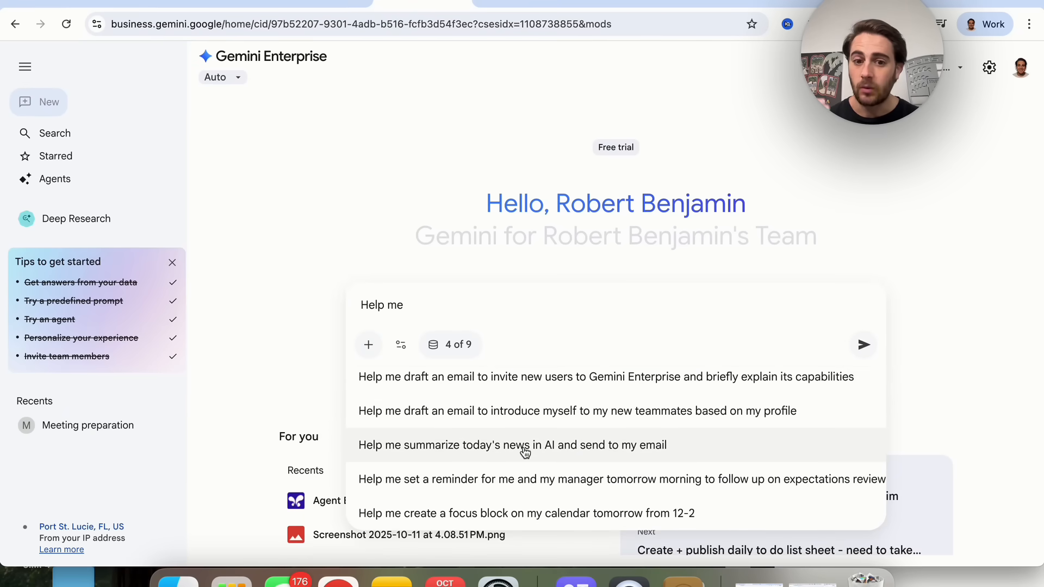
{"action": "mouse_move", "coordinate": [448, 344]}
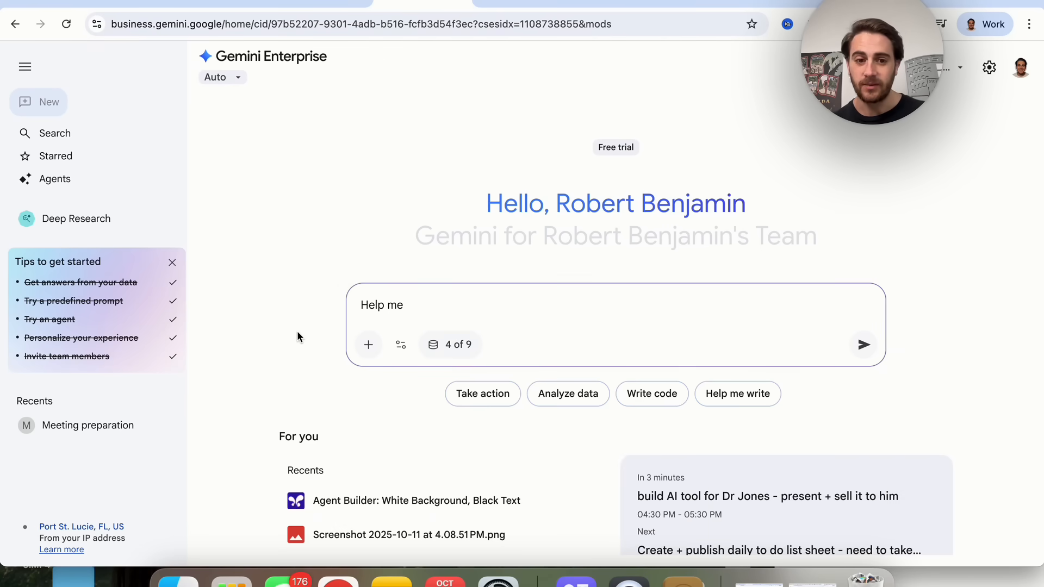
{"action": "scroll", "scroll_direction": "down", "scroll_amount": 3}
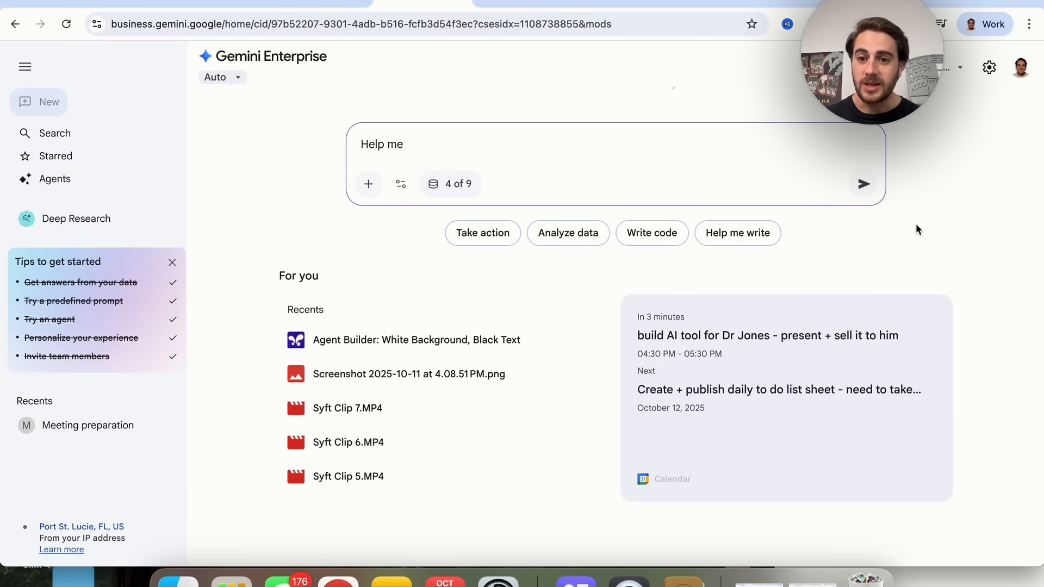
{"action": "mouse_move", "coordinate": [713, 434]}
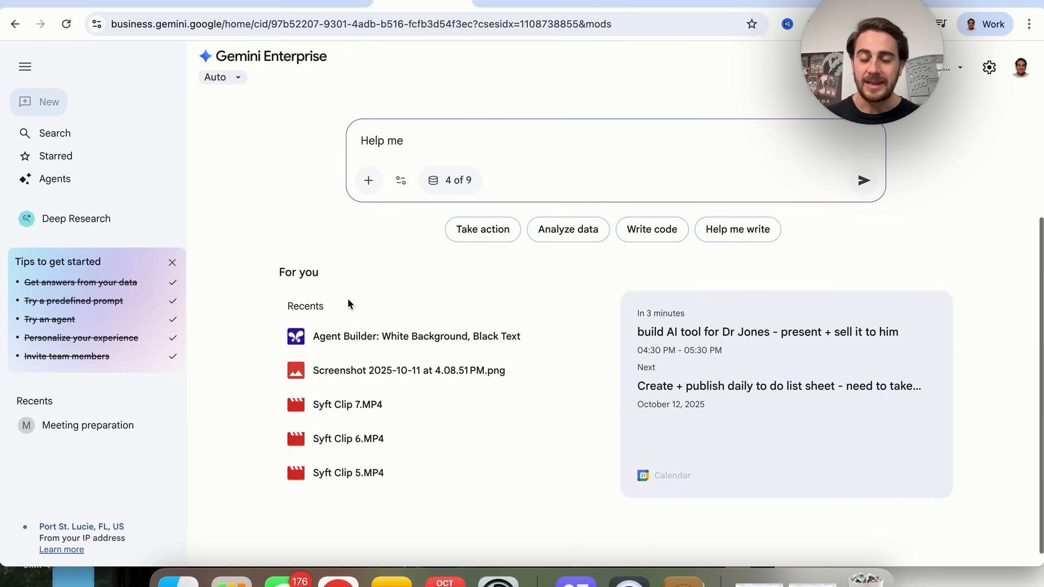
{"action": "mouse_move", "coordinate": [371, 488]}
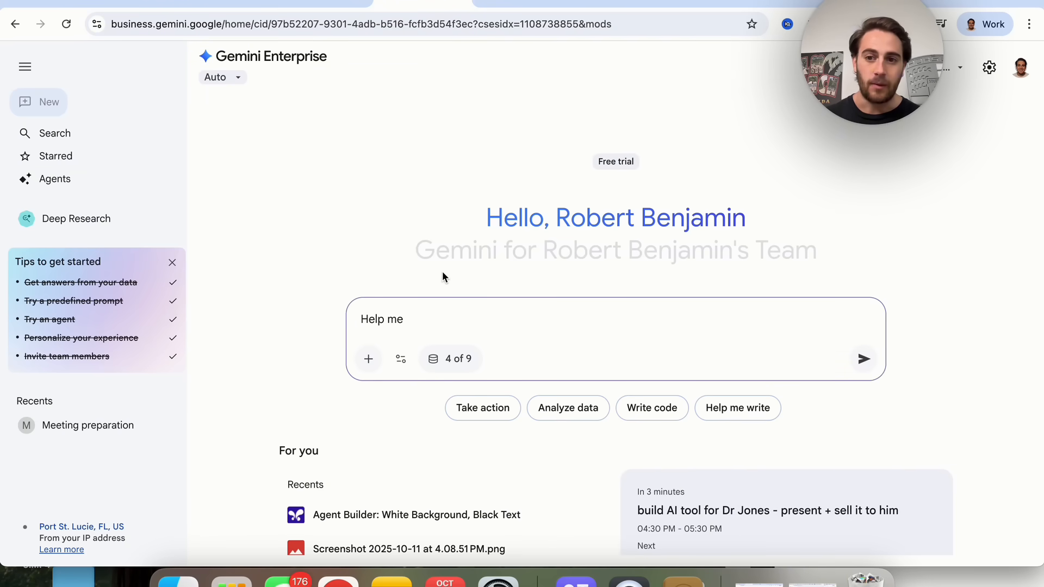
{"action": "mouse_move", "coordinate": [615, 287]}
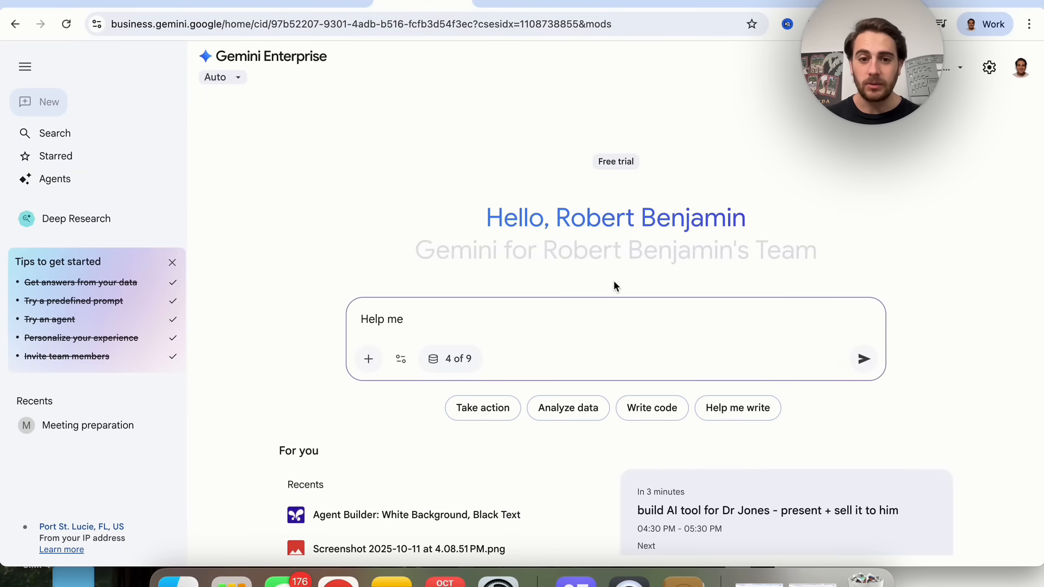
{"action": "mouse_move", "coordinate": [369, 359]}
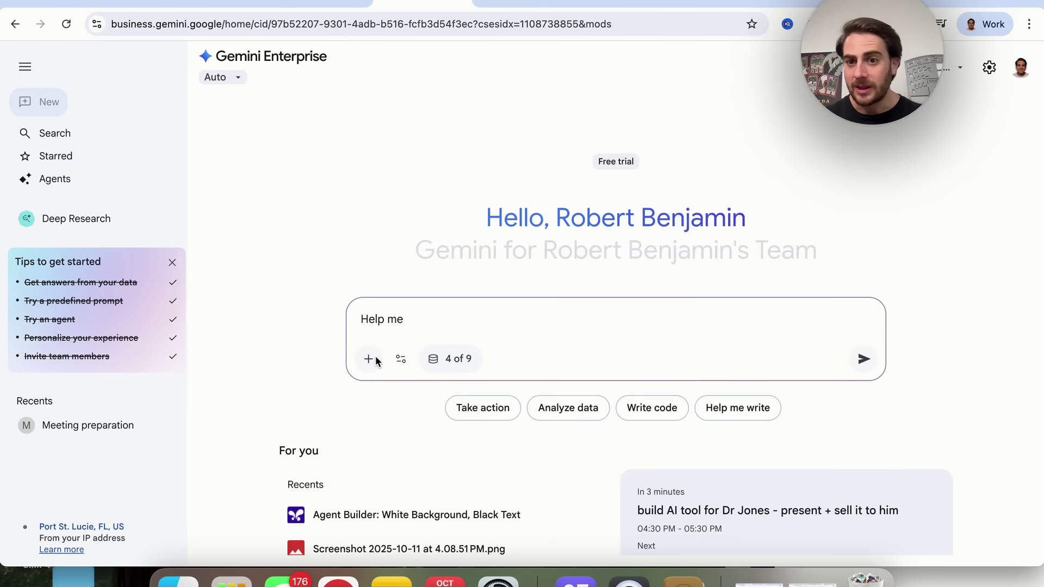
Step: Open the full Agent gallery from the sidebar and start creating a new agent
{"action": "left_click", "coordinate": [54, 179]}
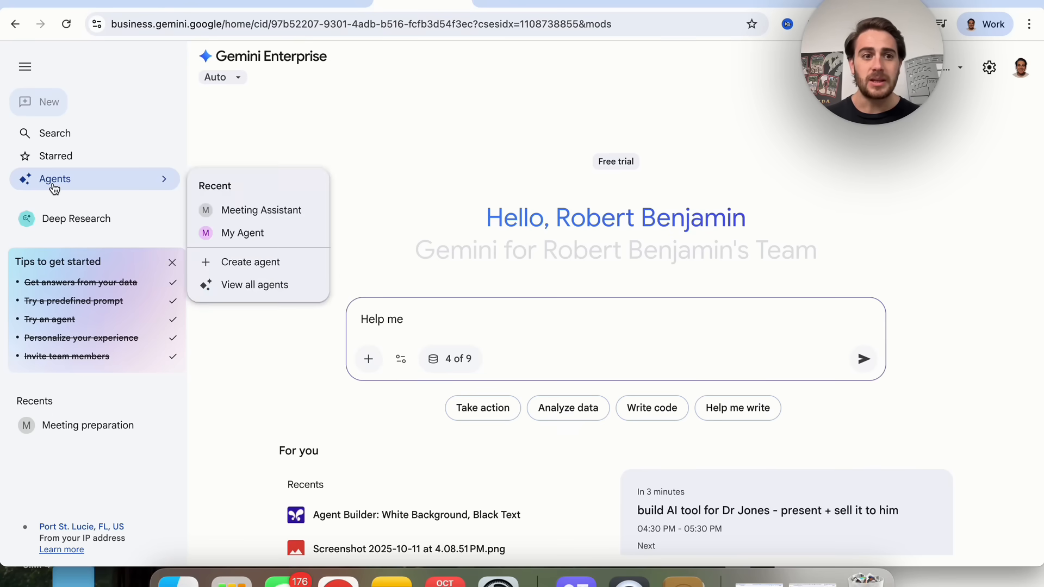
{"action": "left_click", "coordinate": [254, 285]}
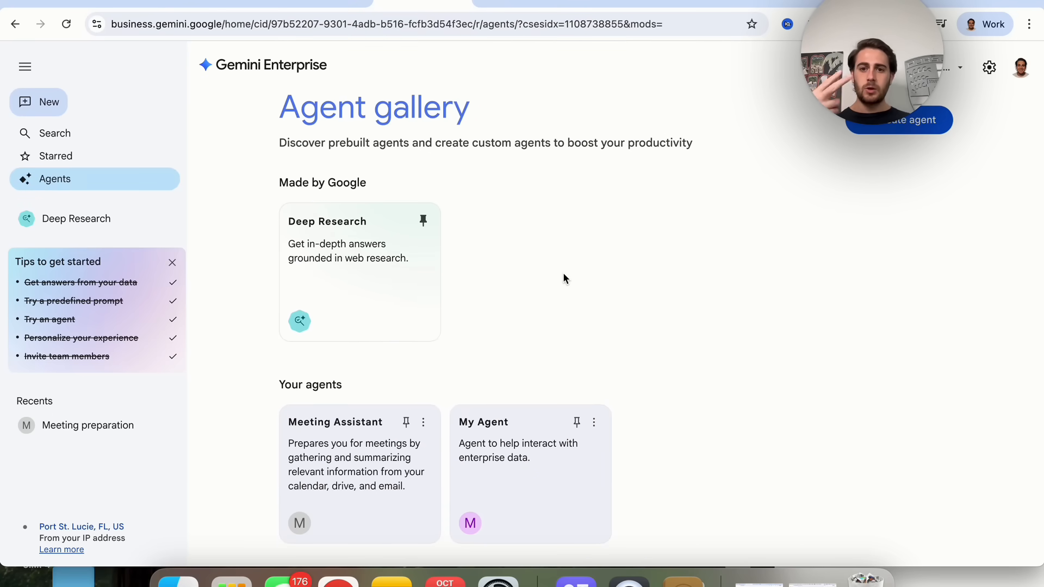
{"action": "mouse_move", "coordinate": [429, 392]}
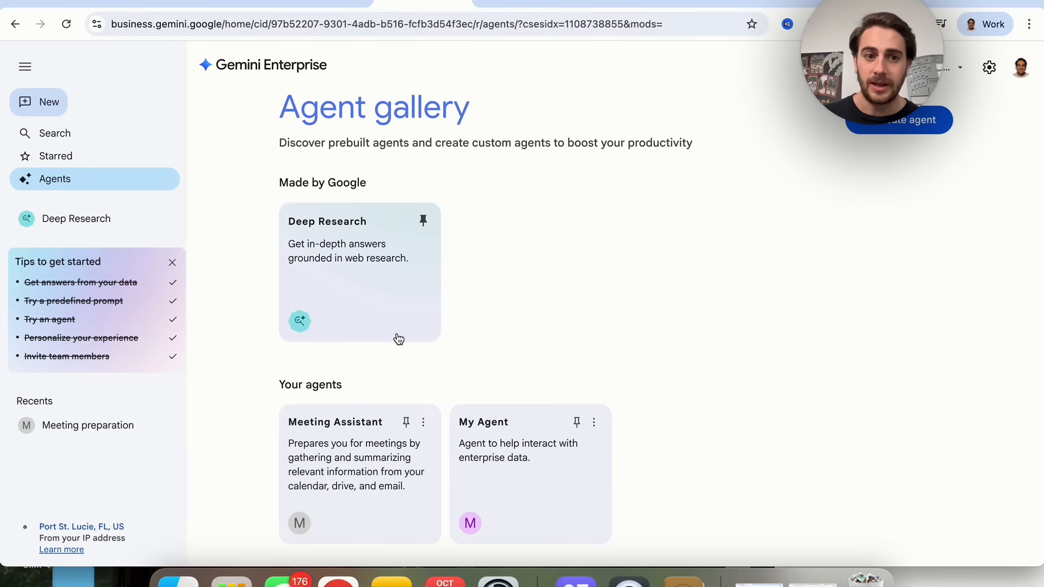
{"action": "mouse_move", "coordinate": [835, 235]}
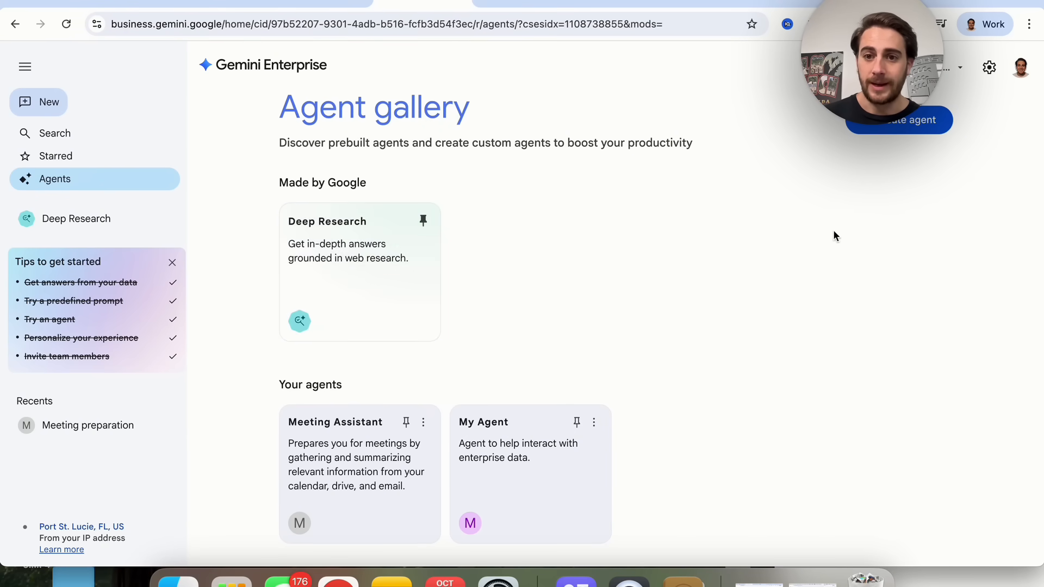
{"action": "mouse_move", "coordinate": [389, 262]}
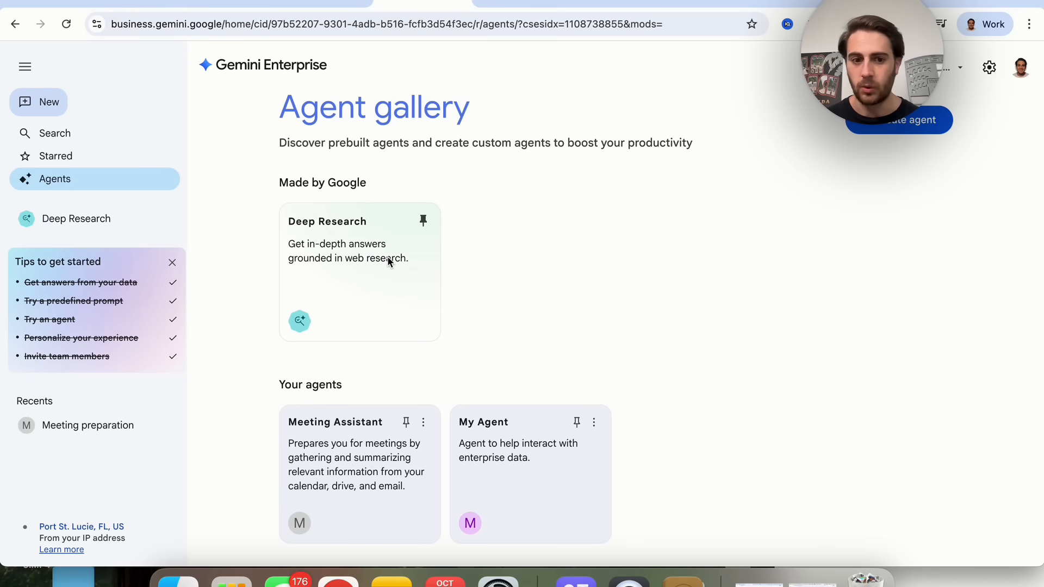
{"action": "left_click", "coordinate": [899, 120]}
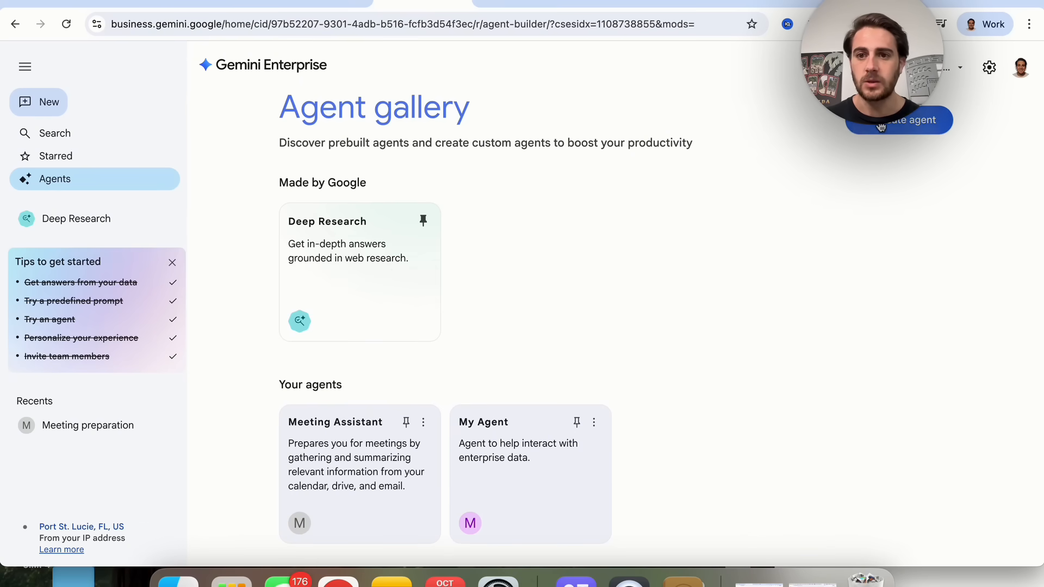
Step: Ask Agent Designer to create a Q&A agent trained on a set of documents
{"action": "left_click", "coordinate": [900, 120]}
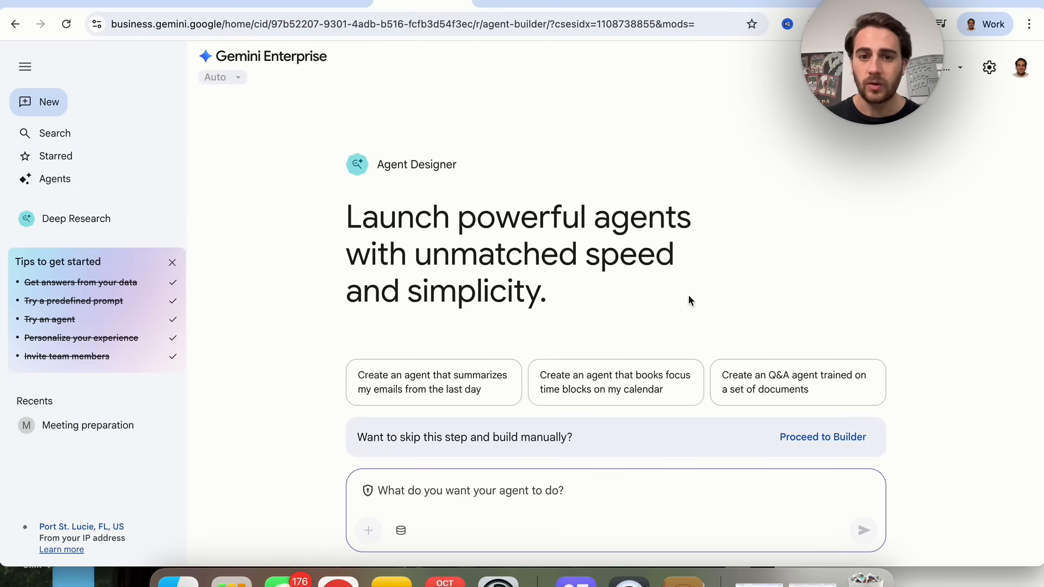
{"action": "mouse_move", "coordinate": [807, 323]}
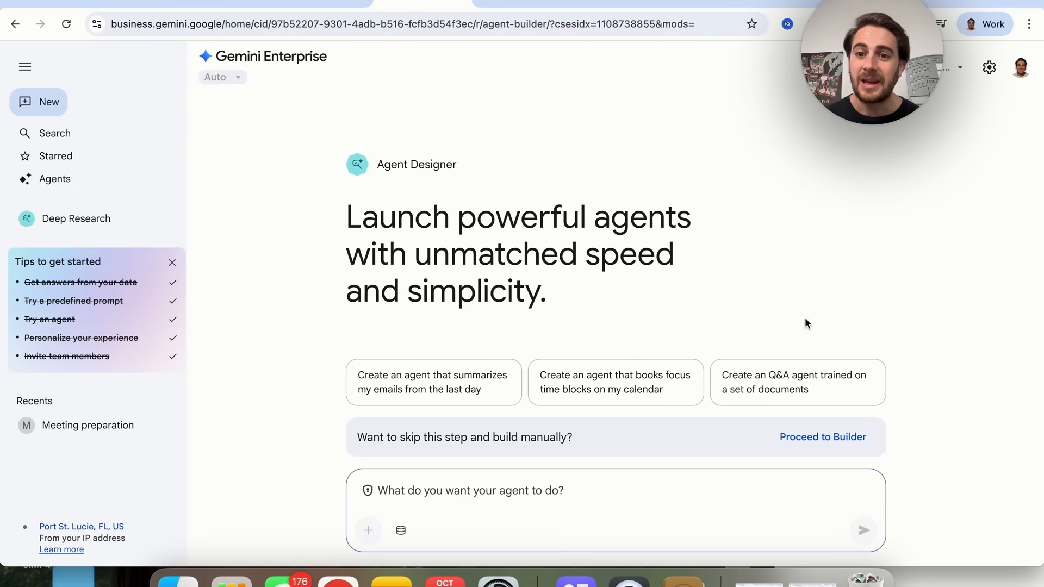
{"action": "mouse_move", "coordinate": [908, 194]}
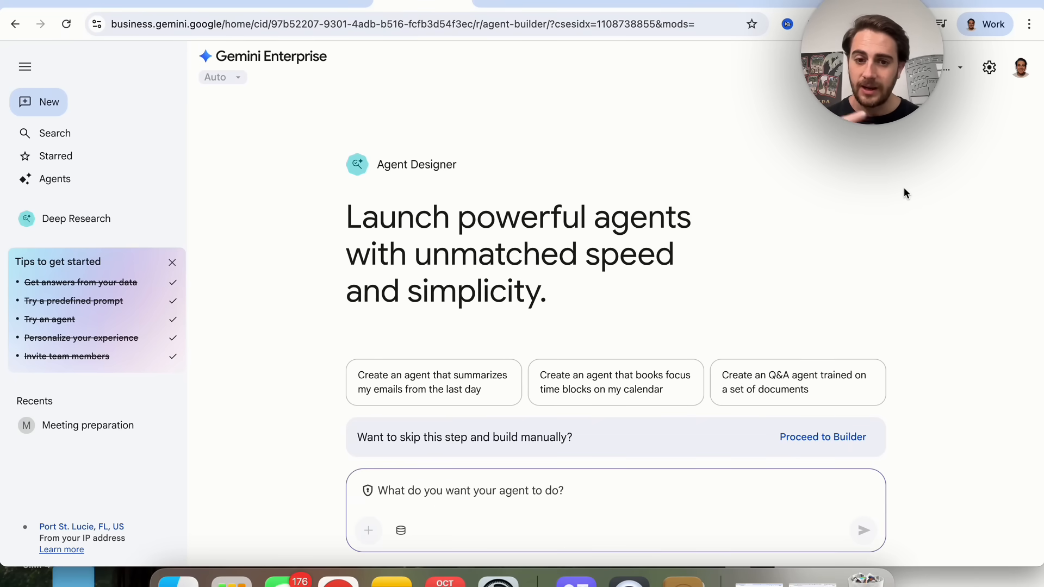
{"action": "mouse_move", "coordinate": [788, 386]}
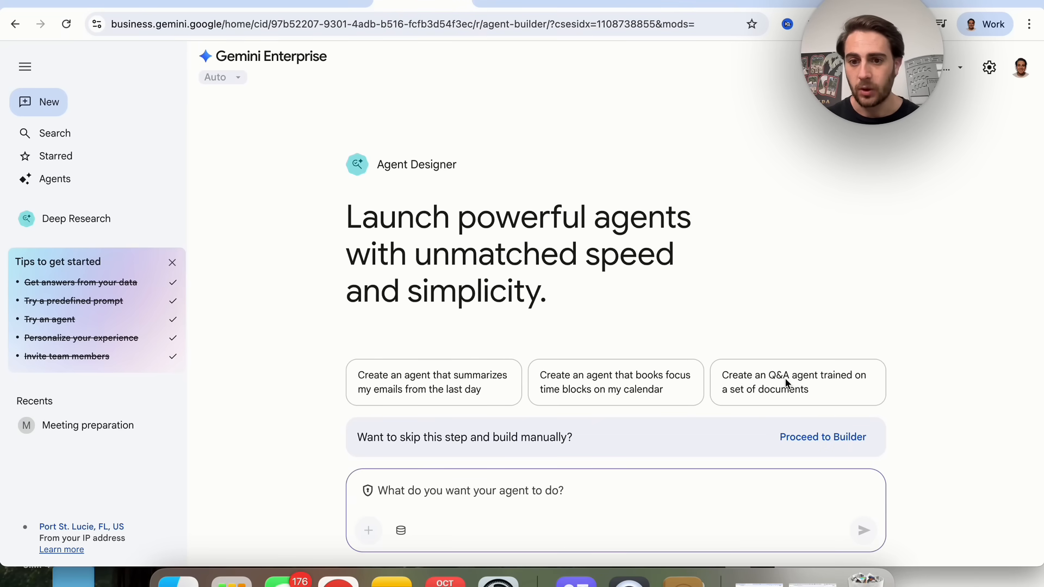
{"action": "mouse_move", "coordinate": [777, 406]}
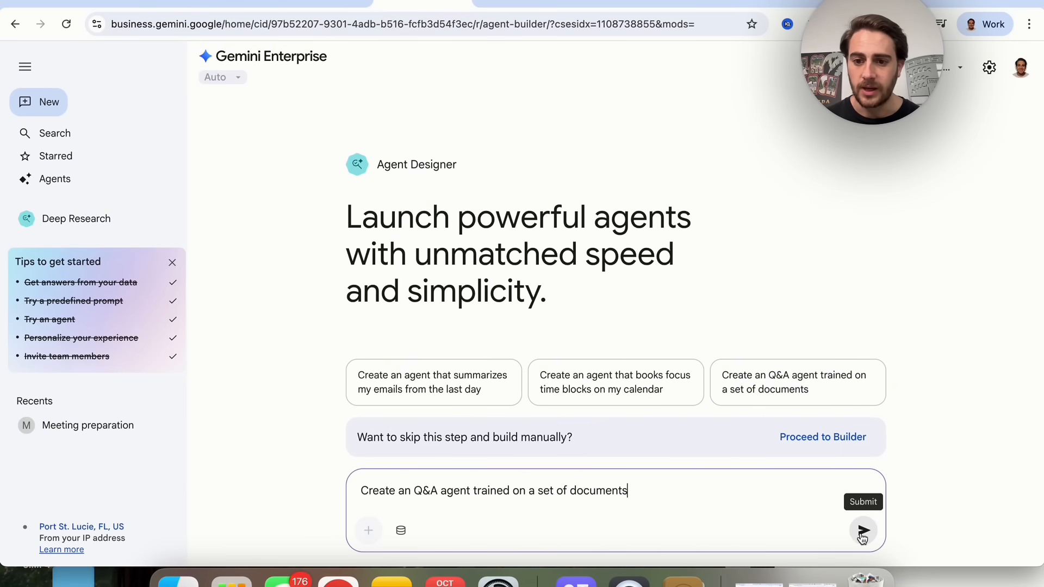
{"action": "left_click", "coordinate": [863, 531]}
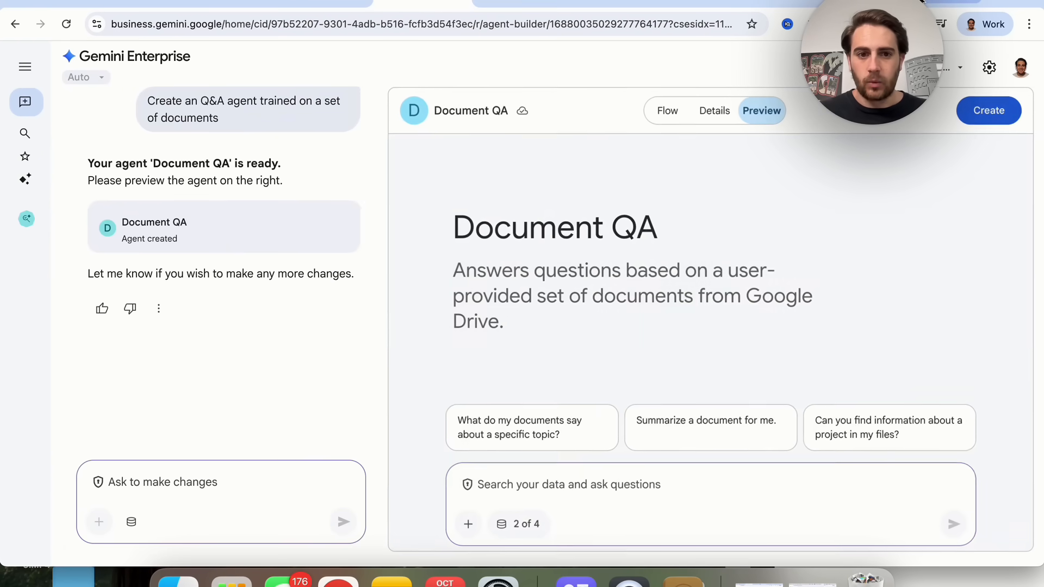
{"action": "mouse_move", "coordinate": [666, 114]}
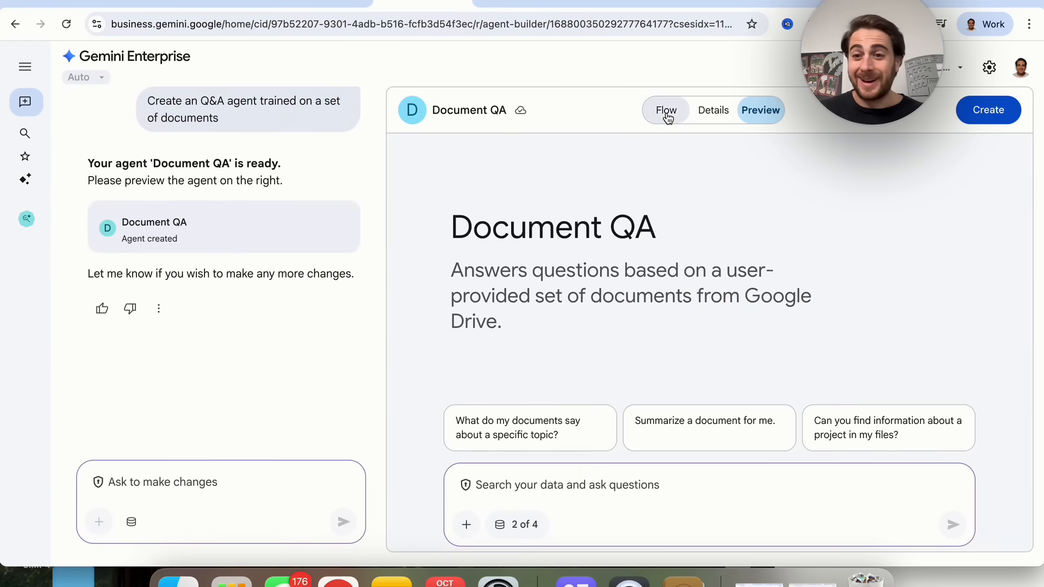
Step: Review Document QA's flow: gemini-2.5-pro model, instructions and Drive tool
{"action": "left_click", "coordinate": [666, 110]}
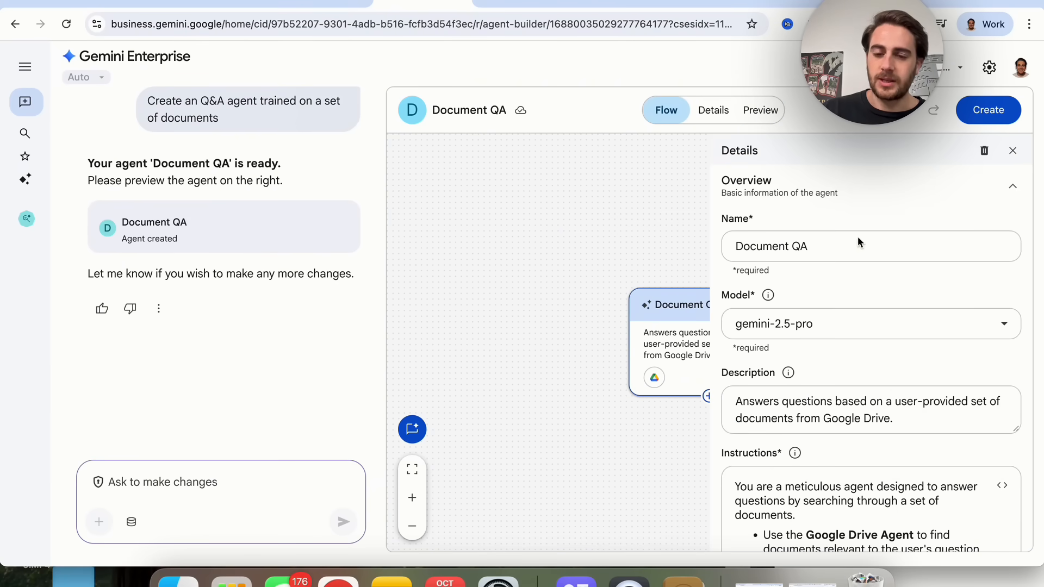
{"action": "scroll", "scroll_direction": "down", "scroll_amount": 3}
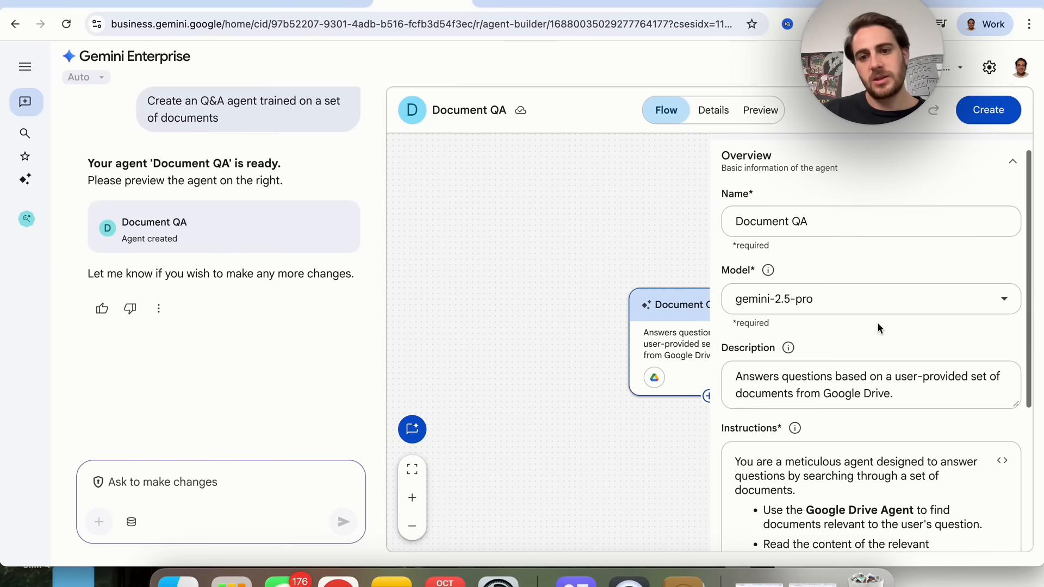
{"action": "scroll", "scroll_direction": "down", "scroll_amount": 3}
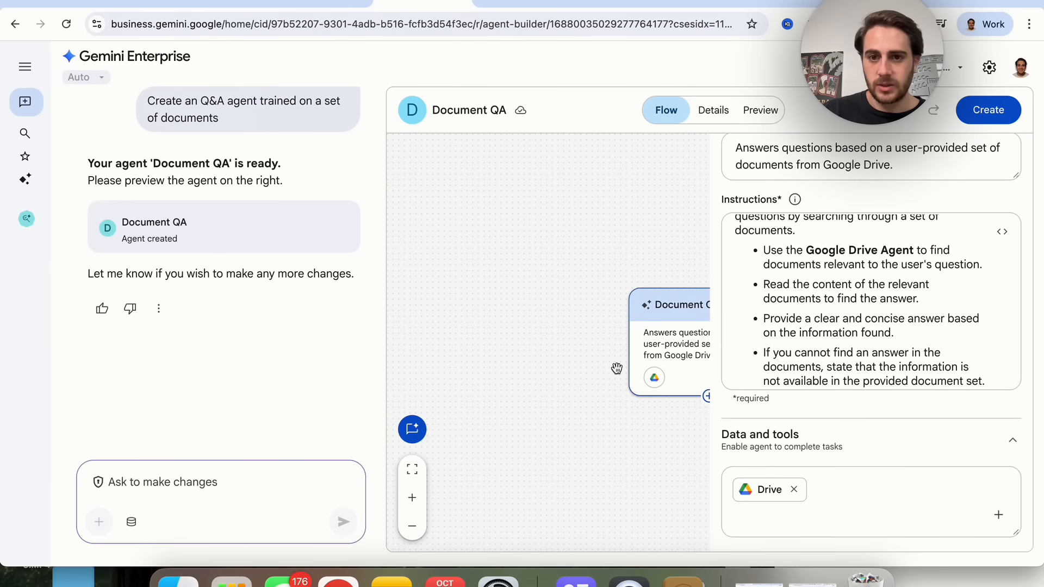
Step: Inspect Document QA's overview, empty knowledge area and three conversation starters
{"action": "left_click", "coordinate": [714, 110]}
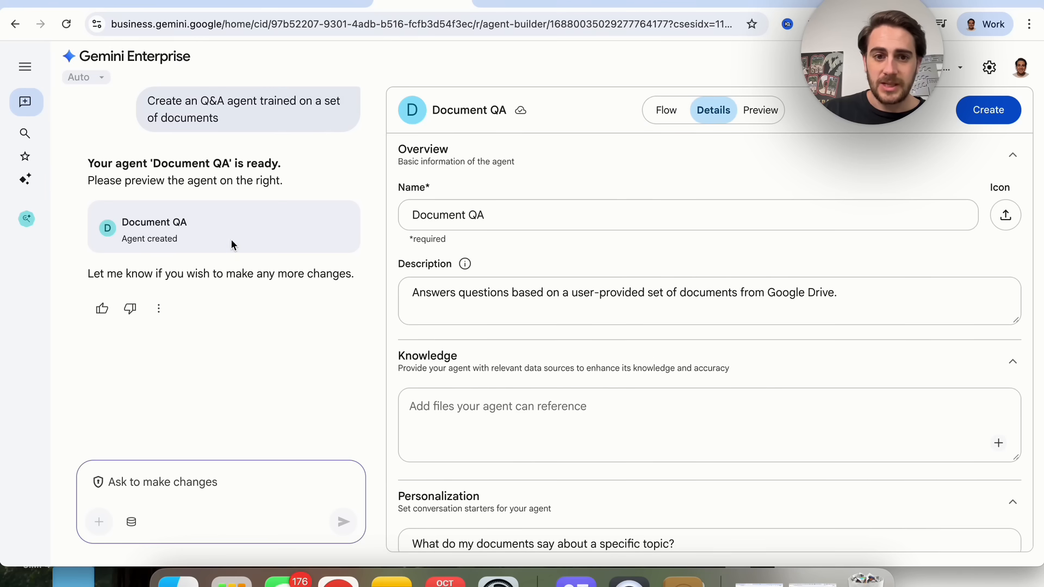
{"action": "scroll", "scroll_direction": "down", "scroll_amount": 3}
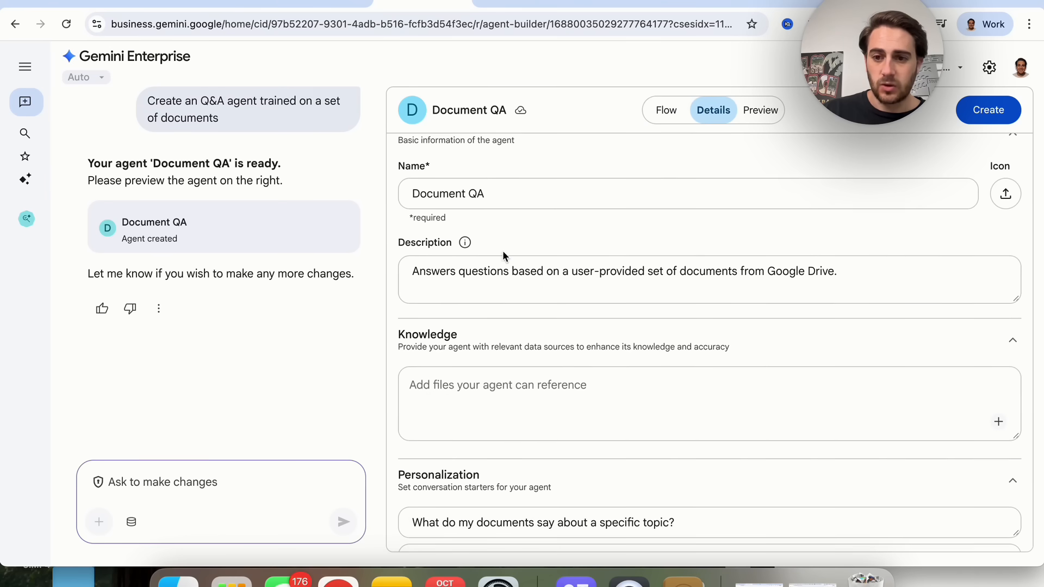
{"action": "left_click", "coordinate": [490, 395]}
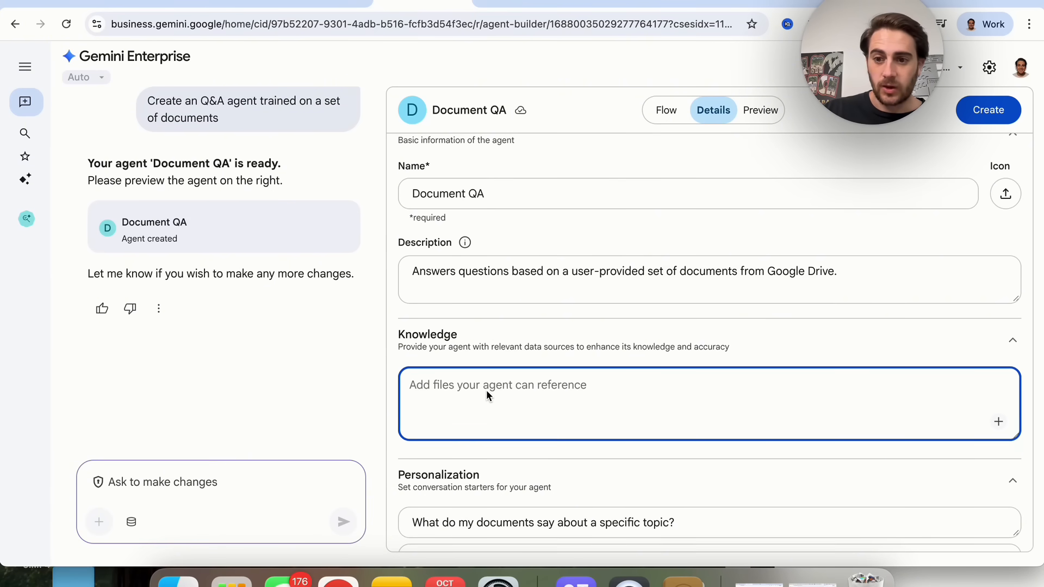
{"action": "left_click", "coordinate": [998, 422]}
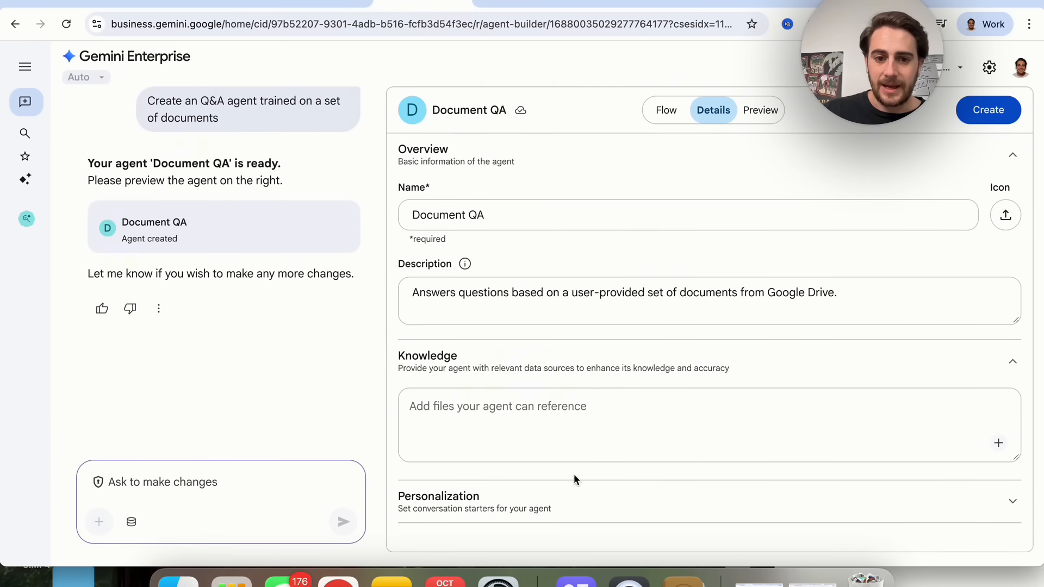
{"action": "scroll", "scroll_direction": "down", "scroll_amount": 3}
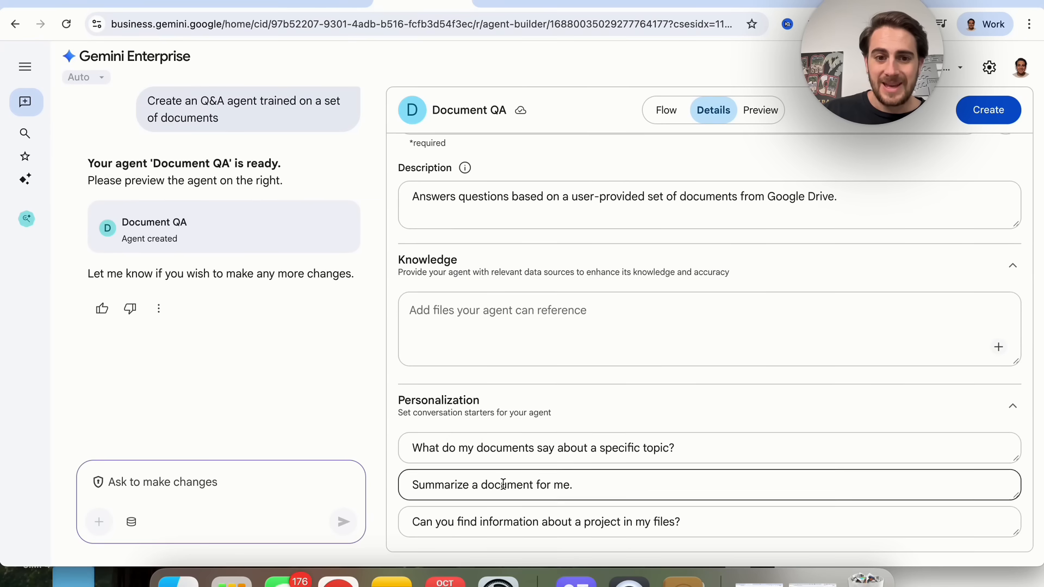
{"action": "mouse_move", "coordinate": [761, 113]}
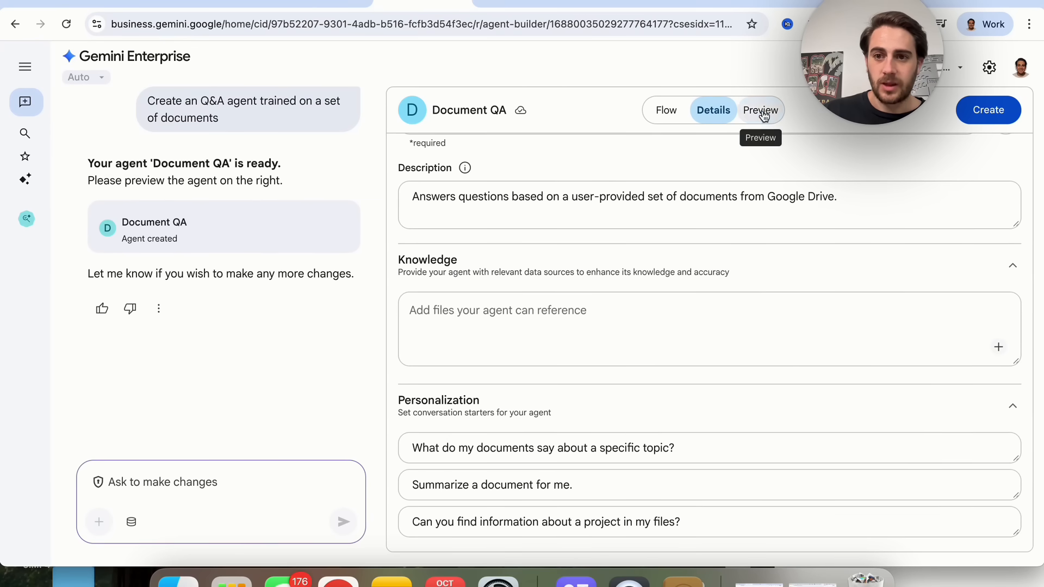
Step: In Document QA preview, draft a question on TikTok posting times, hashtags and algorithm
{"action": "left_click", "coordinate": [760, 110]}
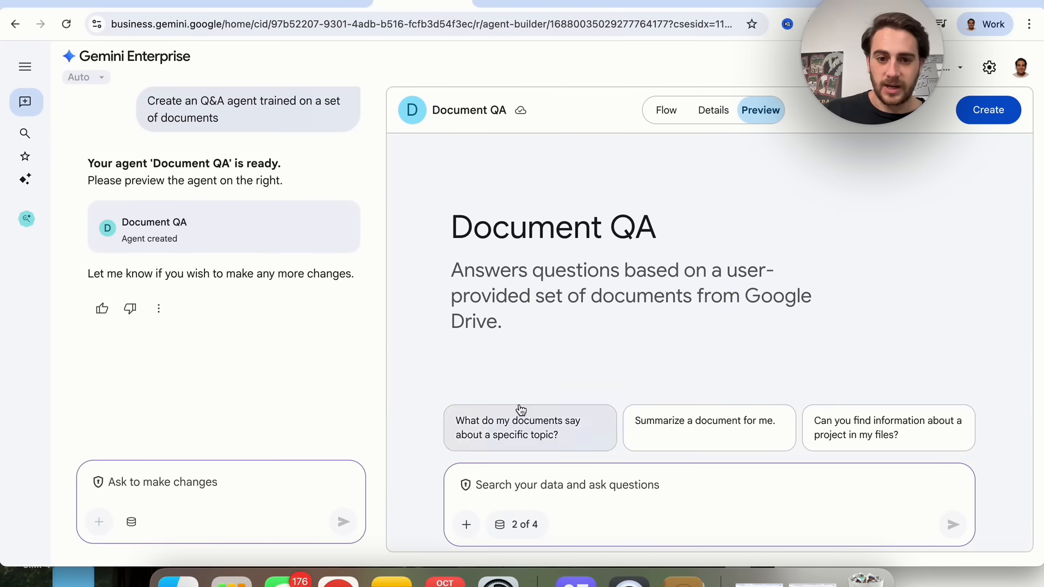
{"action": "mouse_move", "coordinate": [521, 529]}
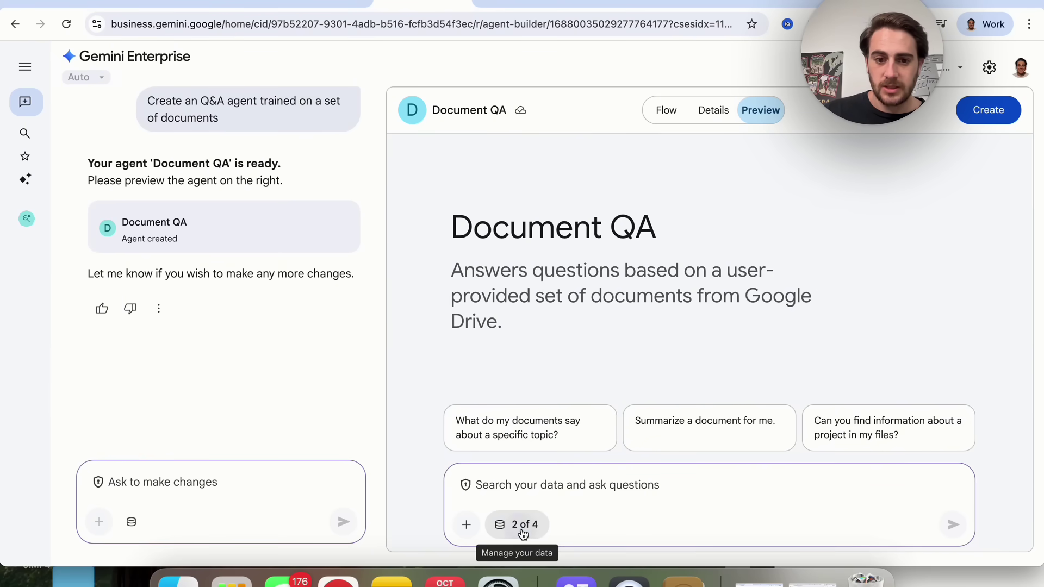
{"action": "left_click", "coordinate": [516, 525]}
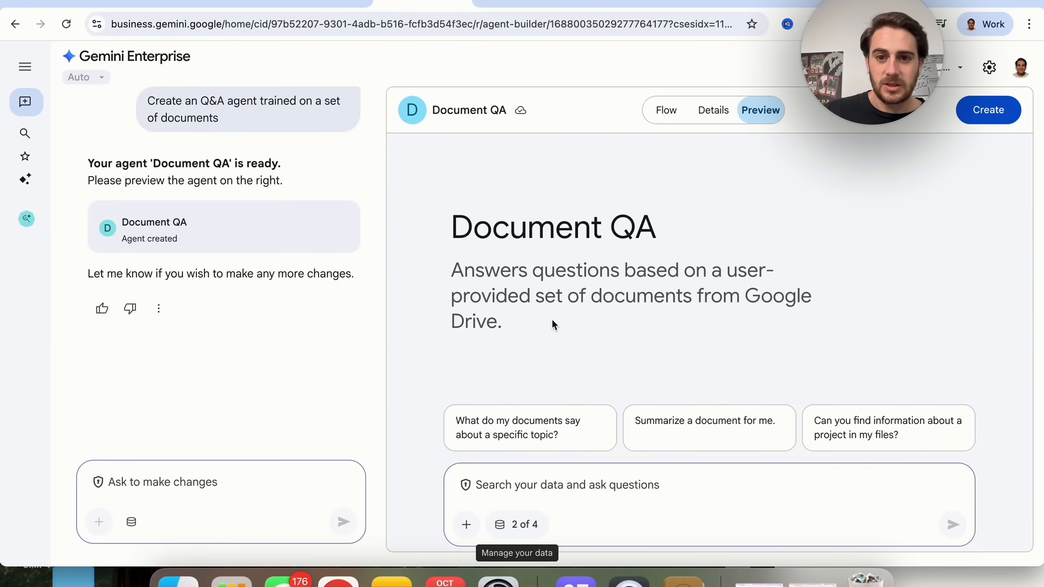
{"action": "left_click", "coordinate": [563, 499]}
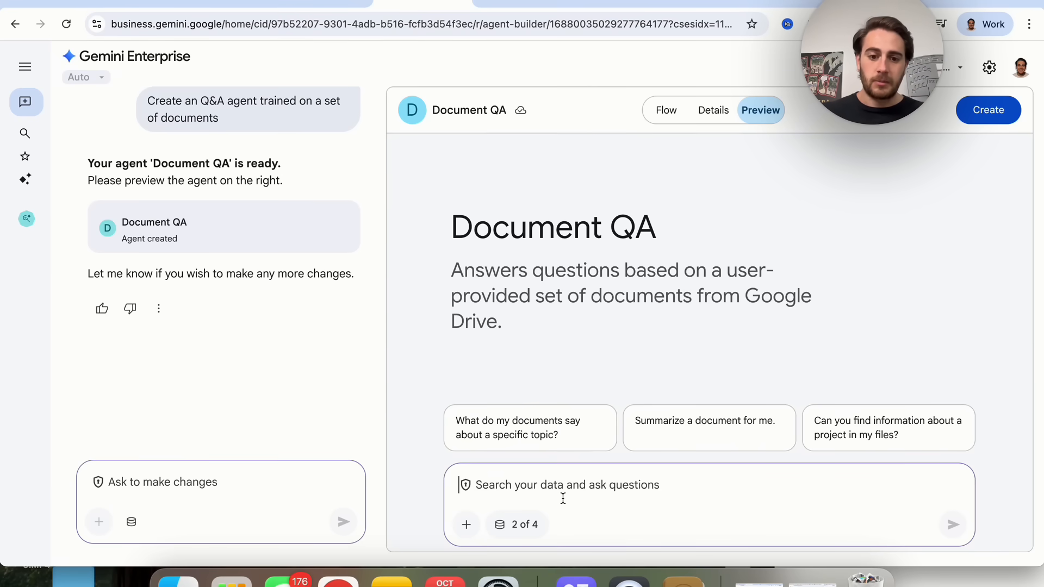
{"action": "type", "text": "what is the"}
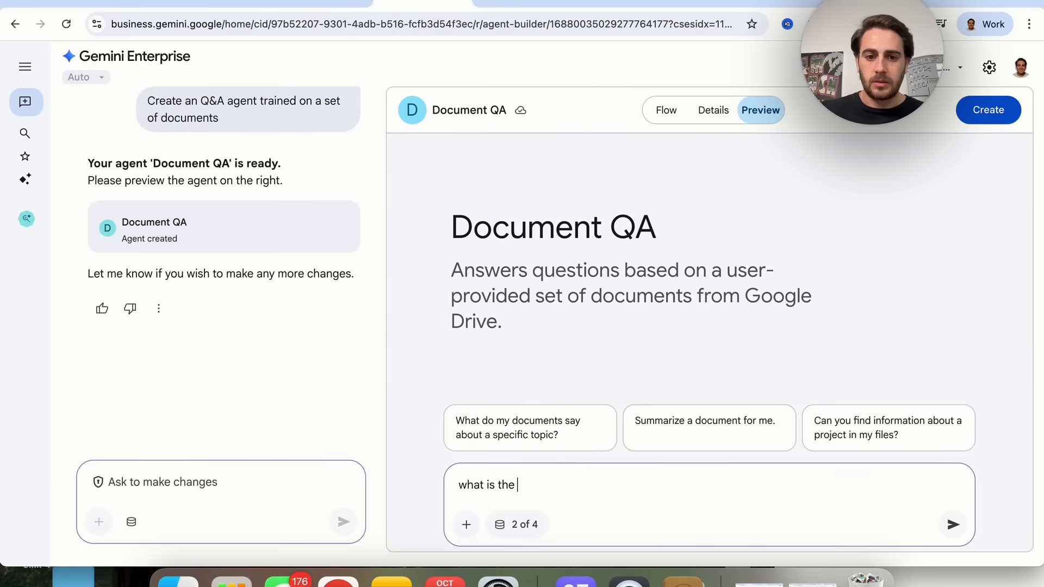
{"action": "type", "text": "best time to post on tiktok, the best"}
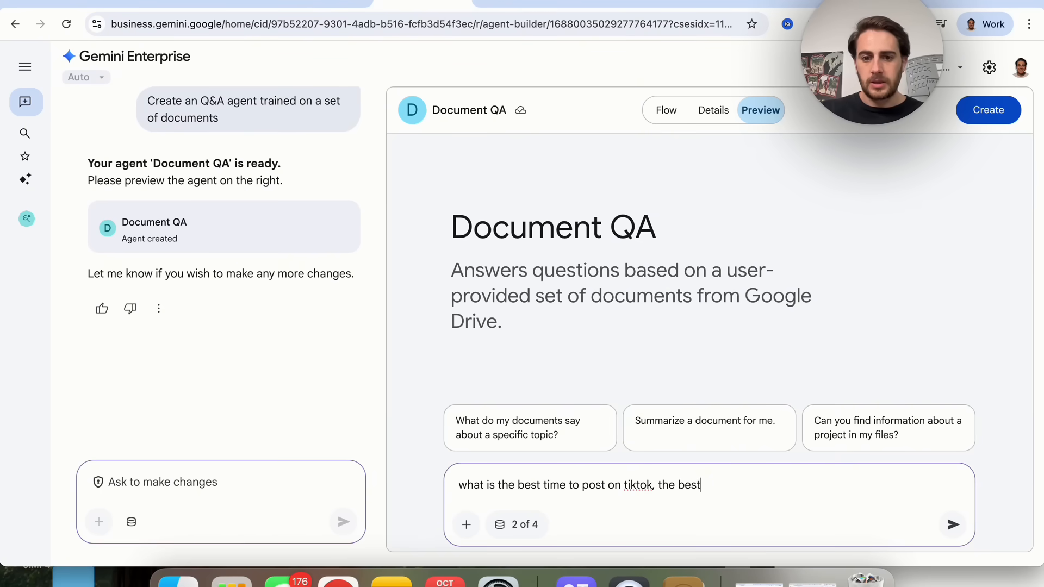
{"action": "type", "text": "hashtags to use and how does the algorithm work"}
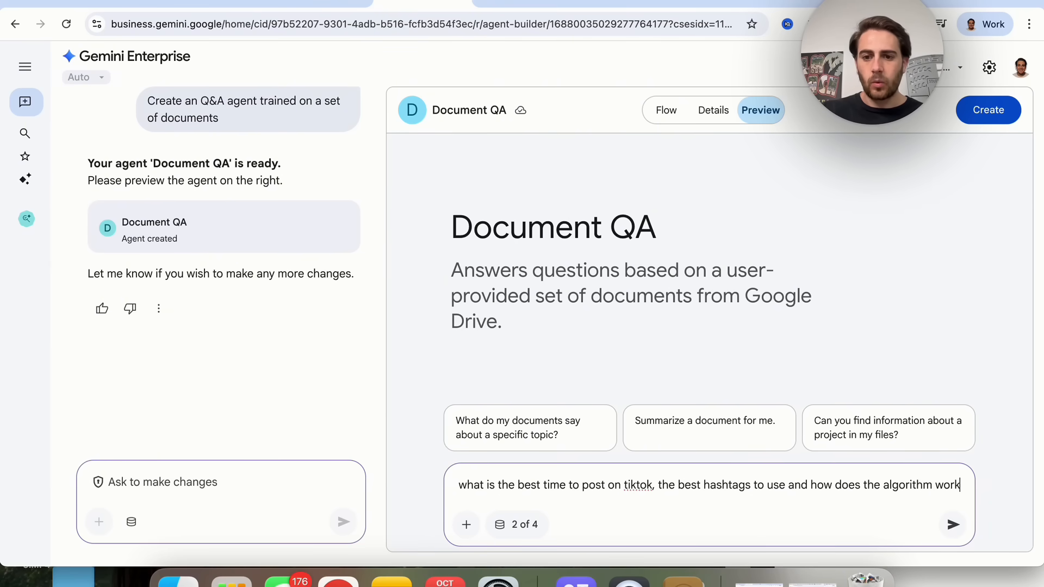
Step: Send the TikTok question and check the enabled data sources, Drive and Google Search
{"action": "left_click", "coordinate": [954, 525]}
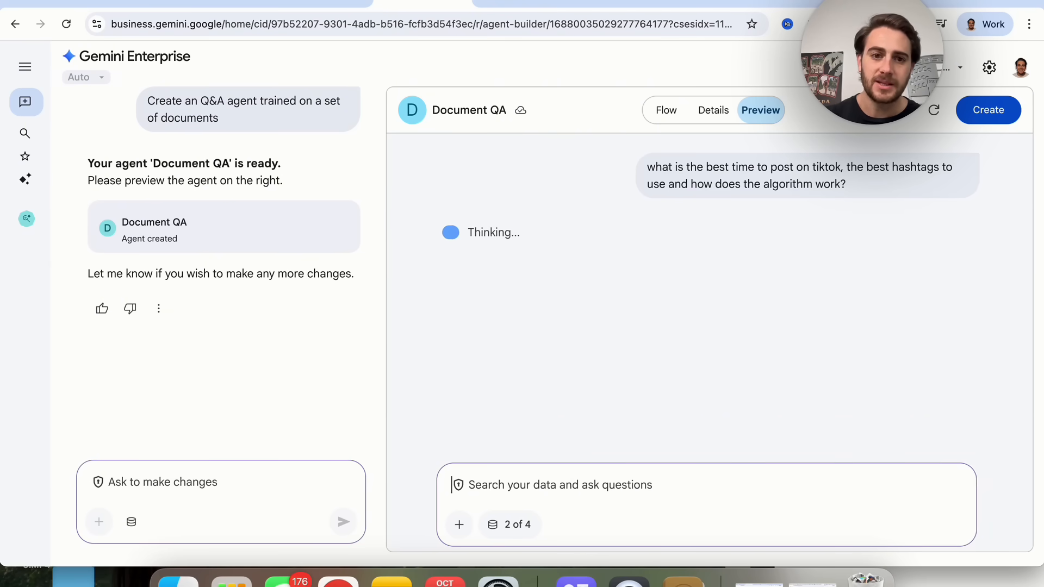
{"action": "mouse_move", "coordinate": [685, 558]}
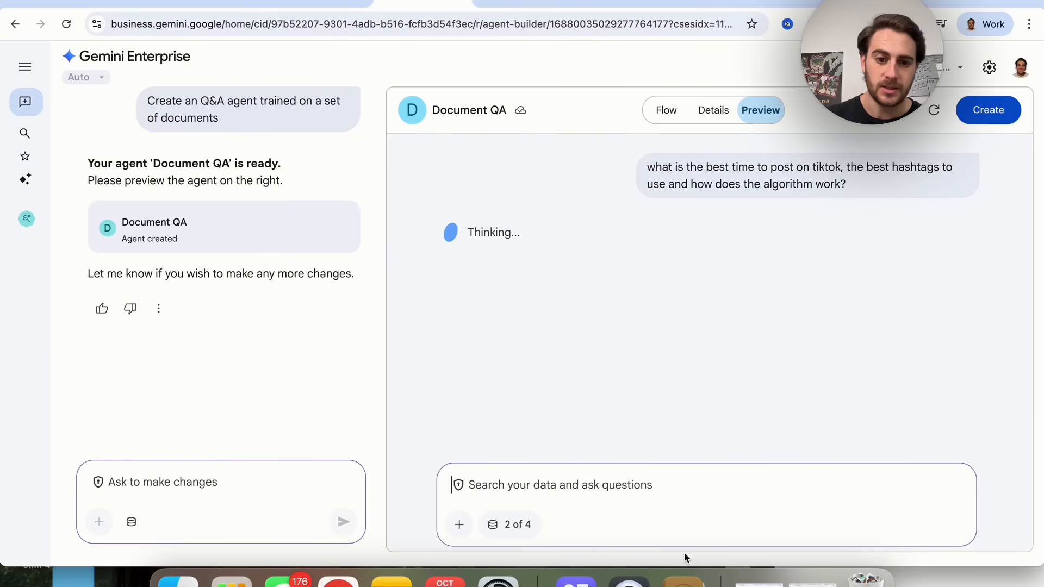
{"action": "left_click", "coordinate": [510, 525]}
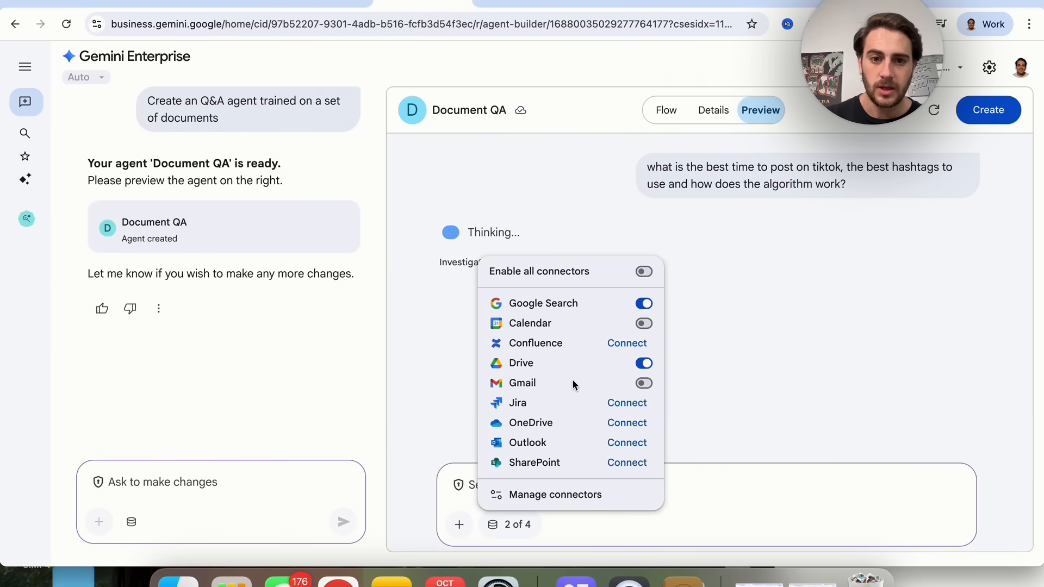
{"action": "mouse_move", "coordinate": [742, 306]}
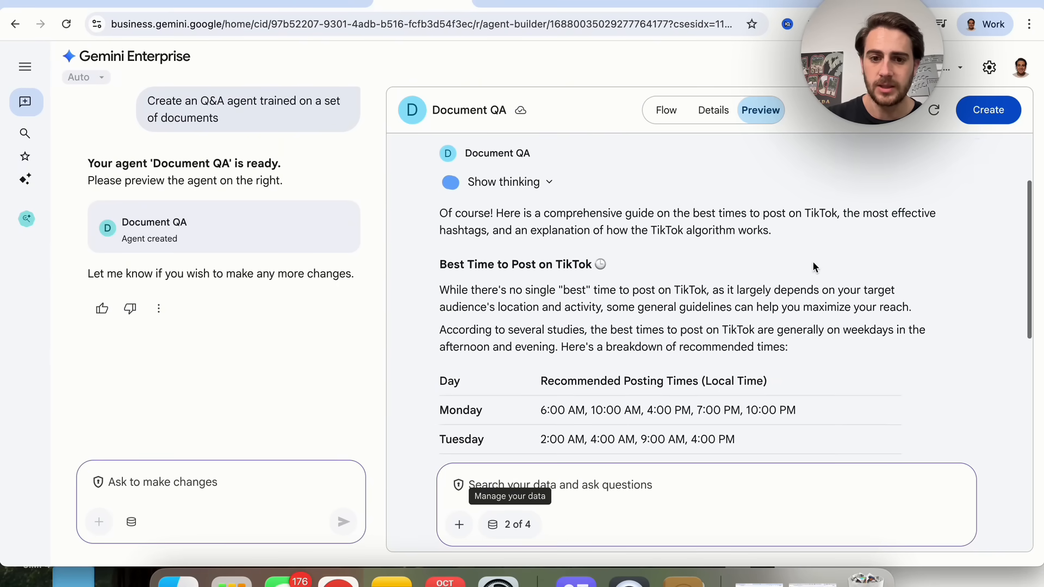
Step: Read through the answer's posting-time table, hashtags, algorithm factors and web citations
{"action": "scroll", "scroll_direction": "down", "scroll_amount": 3}
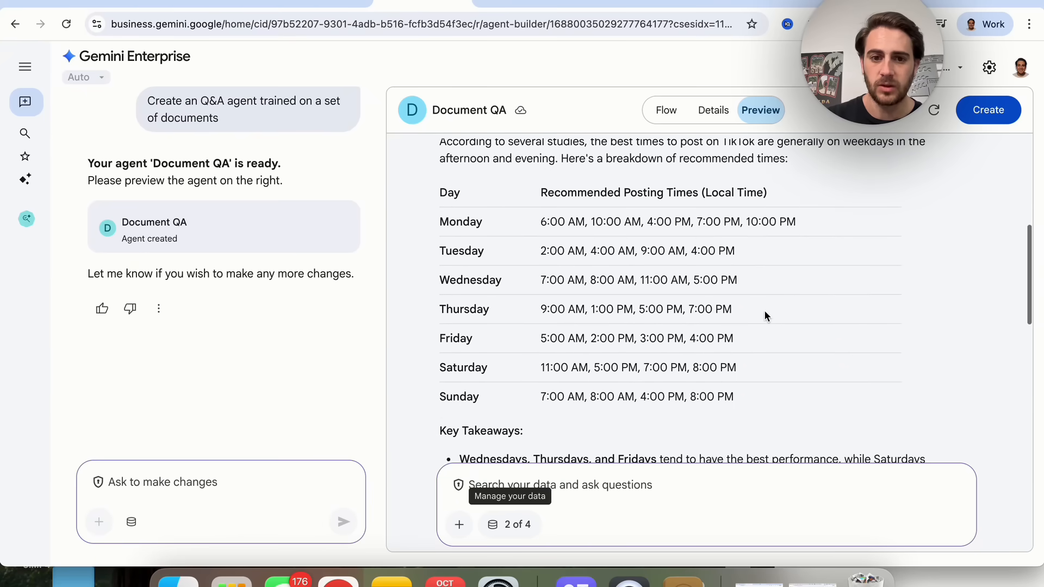
{"action": "scroll", "scroll_direction": "down", "scroll_amount": 3}
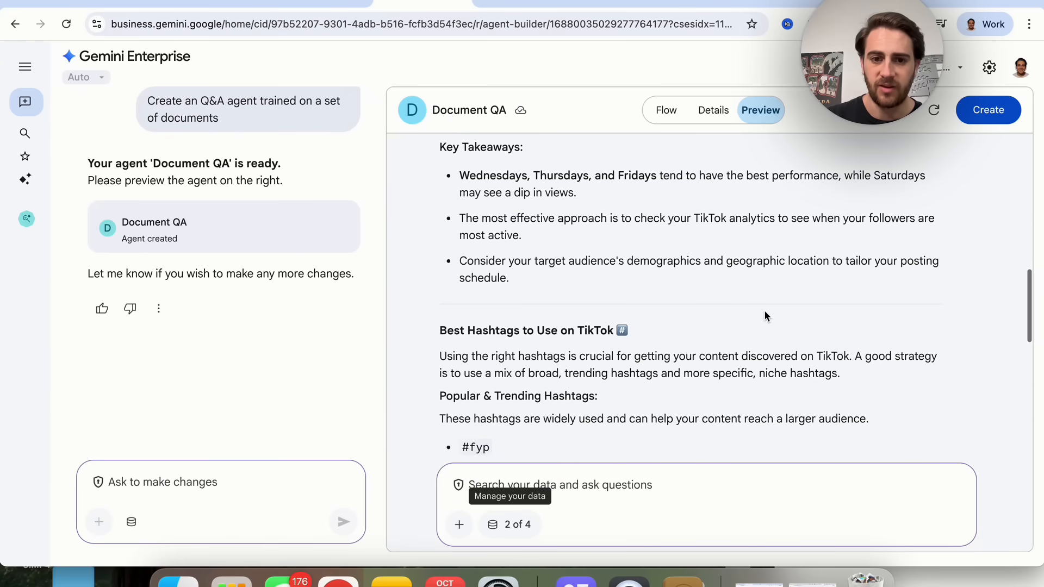
{"action": "scroll", "scroll_direction": "down", "scroll_amount": 3}
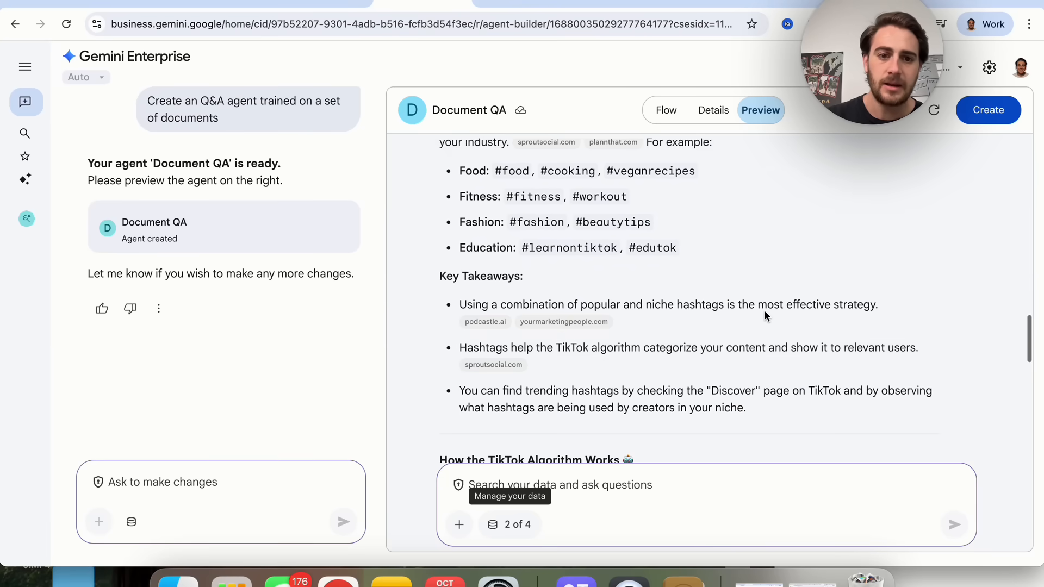
{"action": "scroll", "scroll_direction": "down", "scroll_amount": 3}
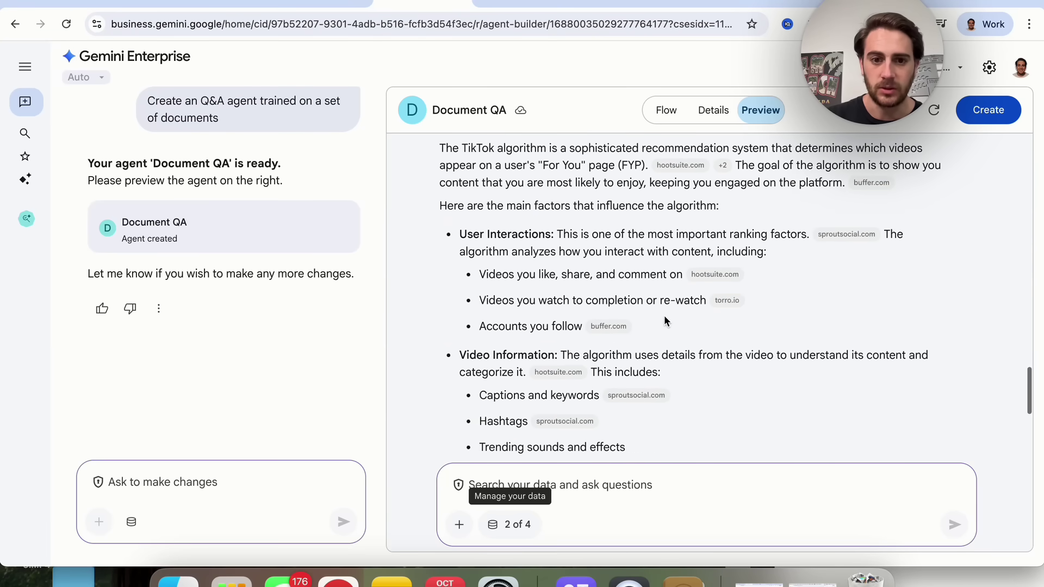
{"action": "scroll", "scroll_direction": "down", "scroll_amount": 3}
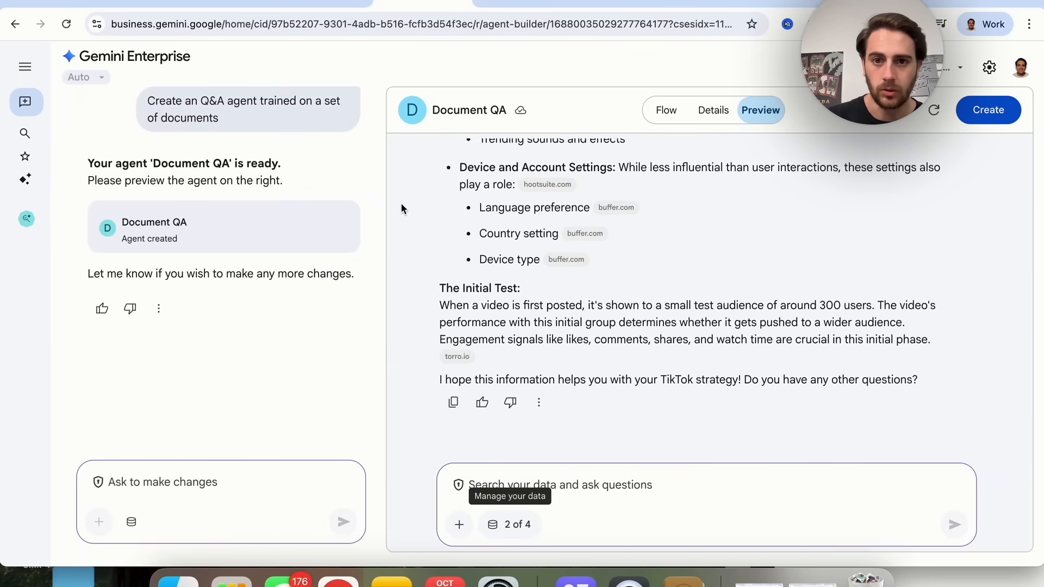
{"action": "mouse_move", "coordinate": [486, 269]}
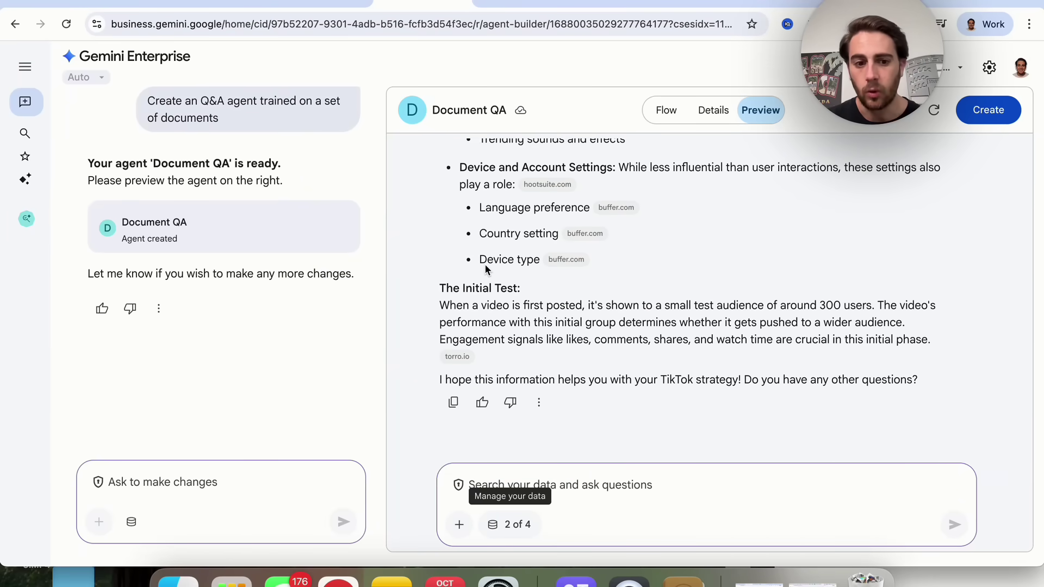
{"action": "mouse_move", "coordinate": [54, 107]}
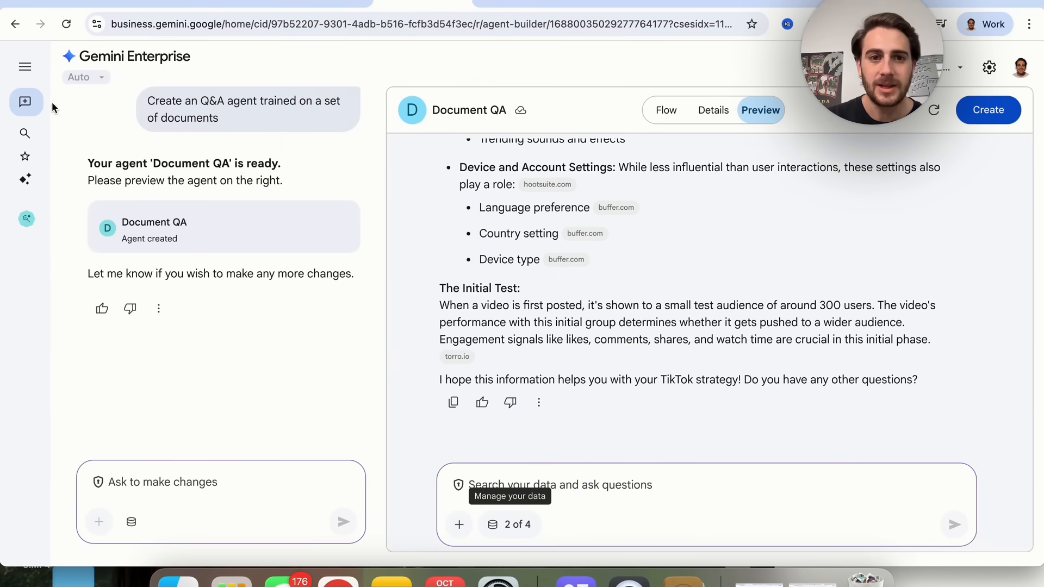
Step: Open the existing Meeting Assistant agent in Agent Designer
{"action": "left_click", "coordinate": [24, 134]}
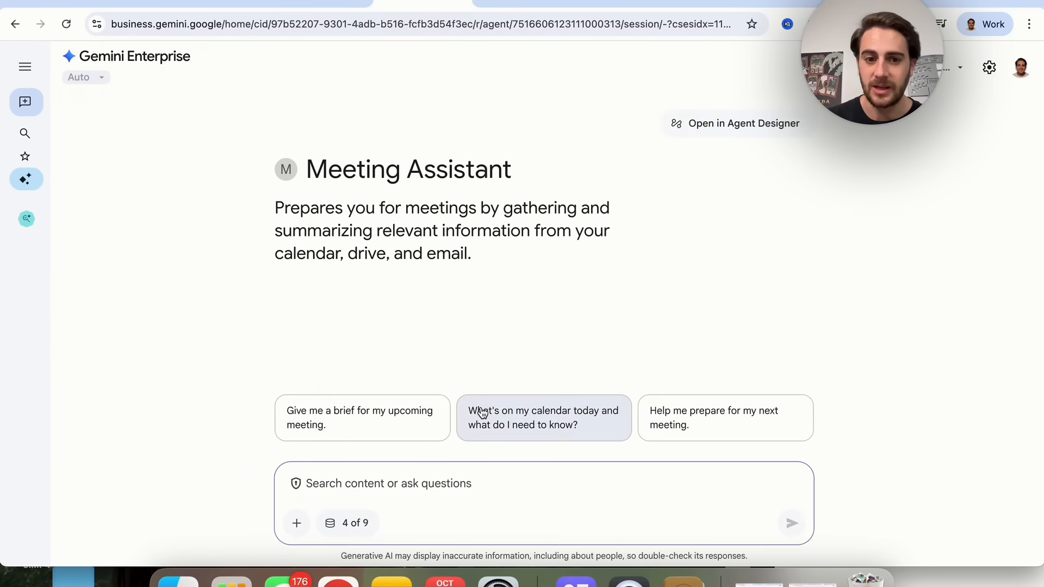
{"action": "mouse_move", "coordinate": [409, 225]}
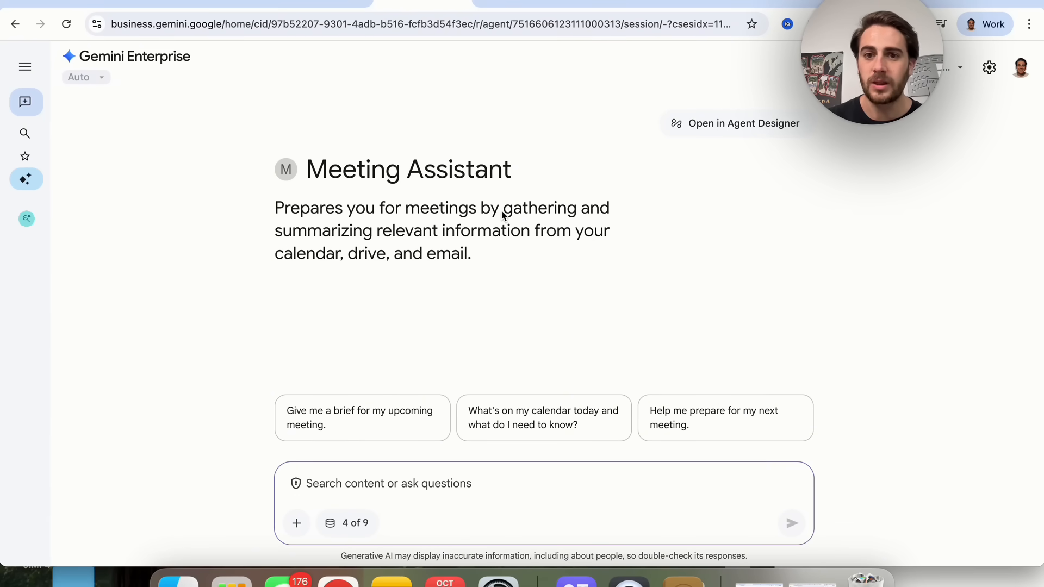
{"action": "left_click", "coordinate": [735, 123]}
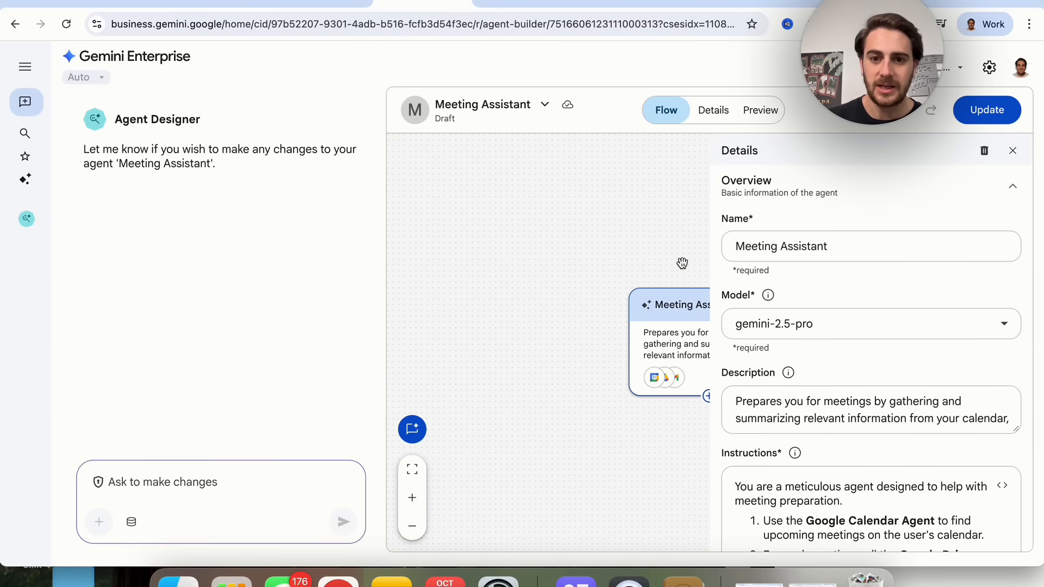
Step: Add 'Subagent' and 'Subagent 1' beneath Meeting Assistant, then close the Details panel
{"action": "left_click", "coordinate": [1013, 151]}
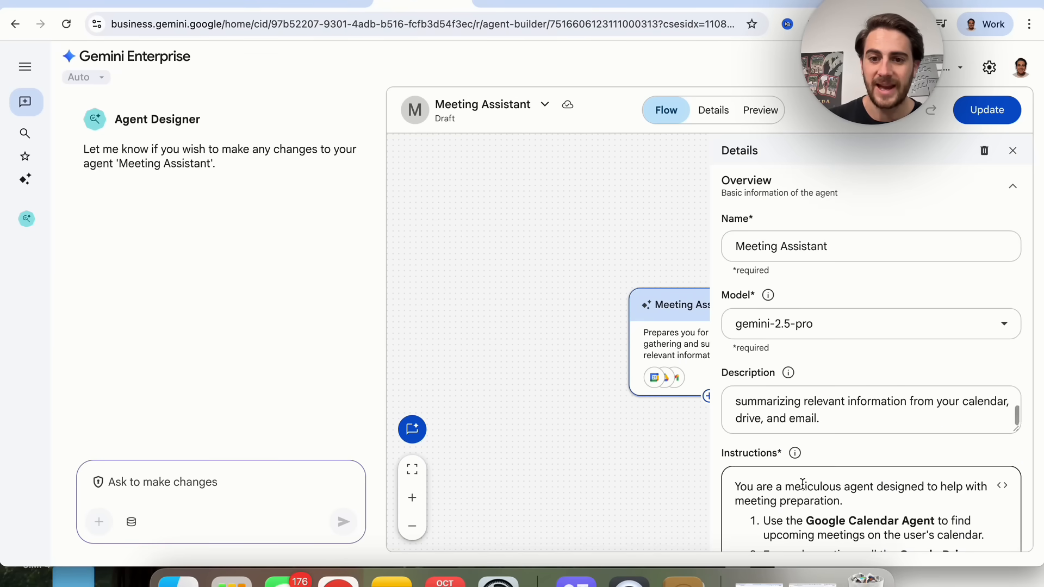
{"action": "left_click", "coordinate": [1012, 151]}
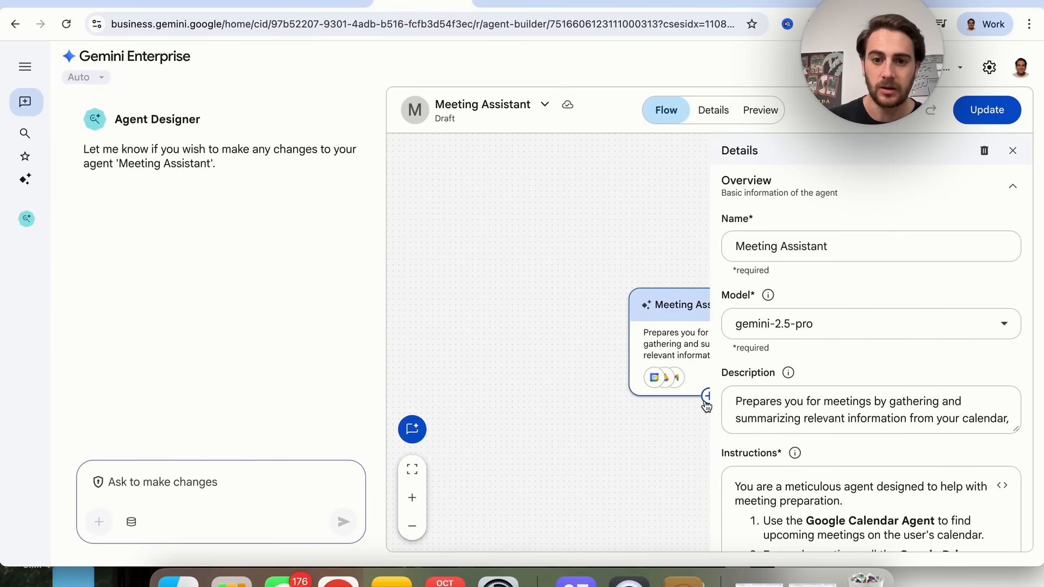
{"action": "left_click", "coordinate": [1013, 151]}
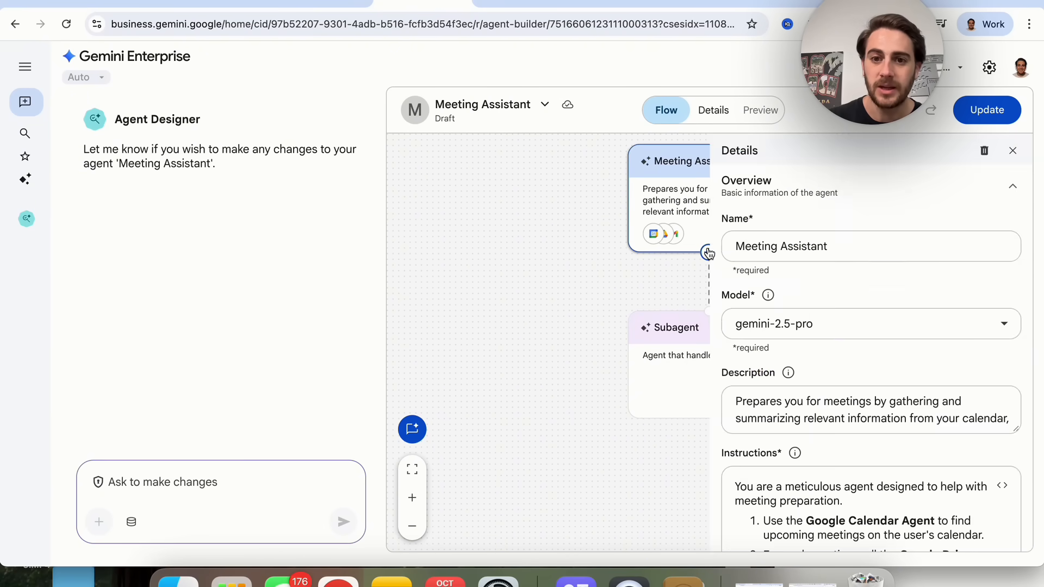
{"action": "left_click", "coordinate": [1012, 151]}
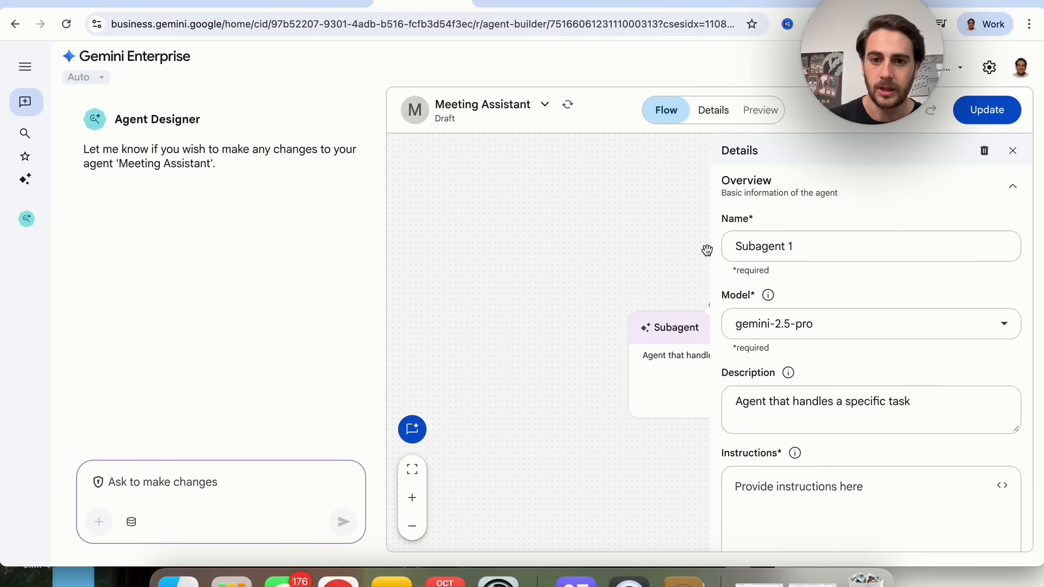
{"action": "left_click", "coordinate": [1013, 150]}
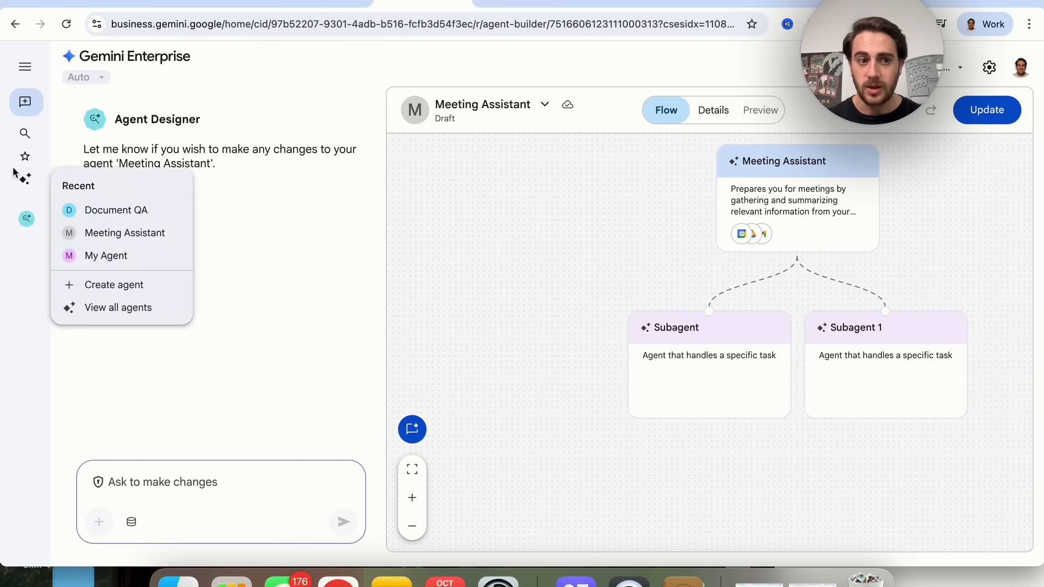
Step: Search the 'Introducing Gemini Enterprise' blog post for 'partners' and step through the matches
{"action": "left_click", "coordinate": [338, 53]}
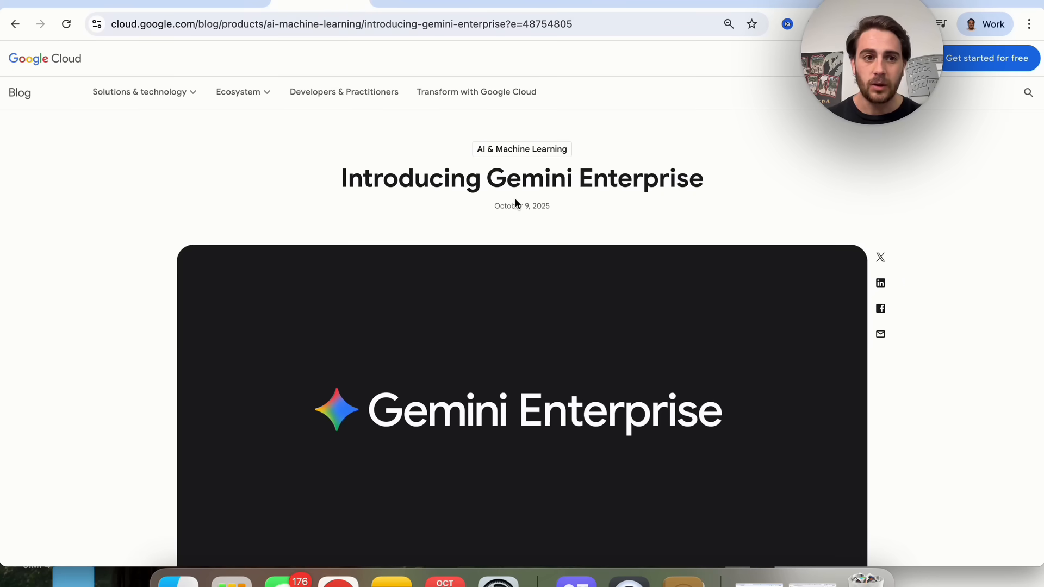
{"action": "scroll", "scroll_direction": "down", "scroll_amount": 3}
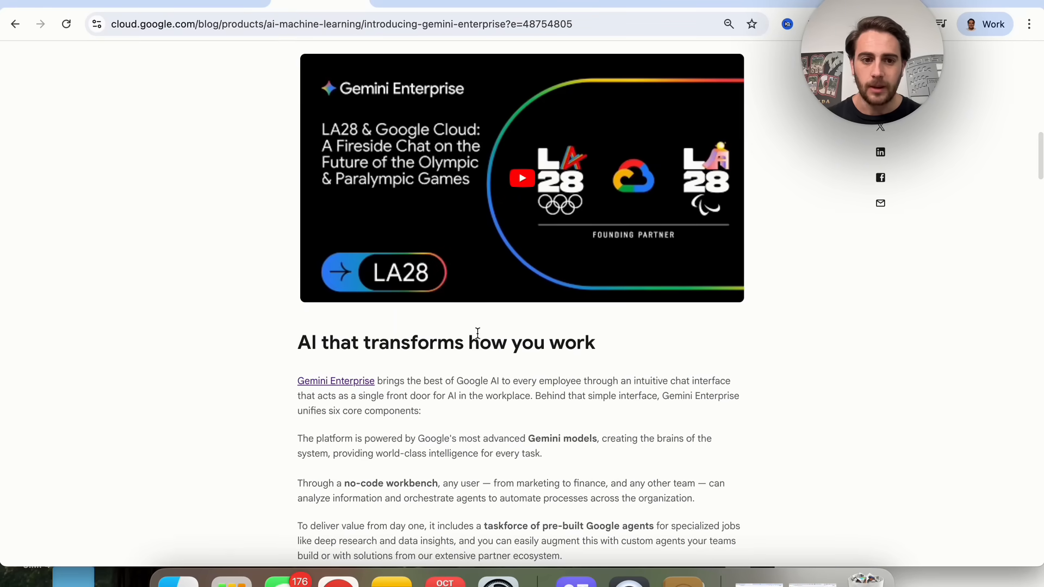
{"action": "scroll", "scroll_direction": "down", "scroll_amount": 3}
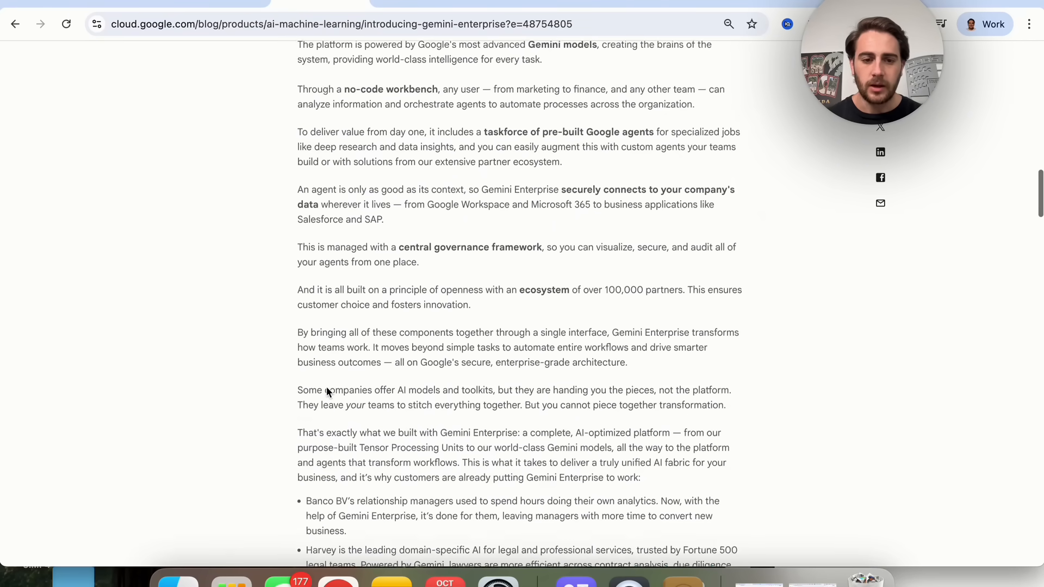
{"action": "type", "text": "partners"}
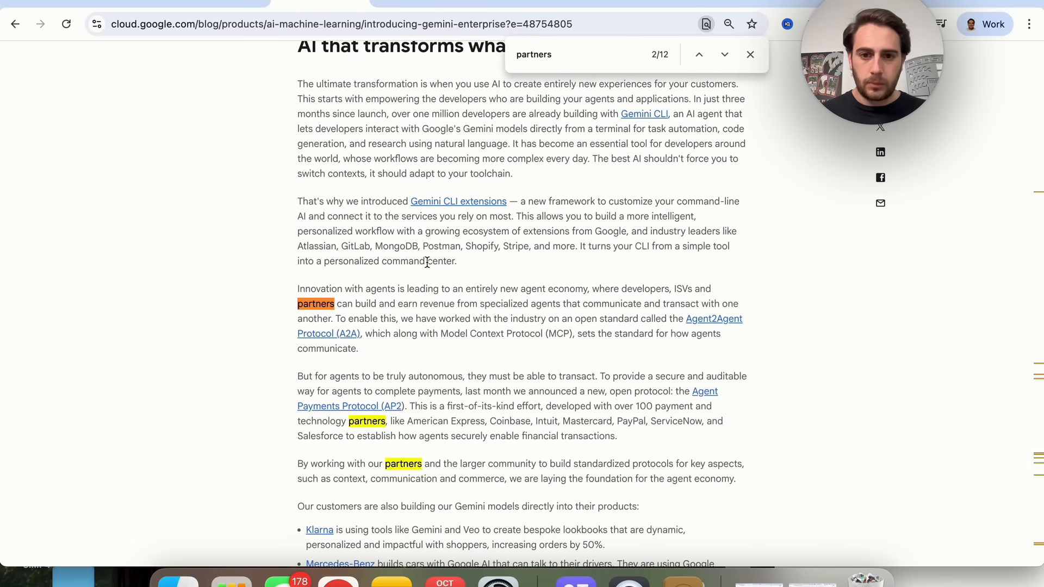
{"action": "left_click", "coordinate": [725, 54]}
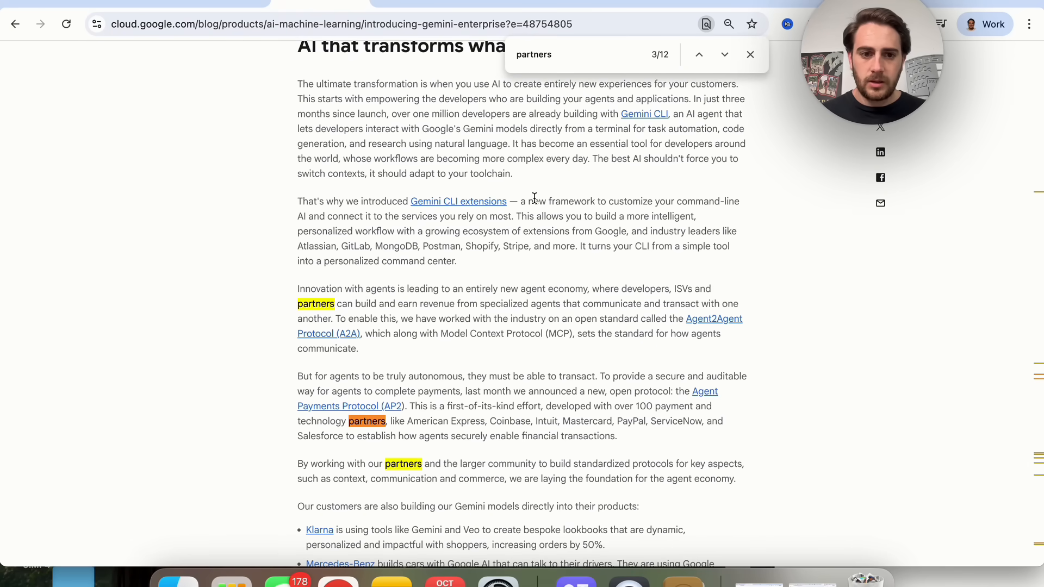
{"action": "left_click", "coordinate": [724, 54]}
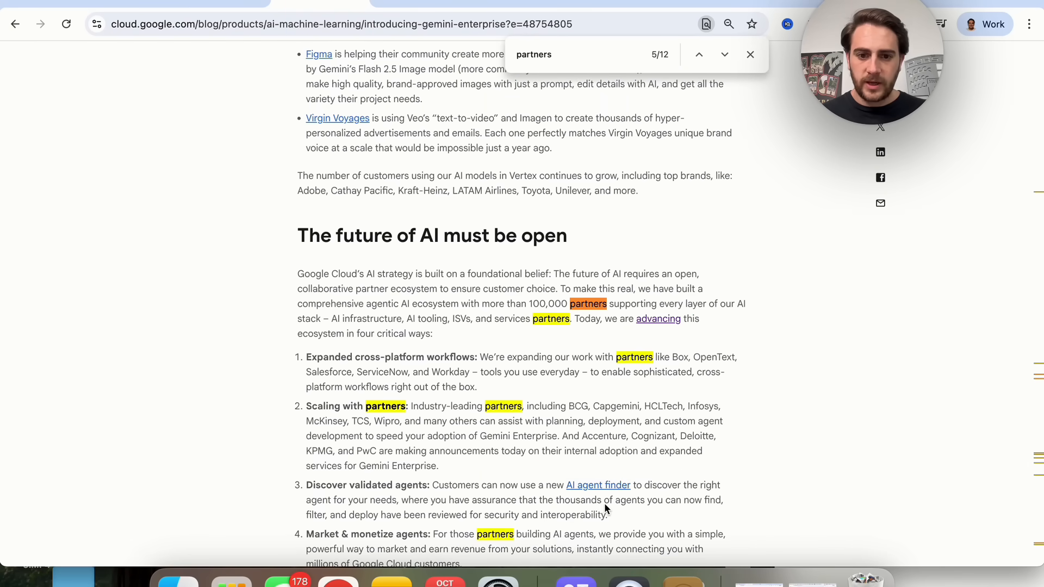
Step: Open the Google Cloud AI agent finder and browse its agent list
{"action": "left_click", "coordinate": [598, 486]}
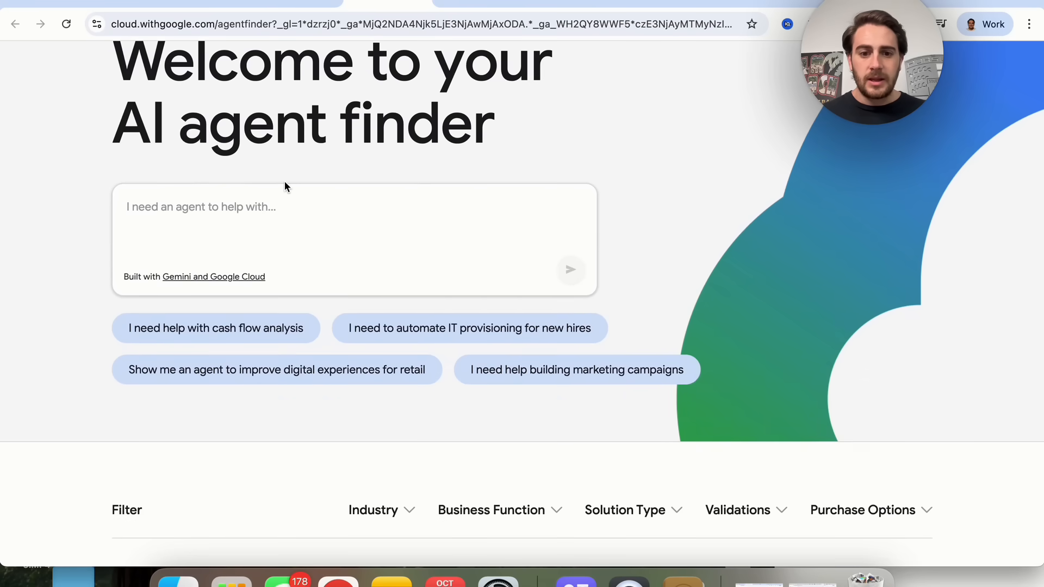
{"action": "scroll", "scroll_direction": "down", "scroll_amount": 3}
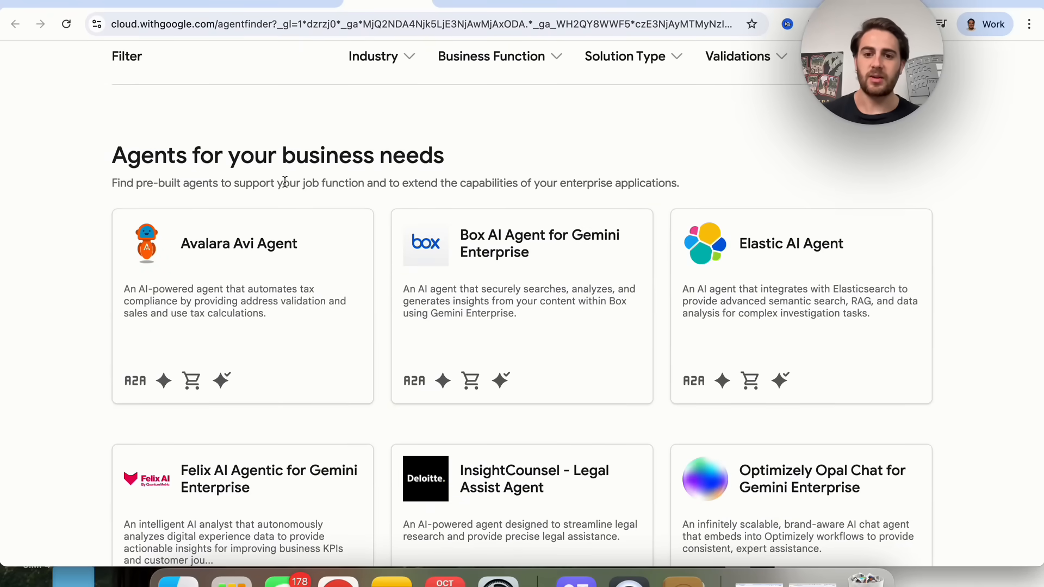
{"action": "scroll", "scroll_direction": "down", "scroll_amount": 3}
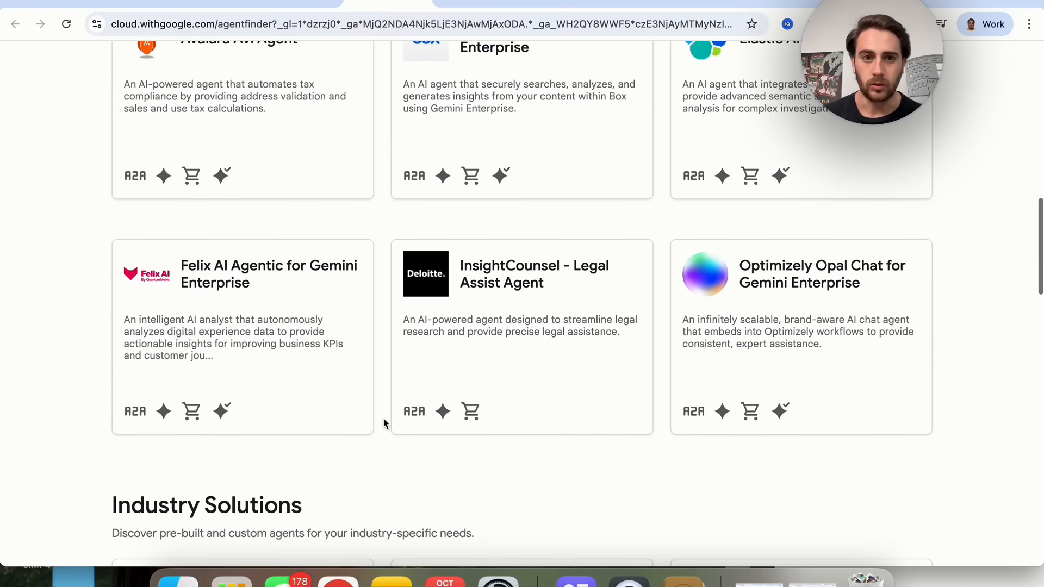
{"action": "scroll", "scroll_direction": "up", "scroll_amount": 3}
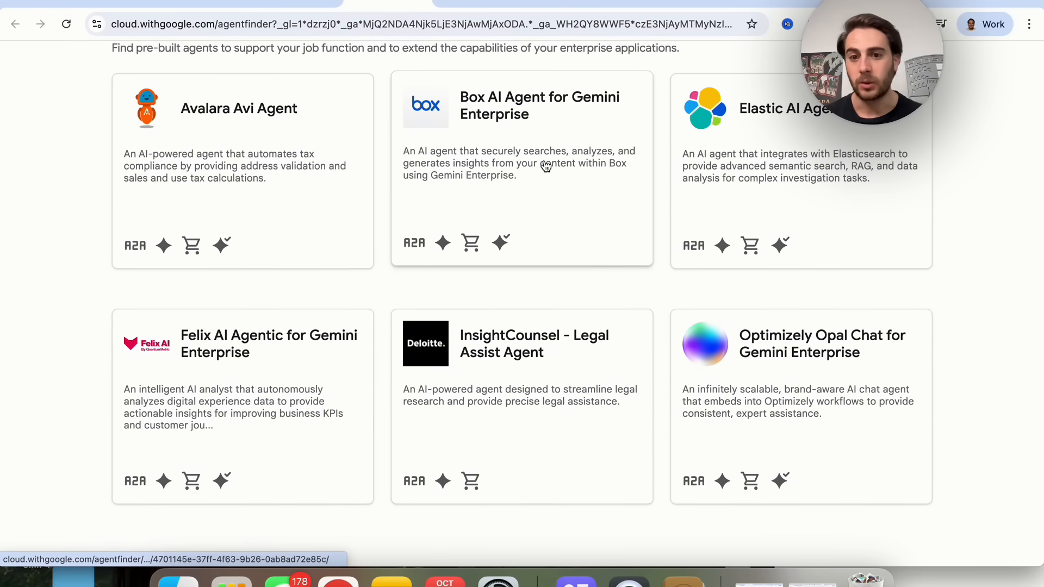
{"action": "scroll", "scroll_direction": "down", "scroll_amount": 3}
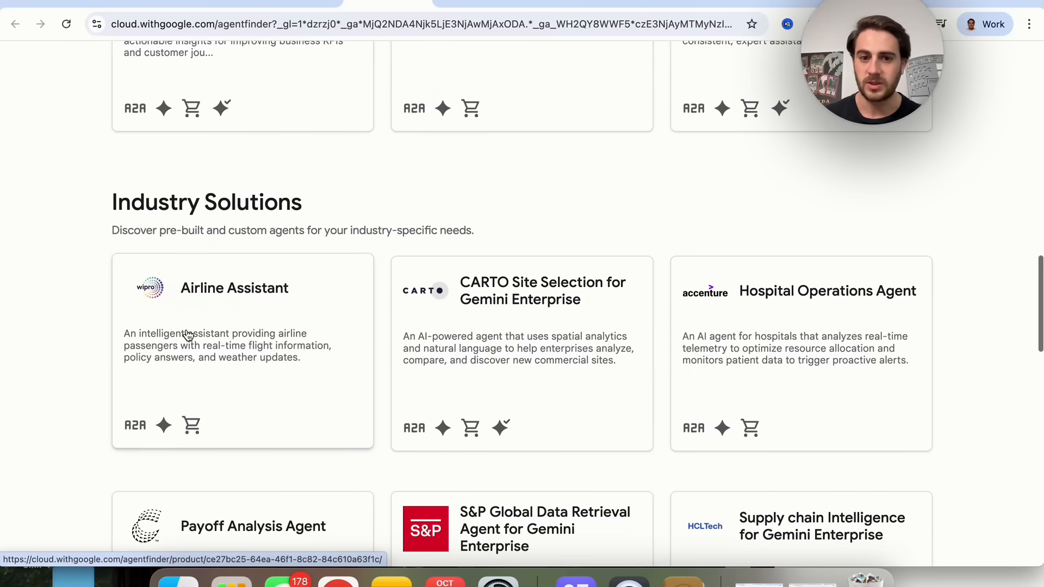
{"action": "scroll", "scroll_direction": "down", "scroll_amount": 3}
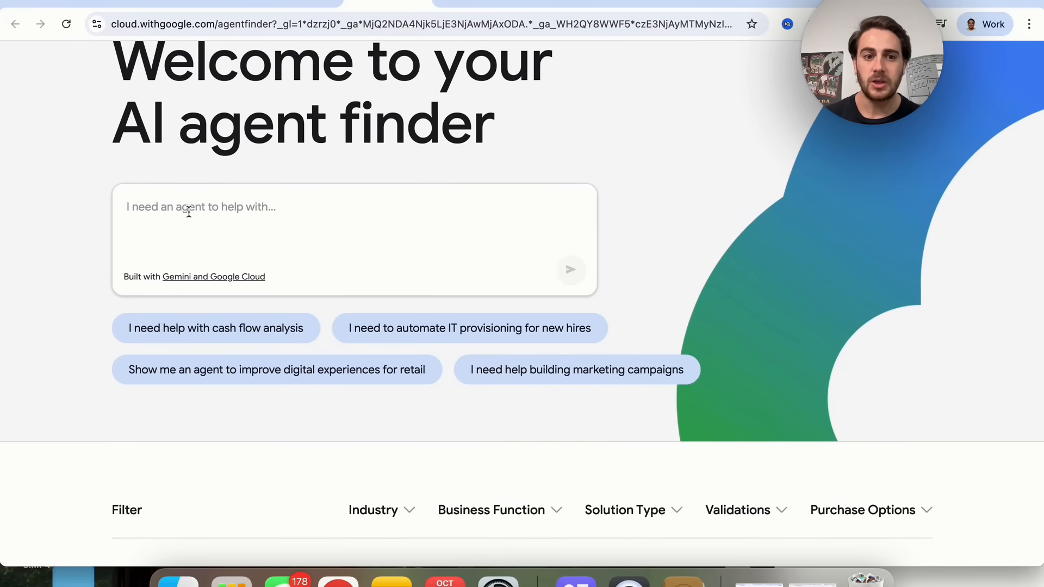
Step: Submit 'I need help with cash flow analysis' to find the Financial Statement Analysis agent
{"action": "left_click", "coordinate": [216, 328]}
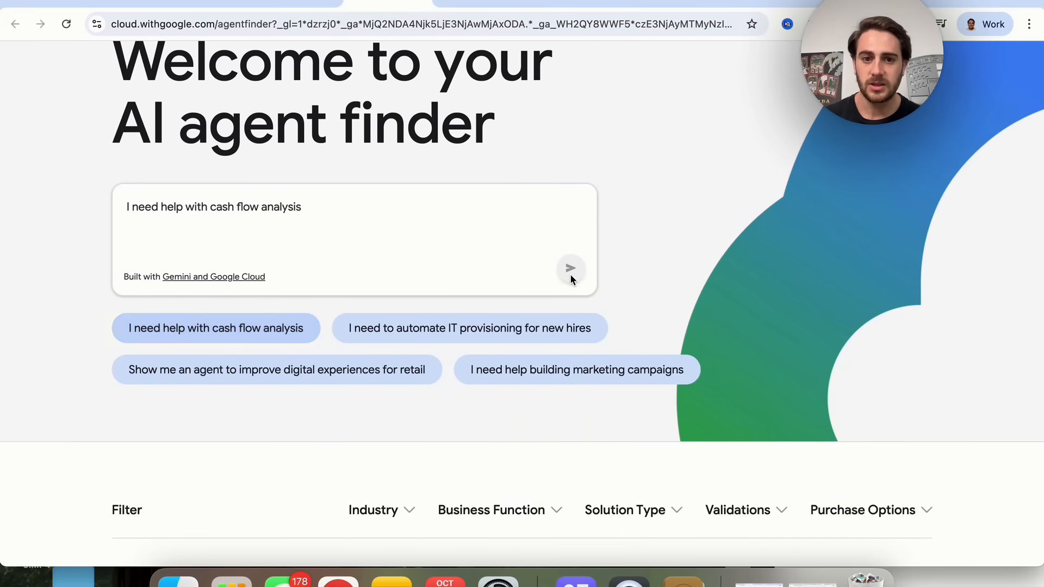
{"action": "left_click", "coordinate": [570, 268]}
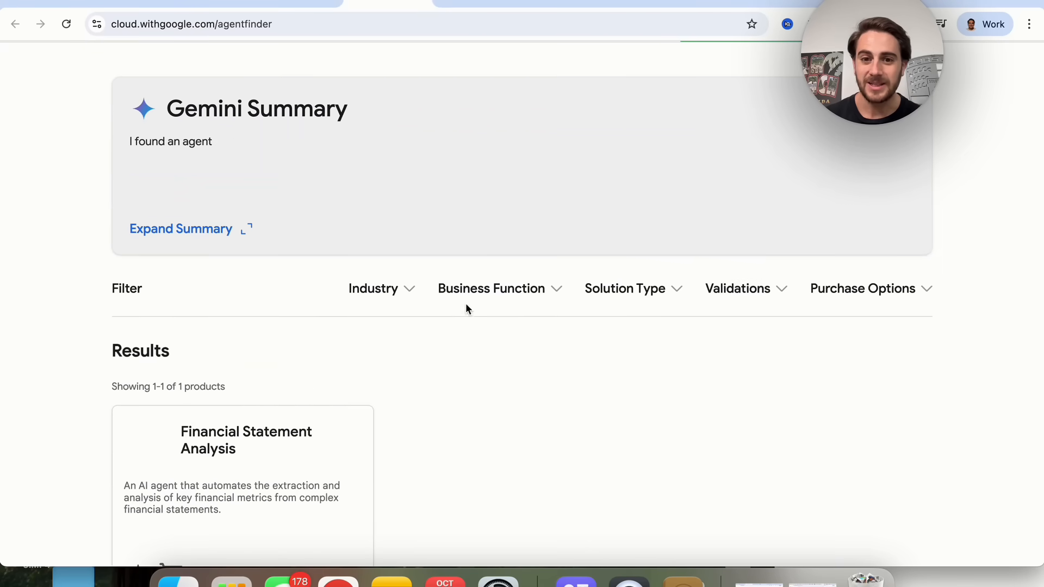
{"action": "scroll", "scroll_direction": "down", "scroll_amount": 3}
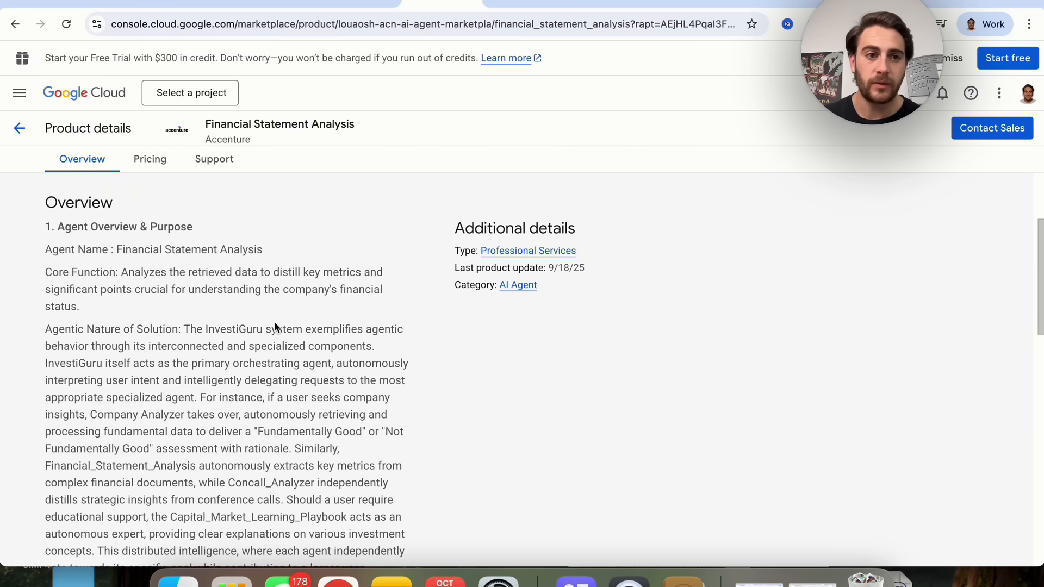
Step: Review the Financial Statement Analysis listing's pricing and support, then return to Overview
{"action": "scroll", "scroll_direction": "down", "scroll_amount": 3}
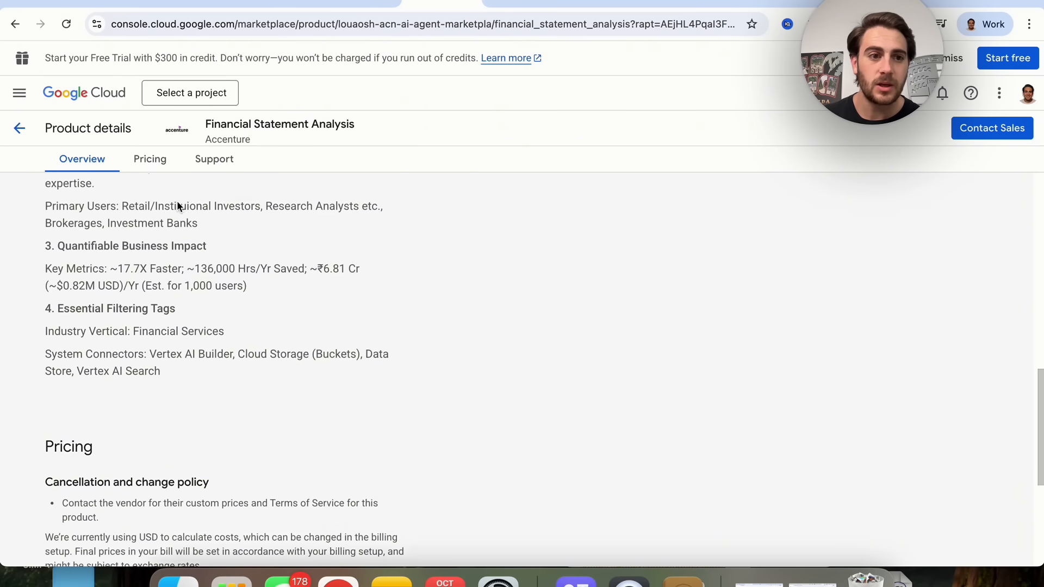
{"action": "scroll", "scroll_direction": "down", "scroll_amount": 3}
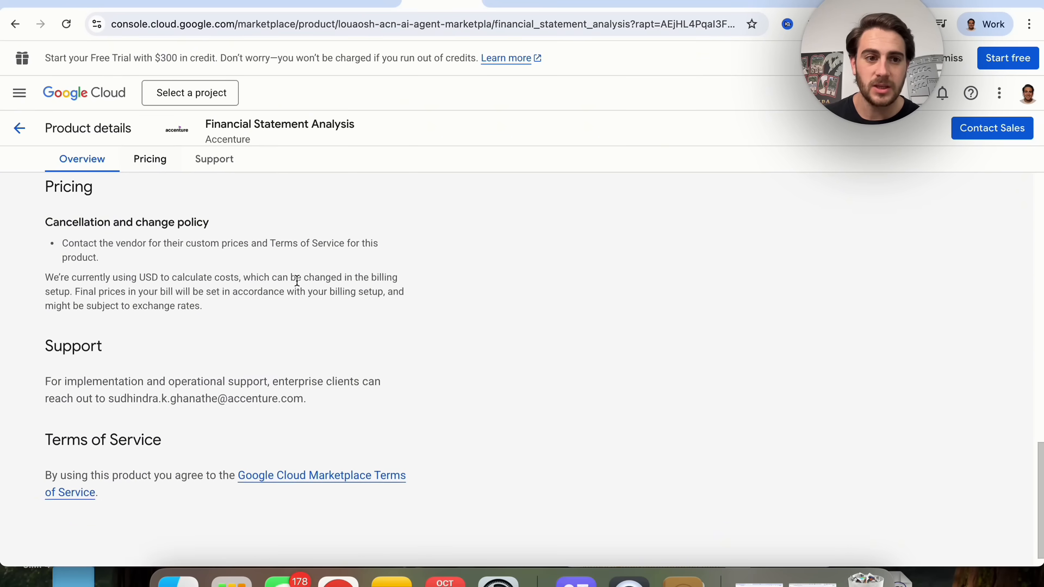
{"action": "left_click", "coordinate": [149, 159]}
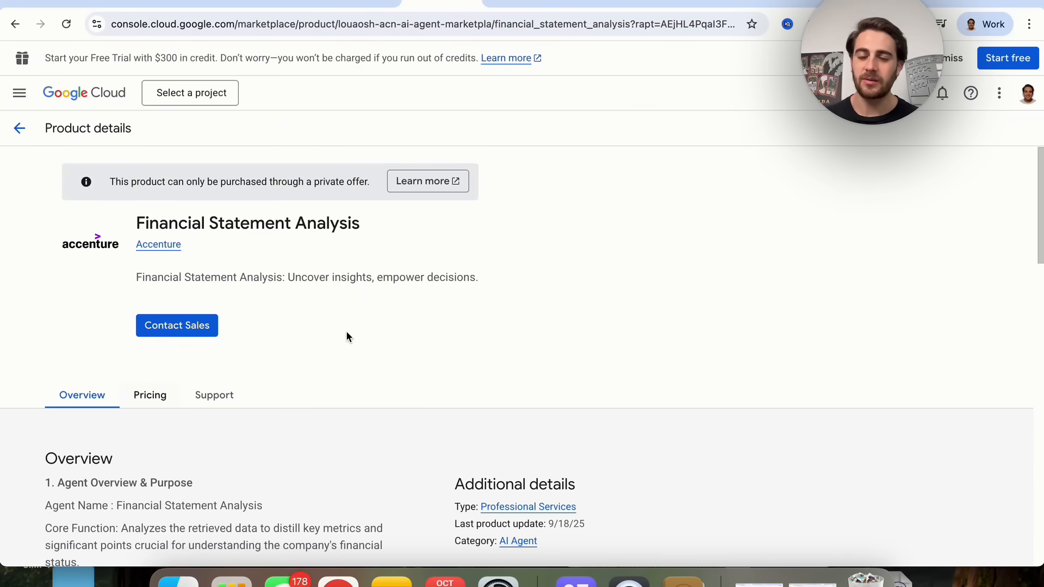
{"action": "mouse_move", "coordinate": [399, 112]}
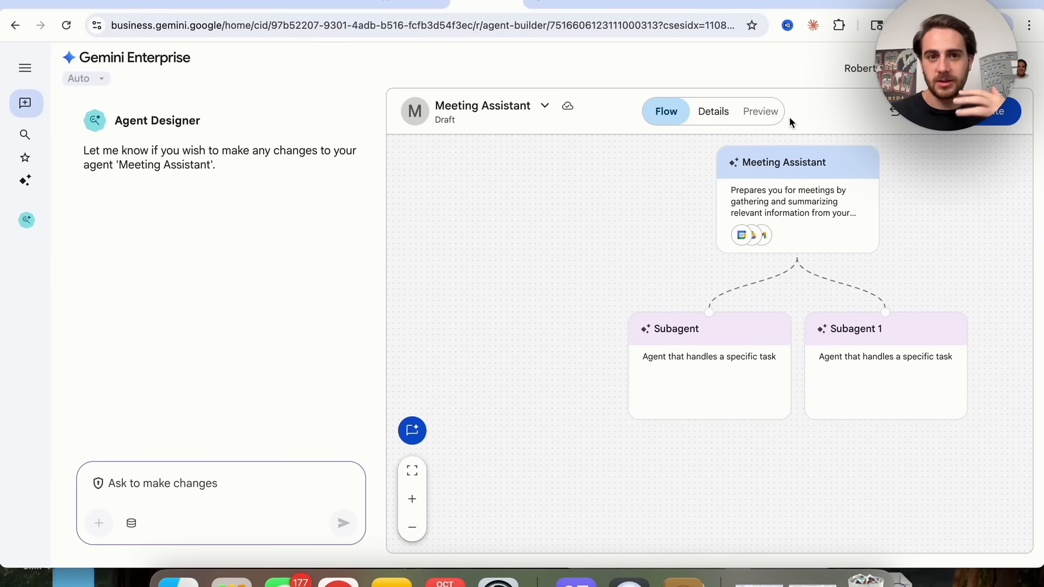
{"action": "mouse_move", "coordinate": [516, 153]}
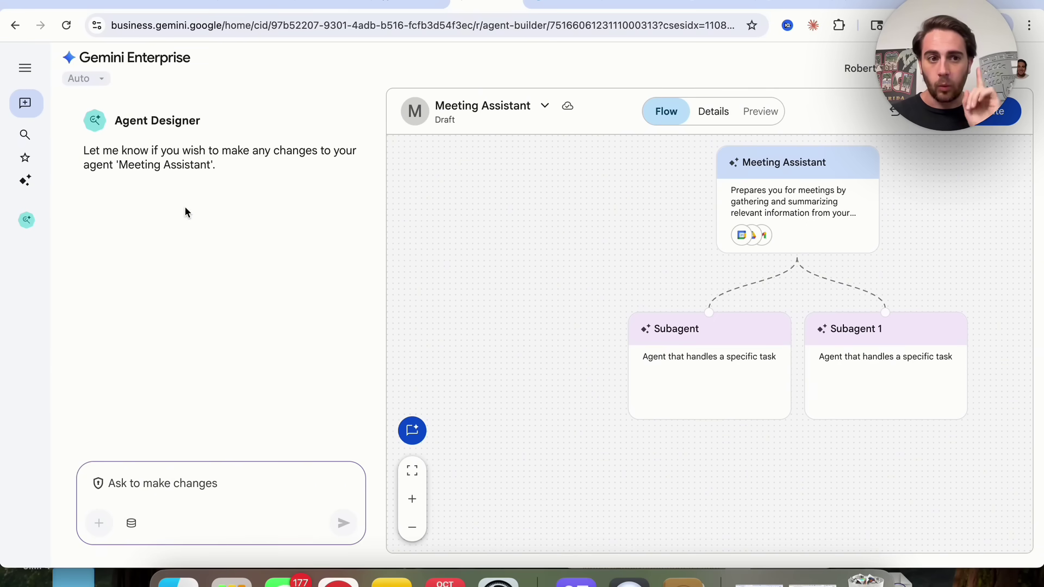
{"action": "mouse_move", "coordinate": [24, 136]}
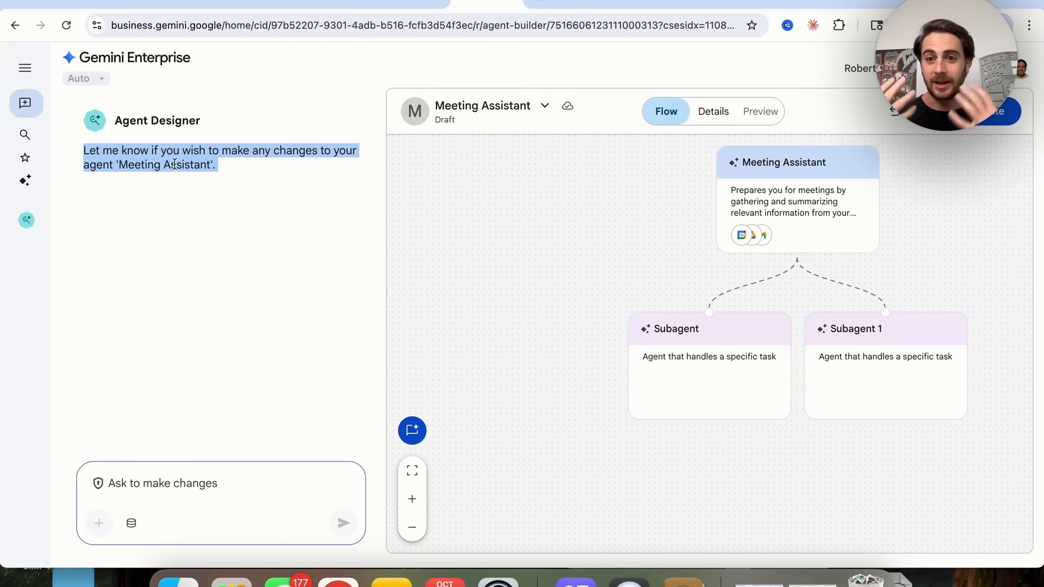
{"action": "mouse_move", "coordinate": [243, 147]}
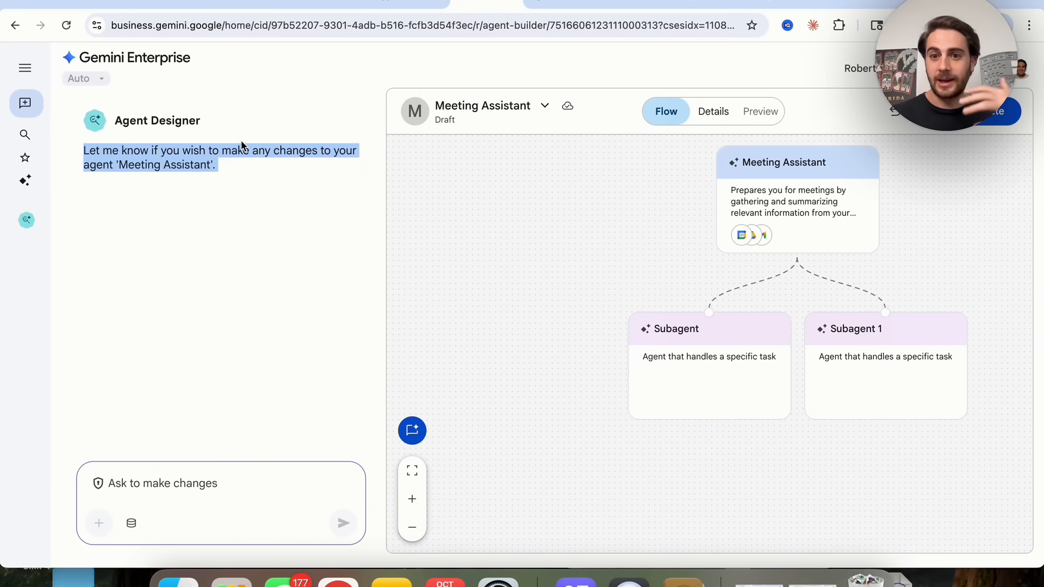
{"action": "mouse_move", "coordinate": [25, 103]}
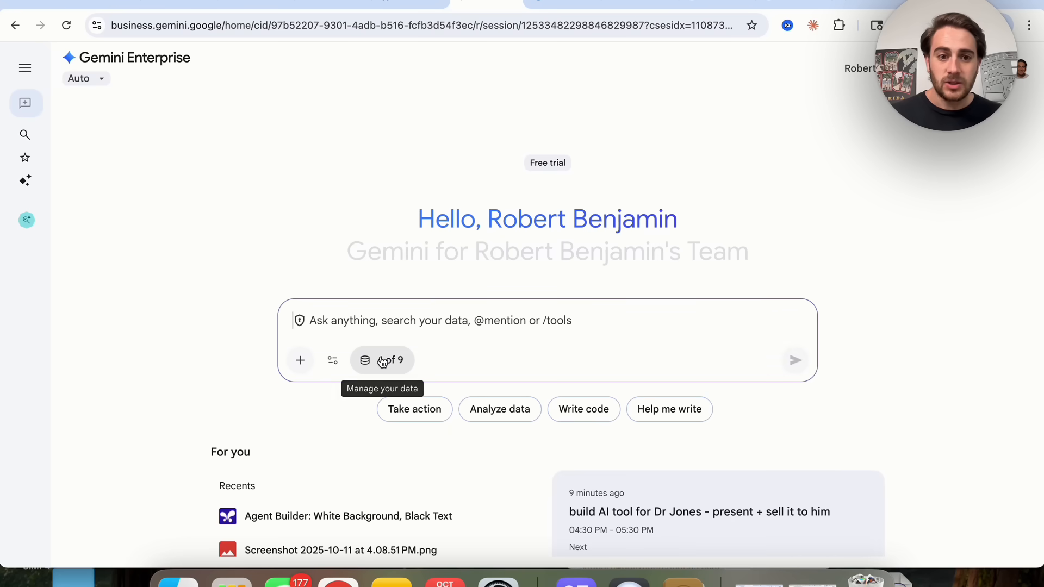
Step: Open the '4 of 9' data sources menu to see which connectors are enabled
{"action": "left_click", "coordinate": [382, 360]}
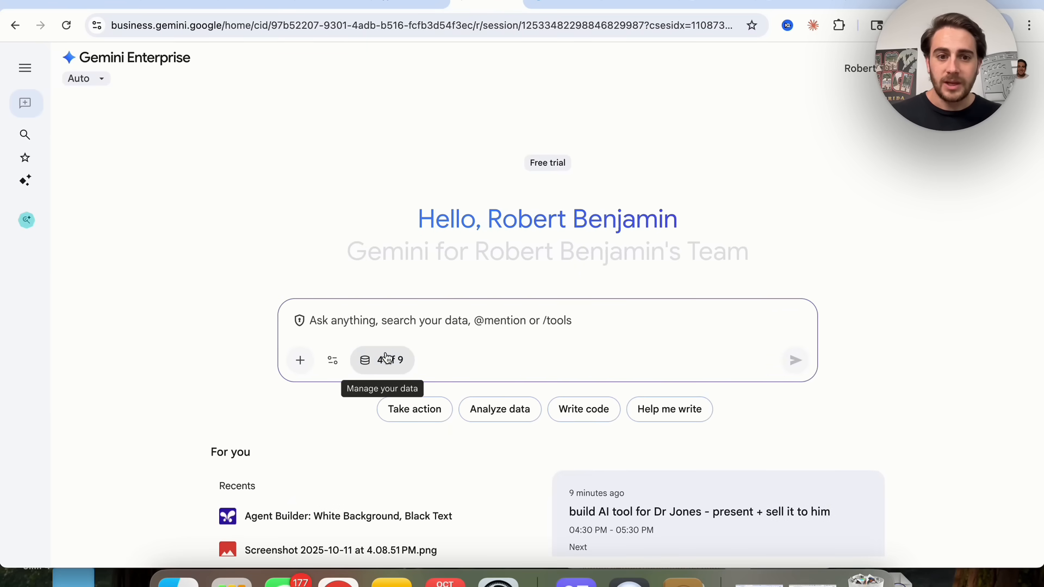
{"action": "mouse_move", "coordinate": [409, 364]}
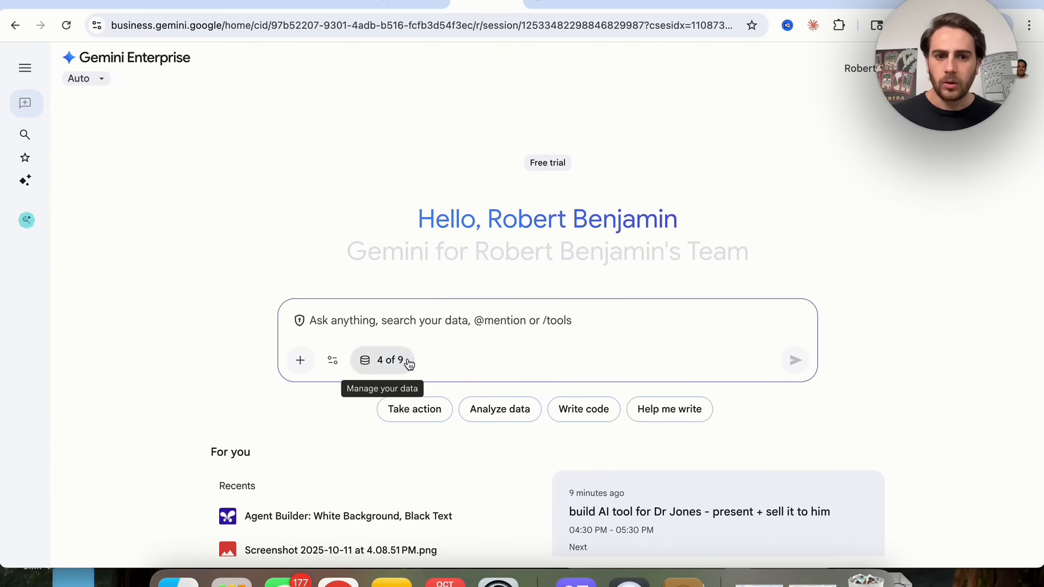
{"action": "left_click", "coordinate": [382, 361]}
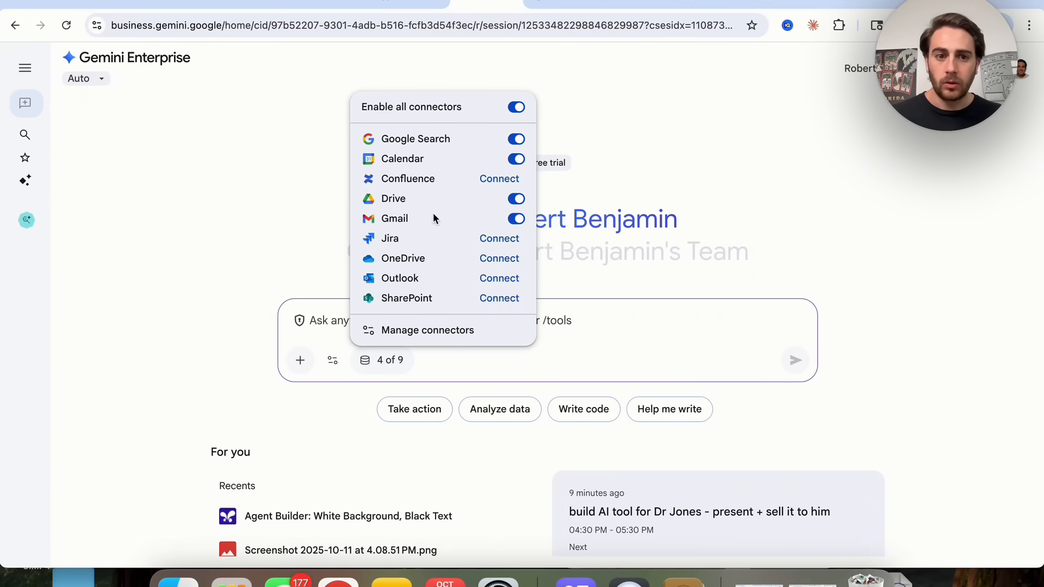
{"action": "mouse_move", "coordinate": [402, 247]}
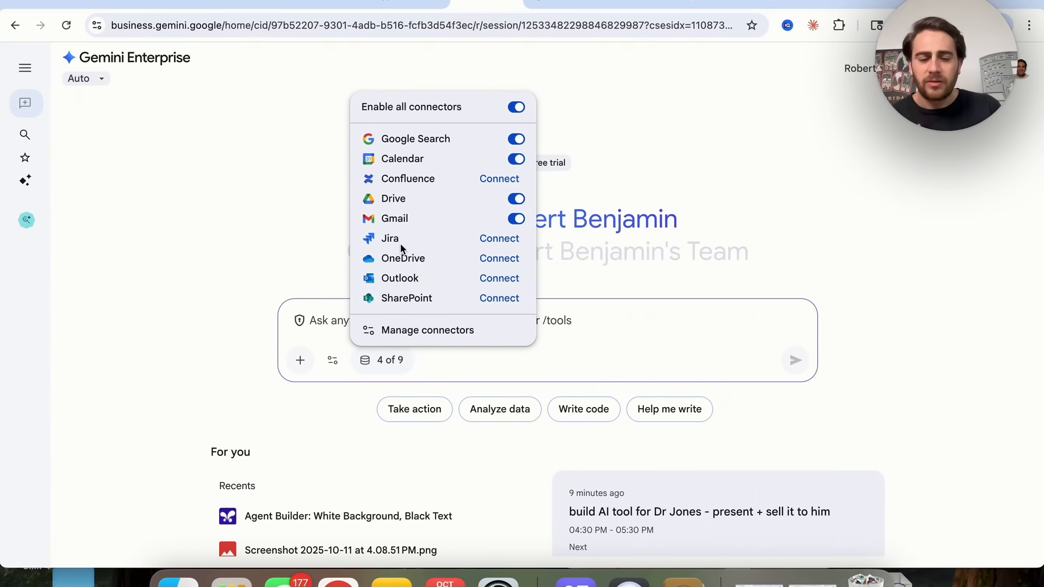
{"action": "mouse_move", "coordinate": [400, 304]}
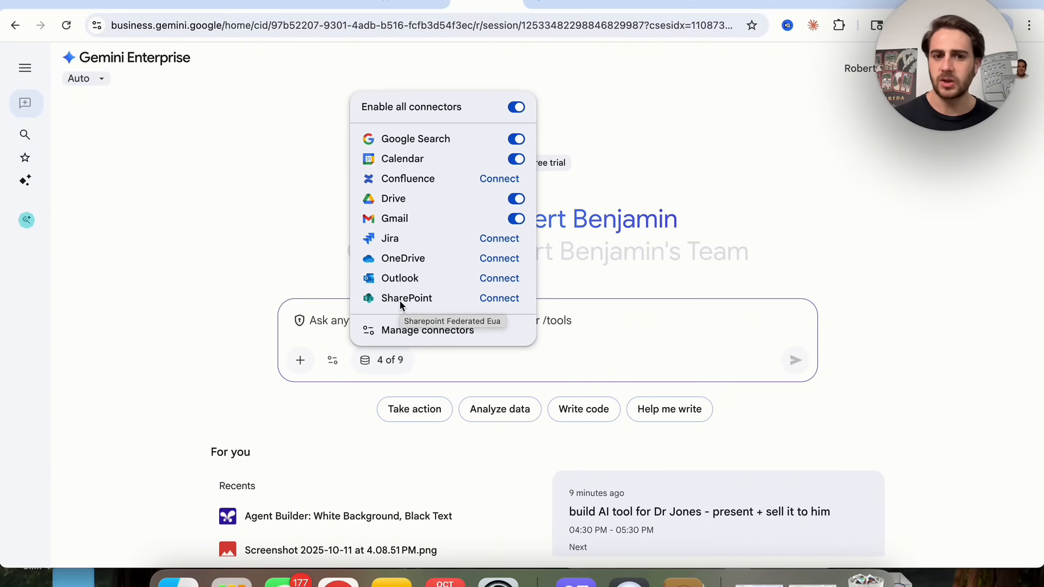
{"action": "mouse_move", "coordinate": [393, 258]}
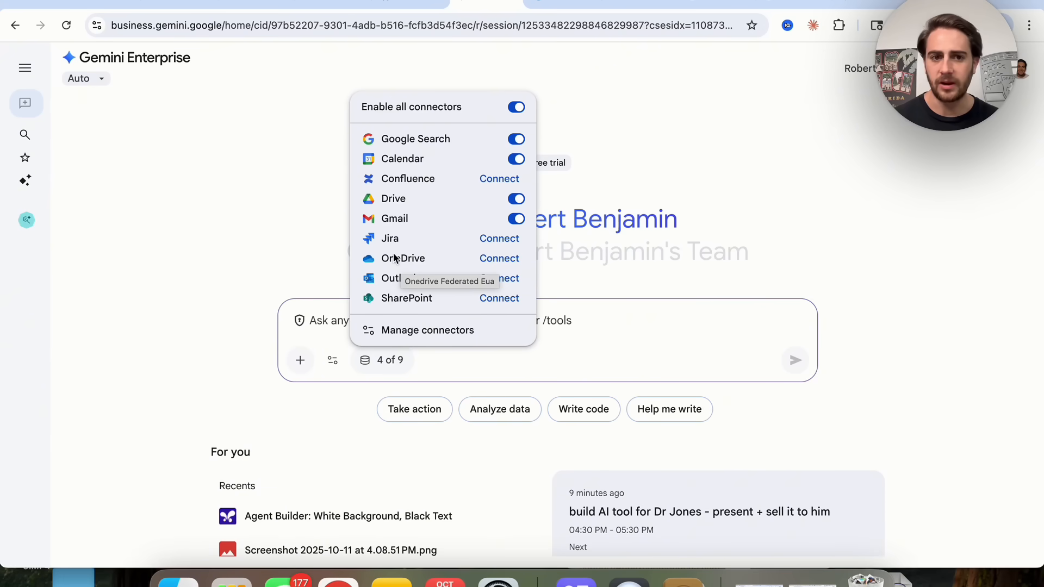
{"action": "mouse_move", "coordinate": [408, 203]}
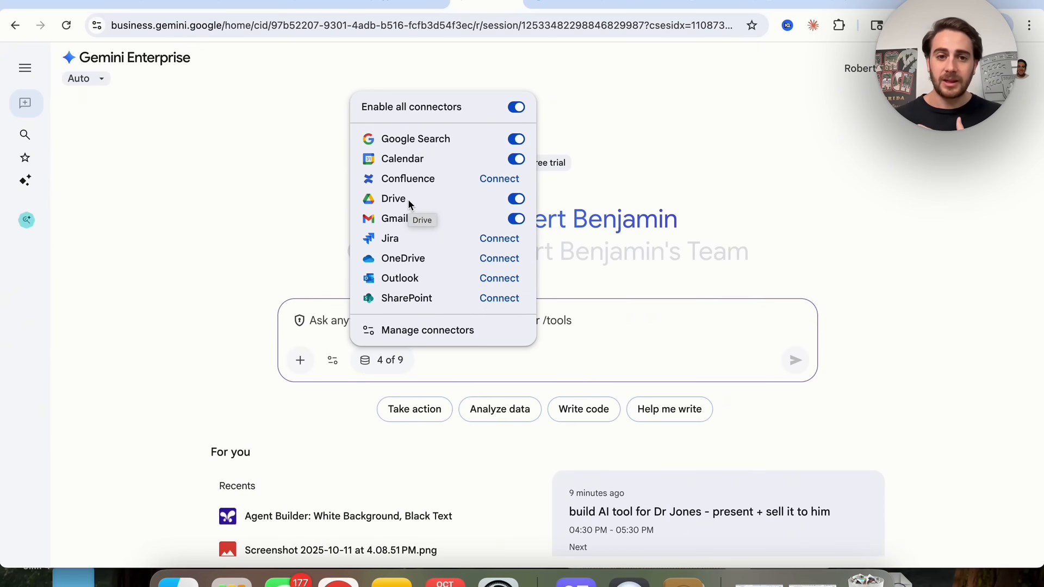
{"action": "mouse_move", "coordinate": [415, 203]}
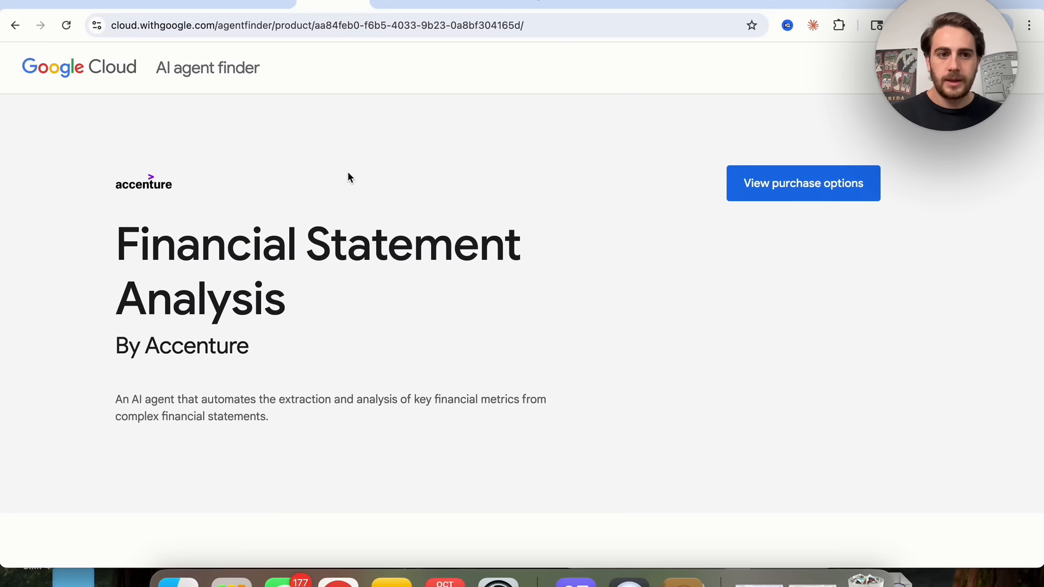
Step: Go to agent finder home and scroll to 'Agents for your business needs' cards
{"action": "left_click", "coordinate": [18, 25]}
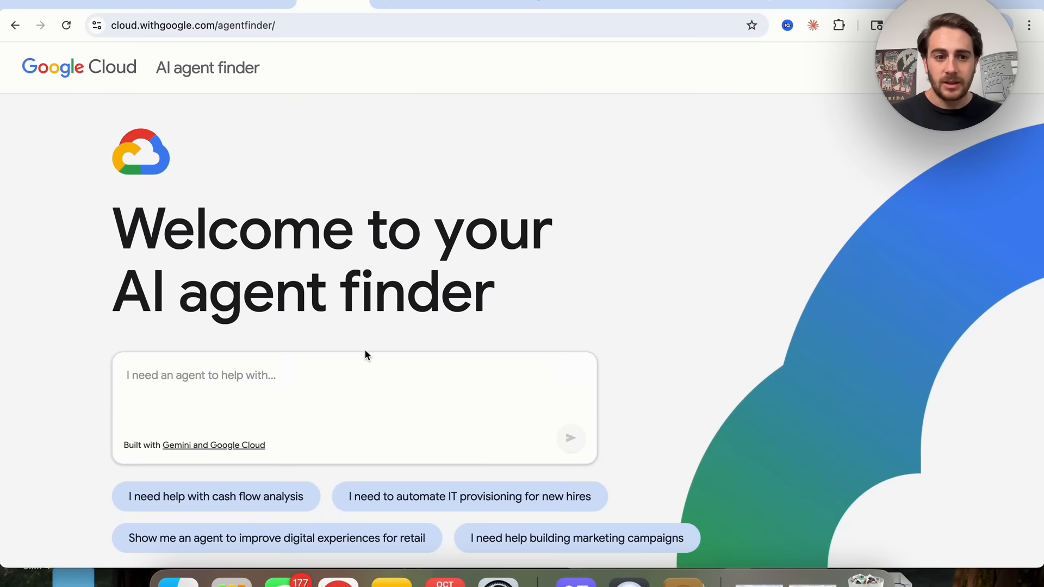
{"action": "scroll", "scroll_direction": "down", "scroll_amount": 3}
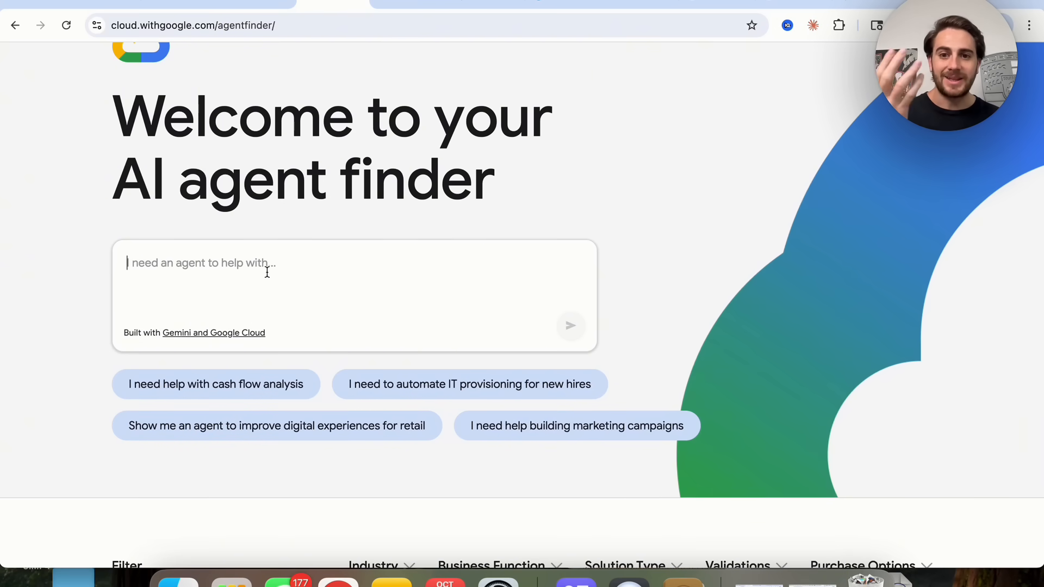
{"action": "scroll", "scroll_direction": "down", "scroll_amount": 3}
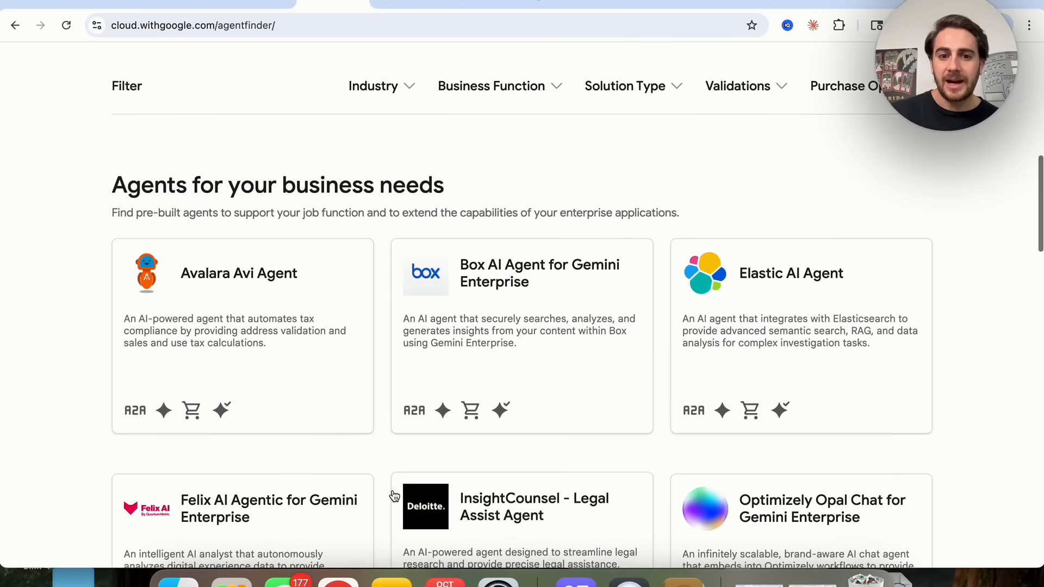
{"action": "mouse_move", "coordinate": [538, 336]}
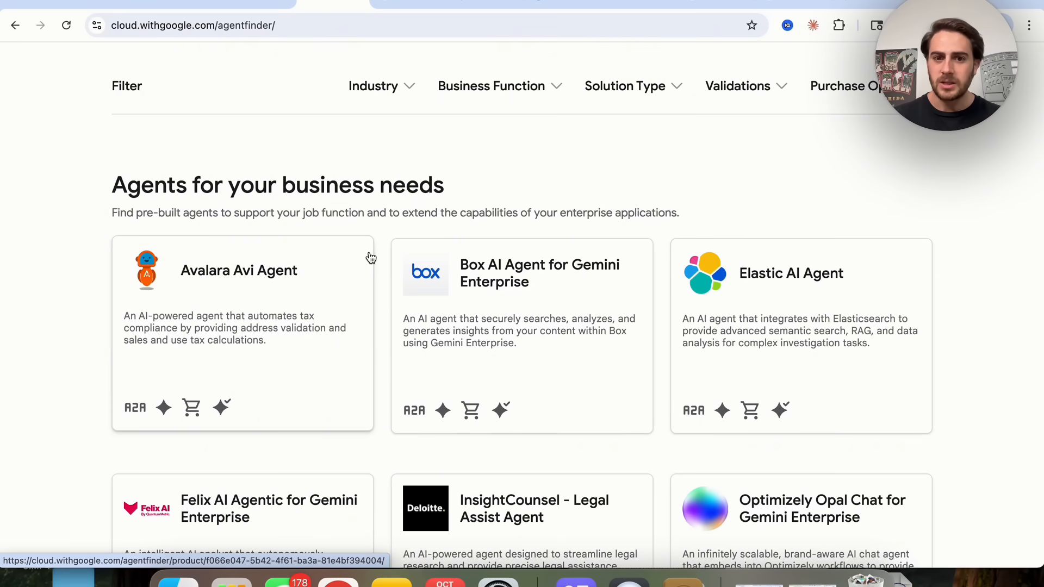
{"action": "mouse_move", "coordinate": [518, 288]}
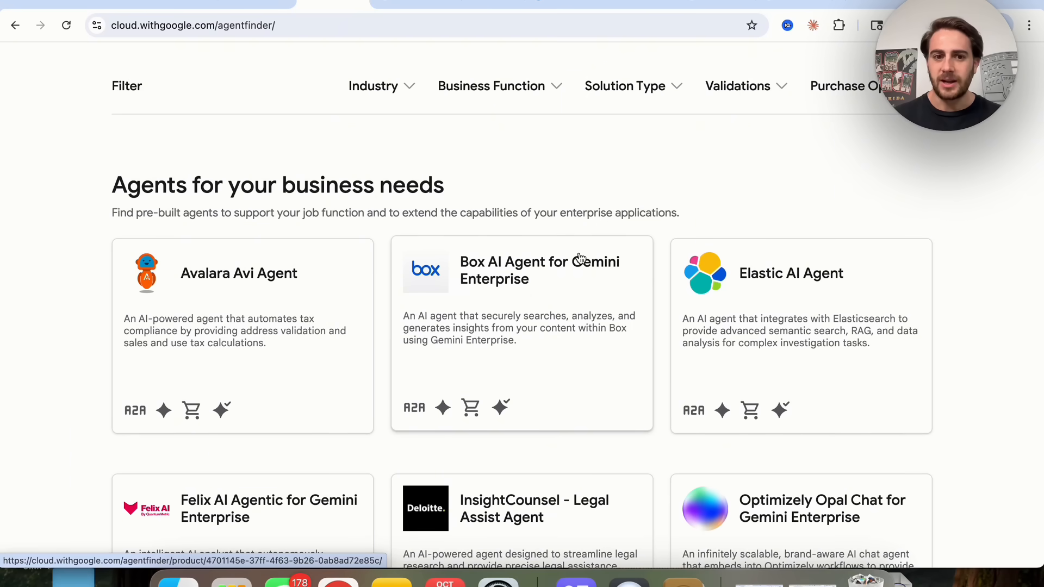
{"action": "mouse_move", "coordinate": [514, 319]}
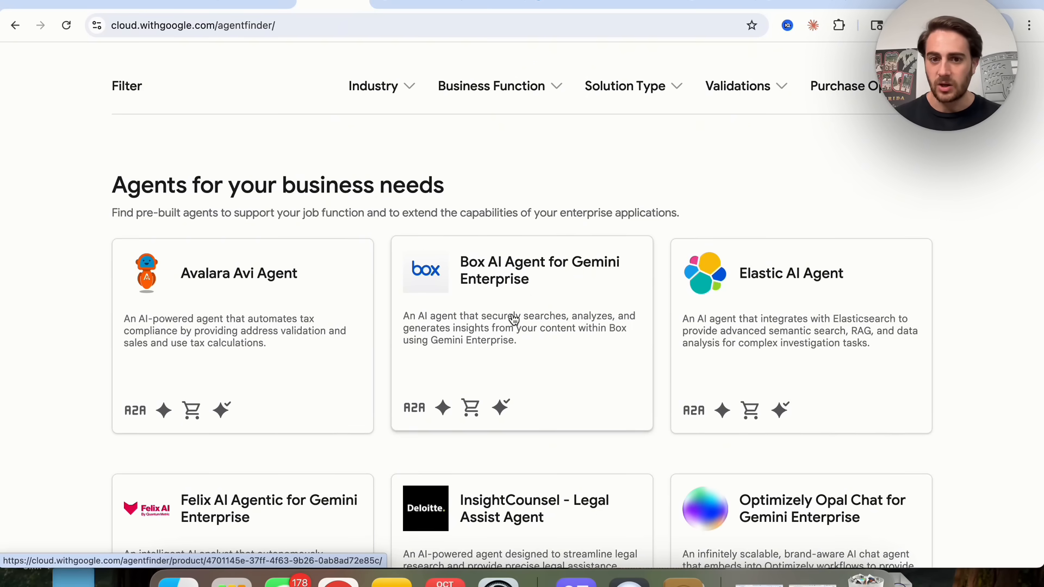
{"action": "mouse_move", "coordinate": [486, 331]}
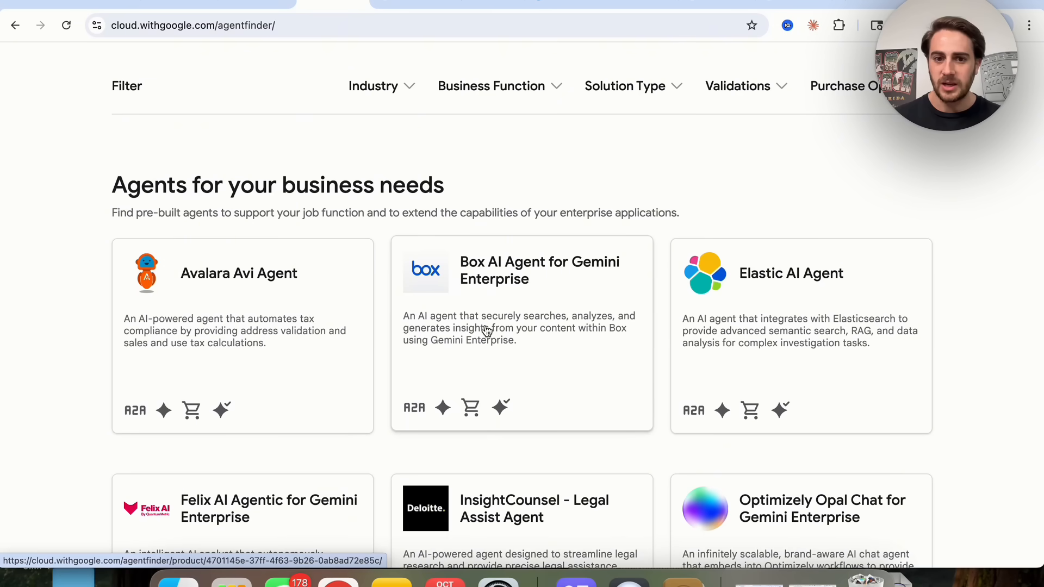
{"action": "mouse_move", "coordinate": [474, 346]}
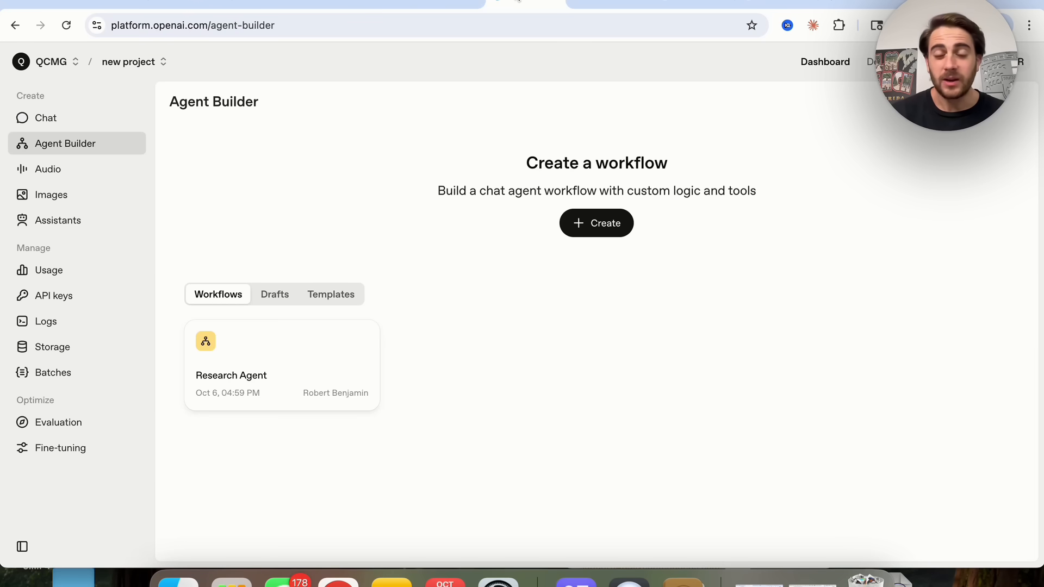
{"action": "mouse_move", "coordinate": [404, 179]}
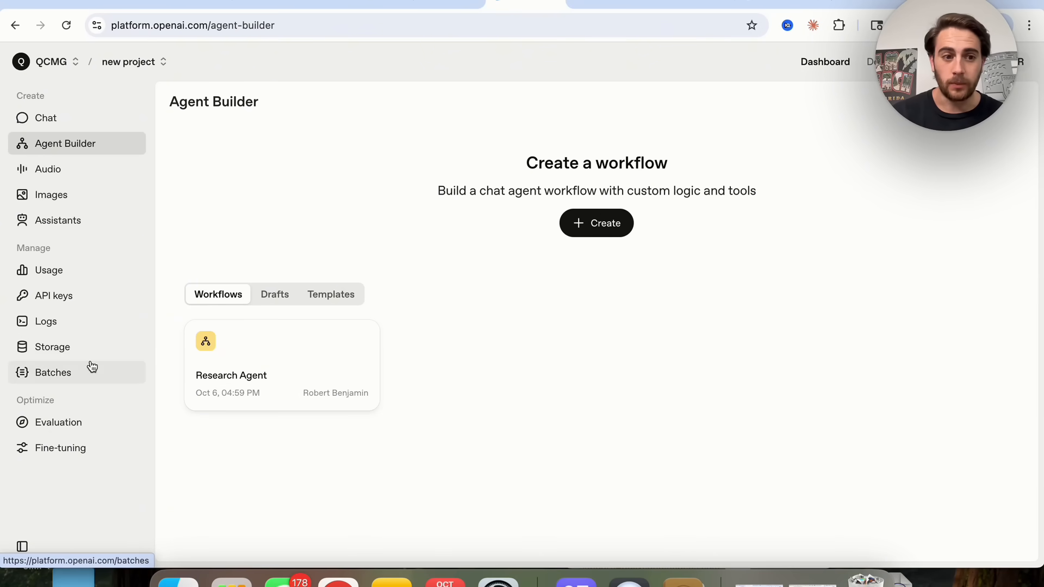
{"action": "mouse_move", "coordinate": [72, 452]}
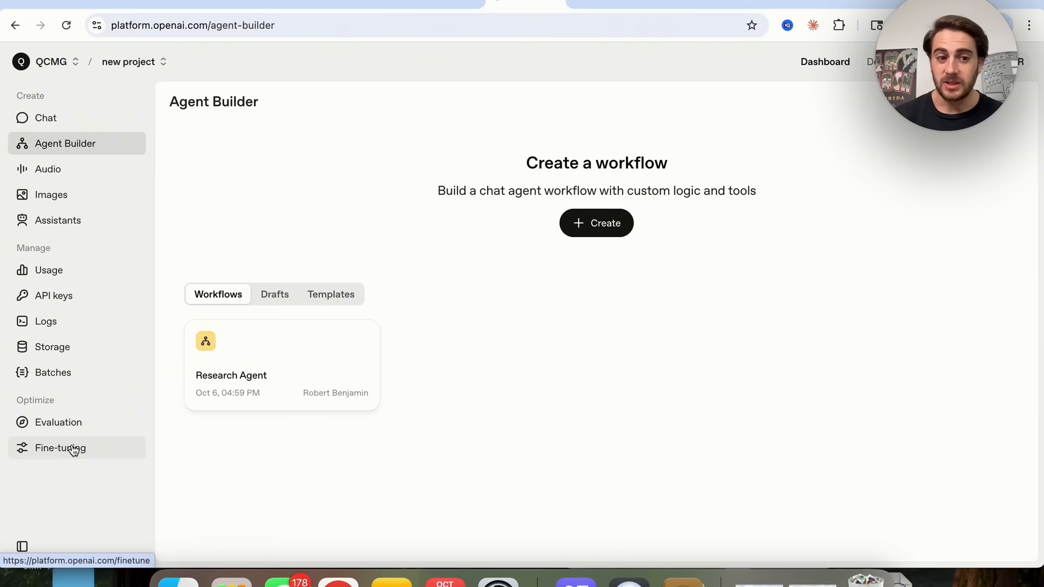
Step: View the completed evals under Evaluation, then return to the Agent Builder page
{"action": "left_click", "coordinate": [58, 423]}
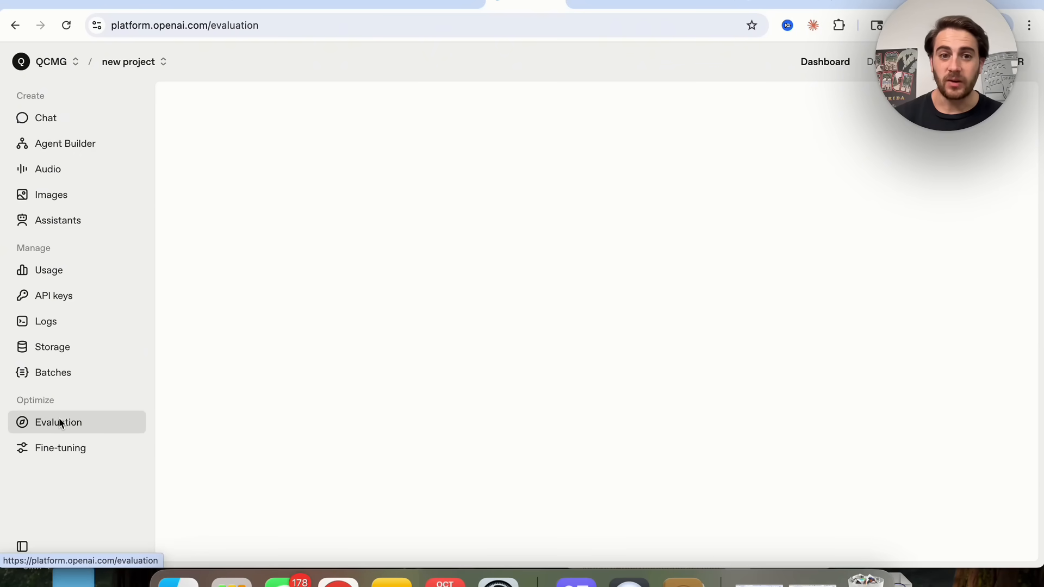
{"action": "left_click", "coordinate": [58, 422]}
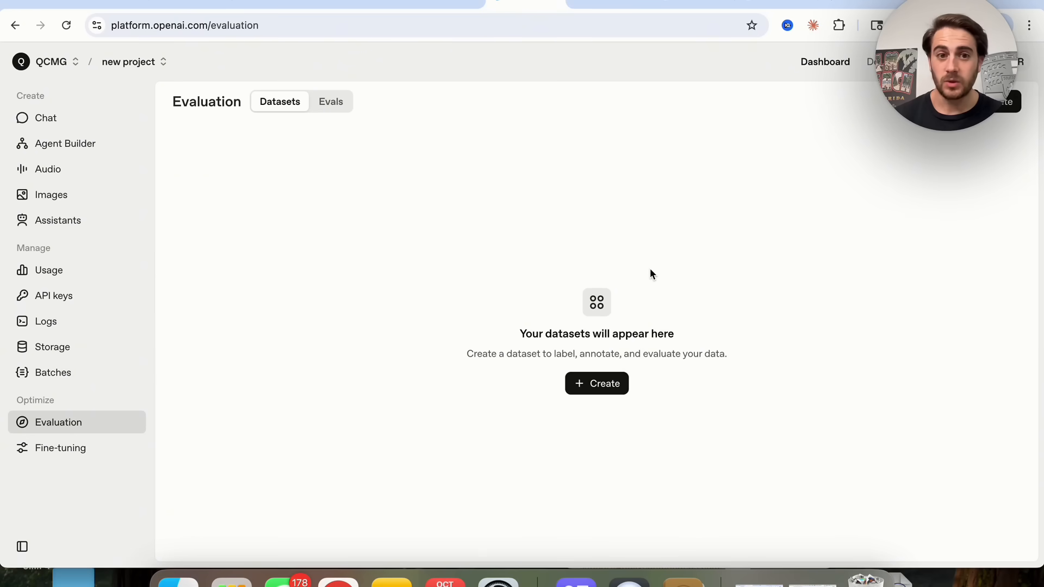
{"action": "left_click", "coordinate": [330, 102]}
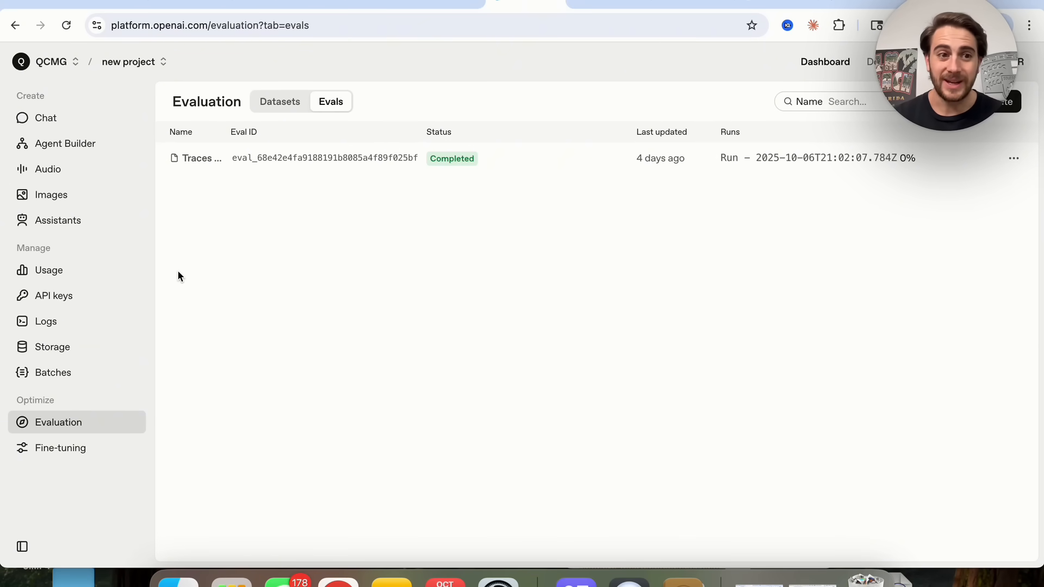
{"action": "left_click", "coordinate": [65, 143]}
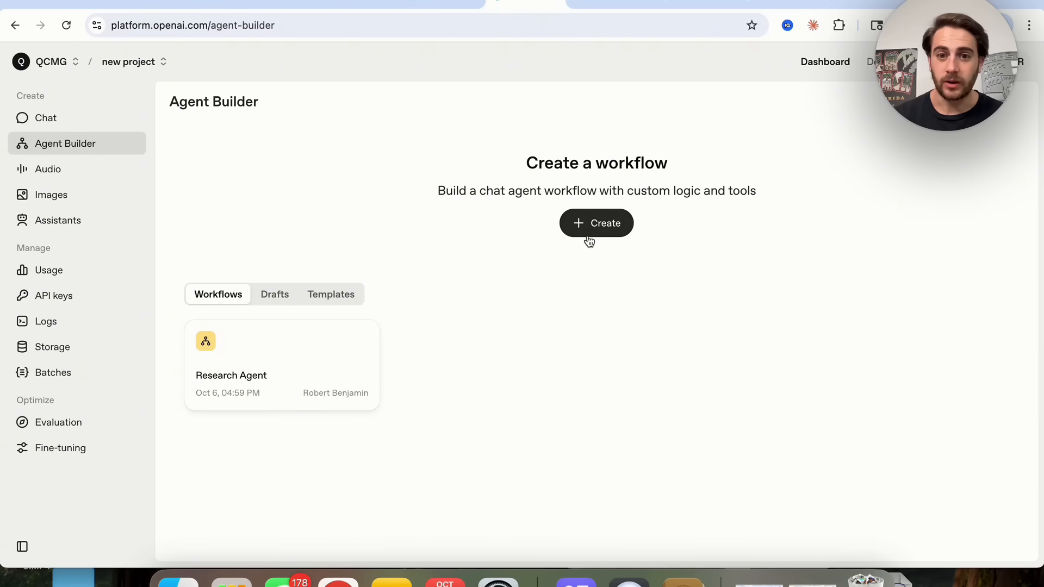
Step: Create a draft workflow with an MCP node, opening and leaving the custom server form
{"action": "left_click", "coordinate": [597, 223]}
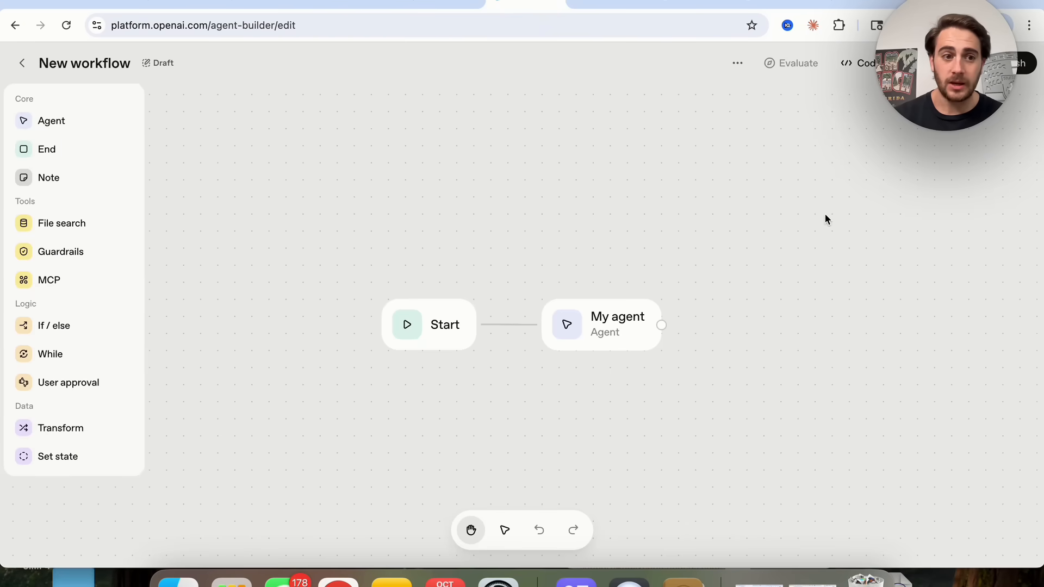
{"action": "mouse_move", "coordinate": [102, 278]}
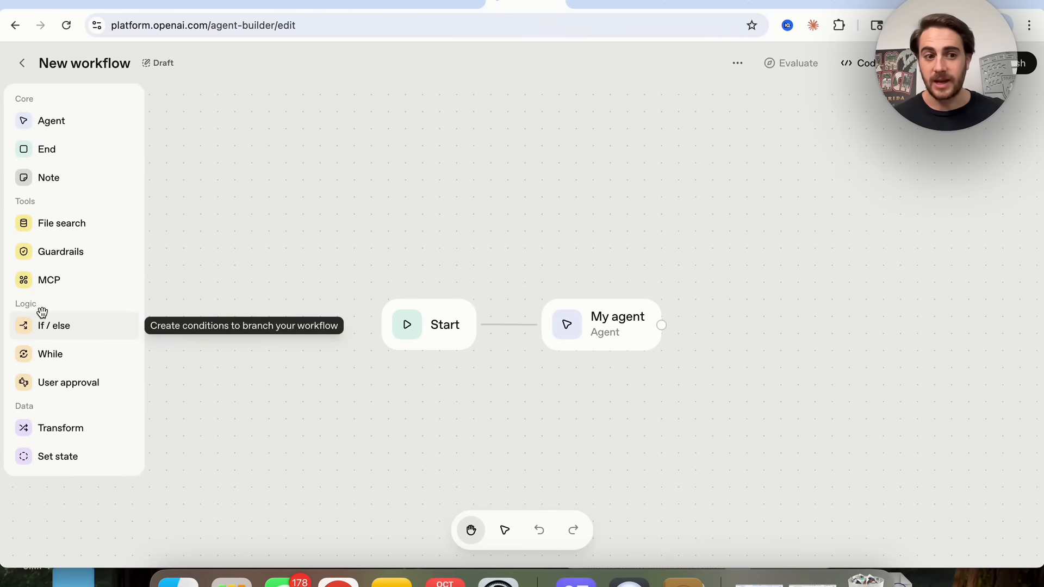
{"action": "mouse_move", "coordinate": [37, 428]}
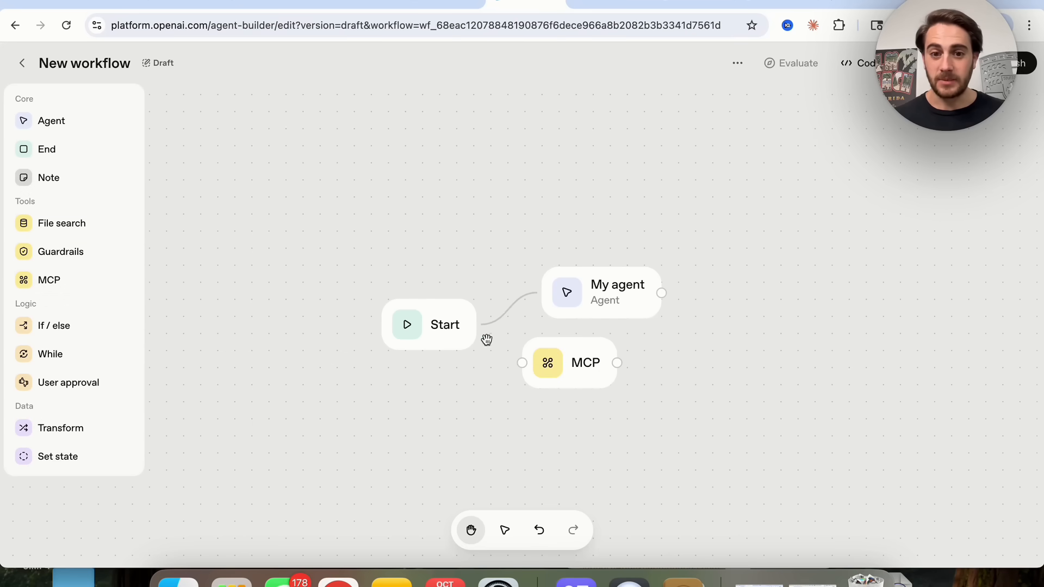
{"action": "left_click", "coordinate": [570, 363]}
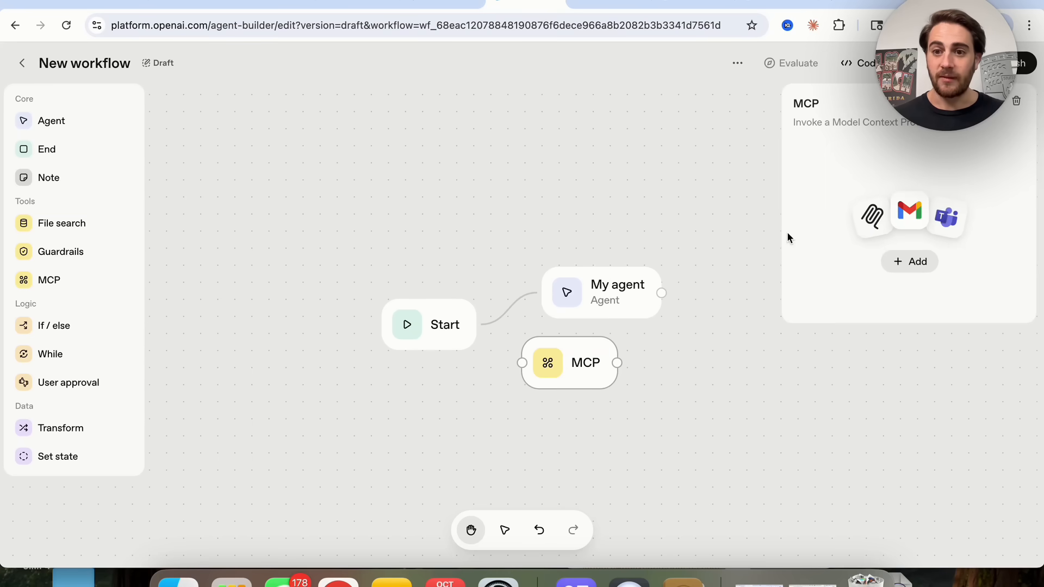
{"action": "left_click", "coordinate": [909, 261]}
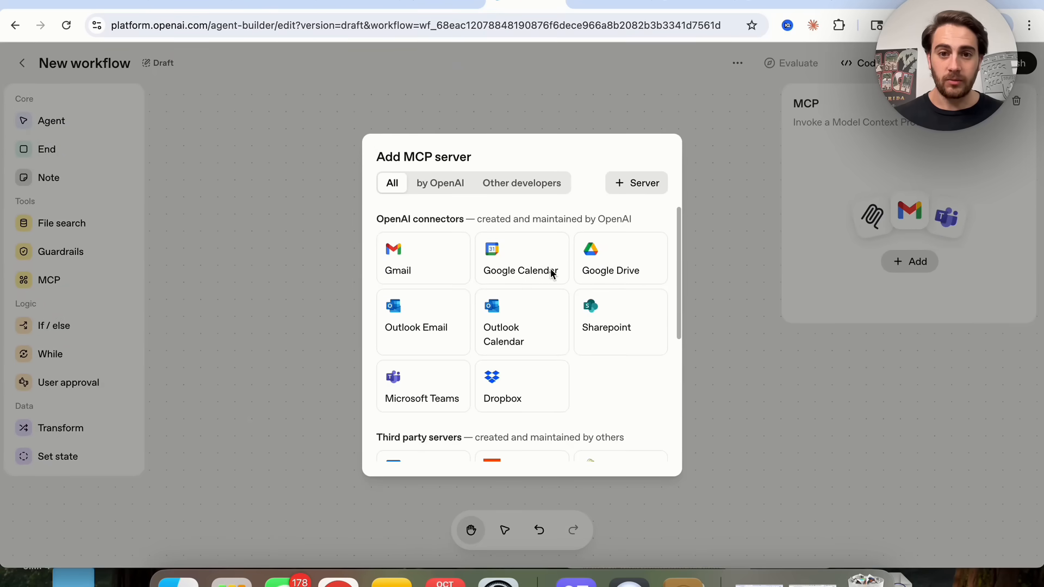
{"action": "left_click", "coordinate": [636, 182]}
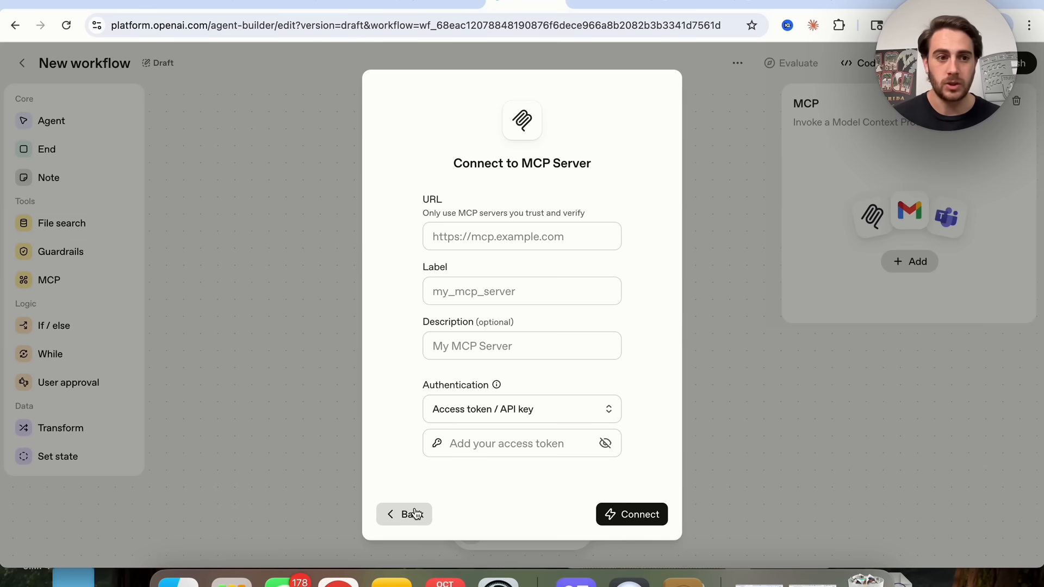
{"action": "left_click", "coordinate": [404, 514]}
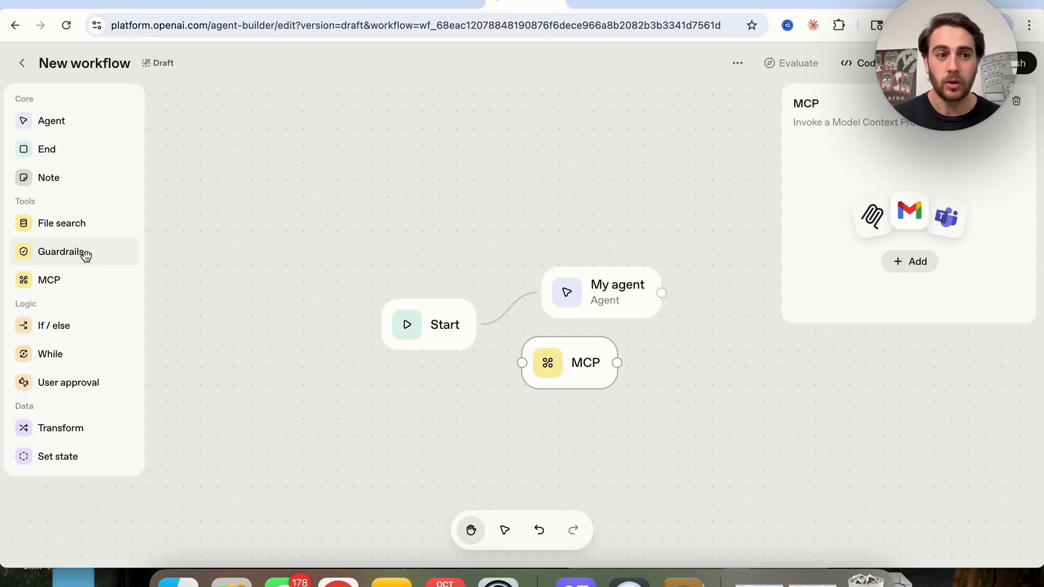
{"action": "mouse_move", "coordinate": [53, 182]}
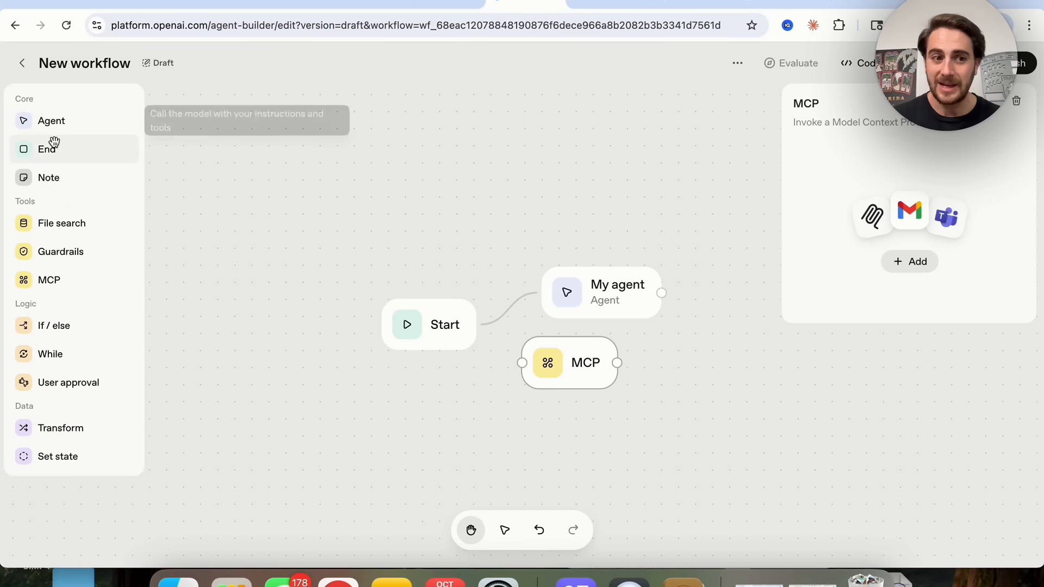
{"action": "mouse_move", "coordinate": [21, 76]}
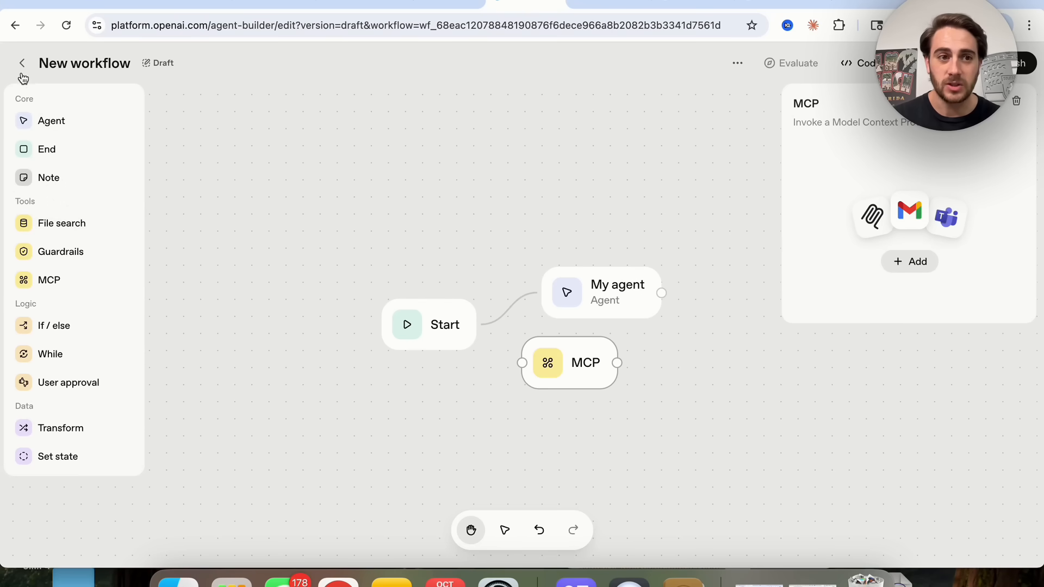
Step: Exit the workflow editor, glance at Images and Audio pages, then return to Agent Builder
{"action": "left_click", "coordinate": [20, 62]}
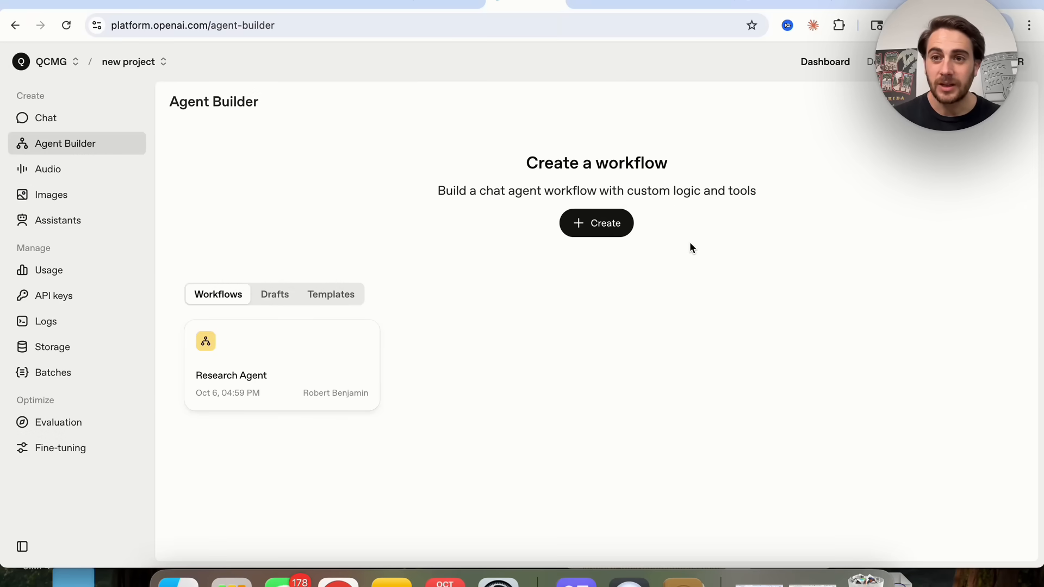
{"action": "mouse_move", "coordinate": [696, 225]}
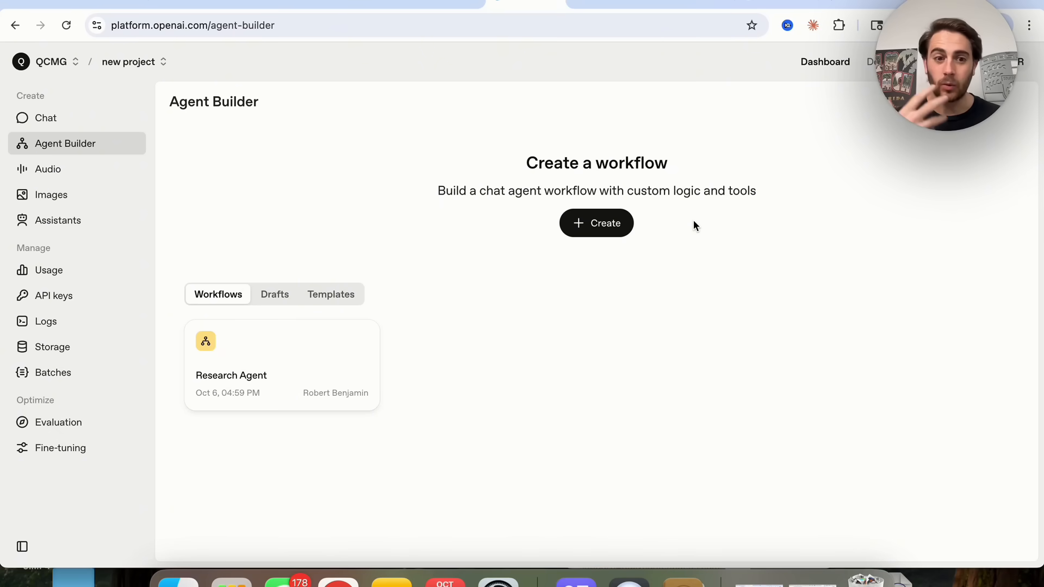
{"action": "mouse_move", "coordinate": [319, 157]}
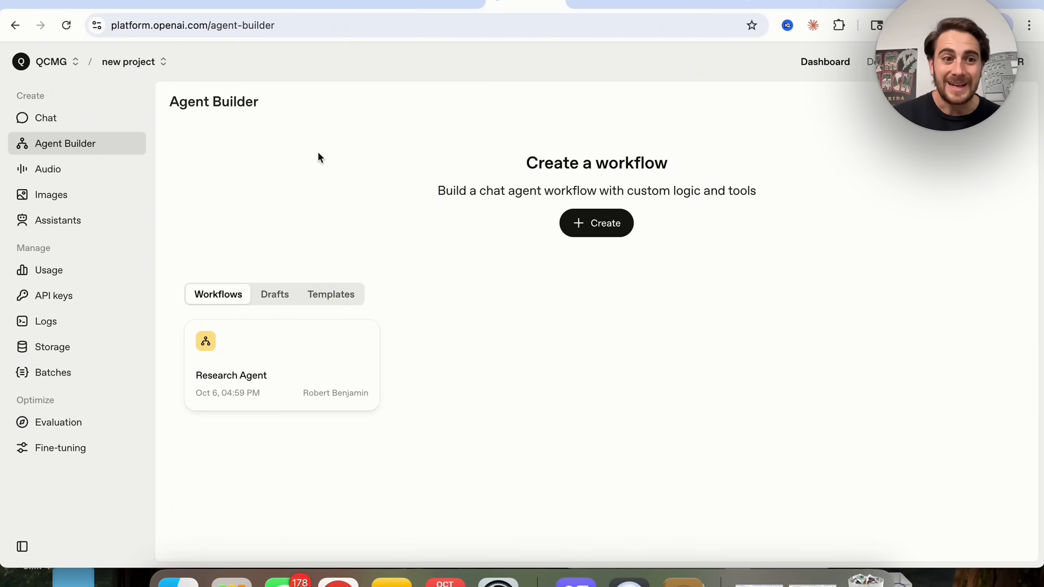
{"action": "mouse_move", "coordinate": [65, 231]}
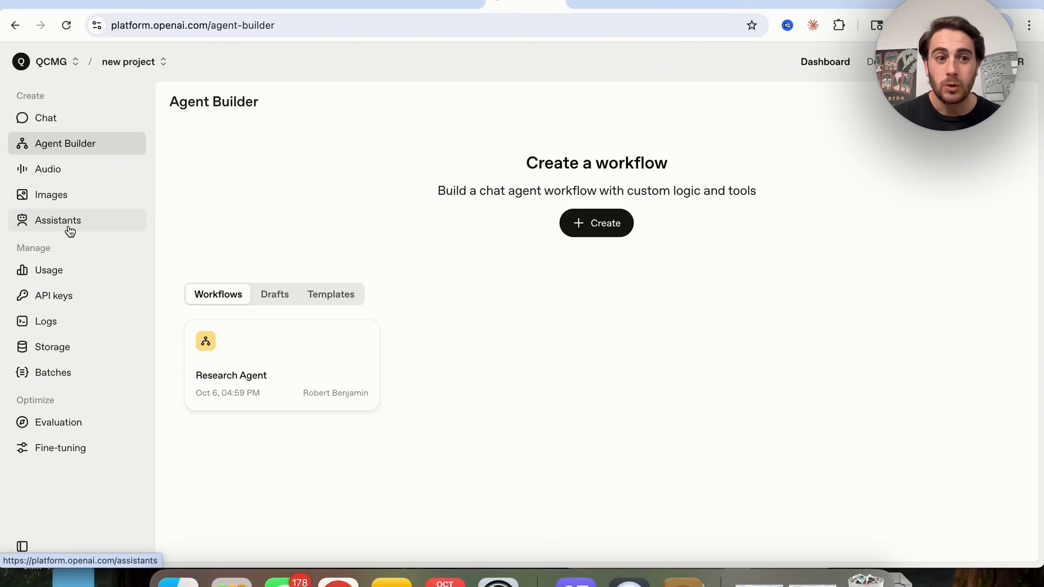
{"action": "left_click", "coordinate": [52, 195]}
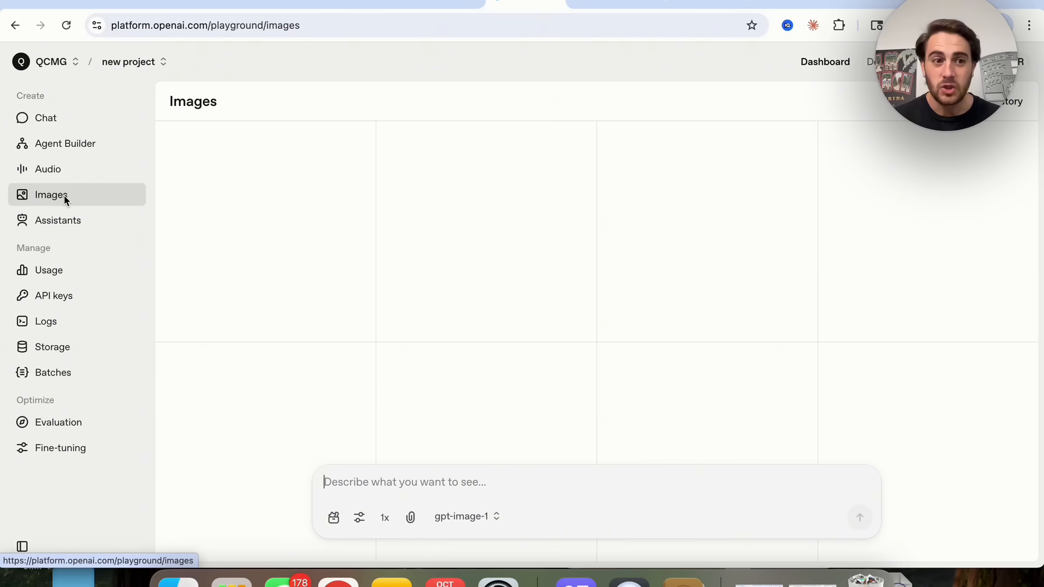
{"action": "left_click", "coordinate": [47, 169]}
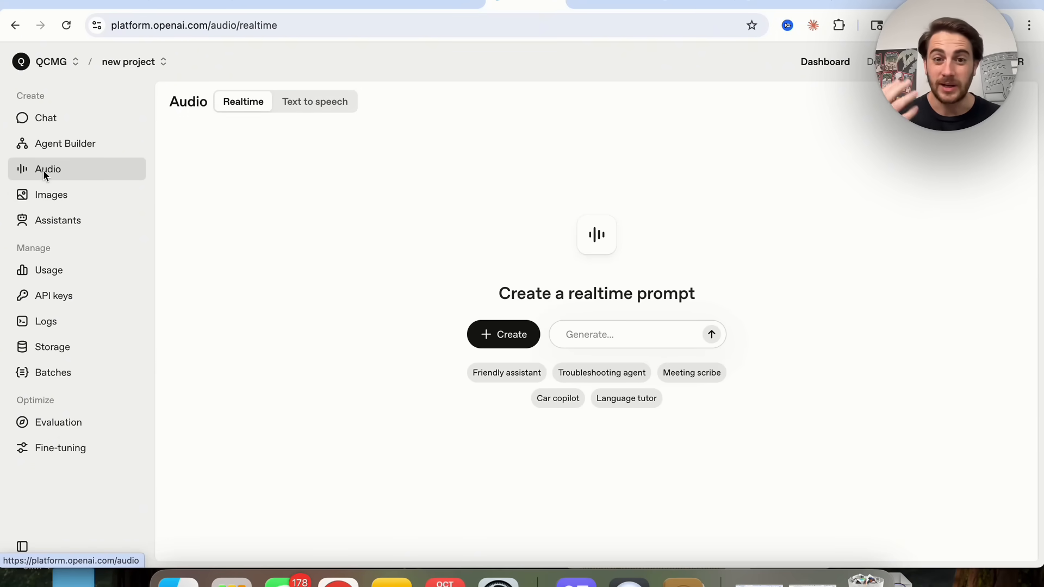
{"action": "mouse_move", "coordinate": [47, 142]}
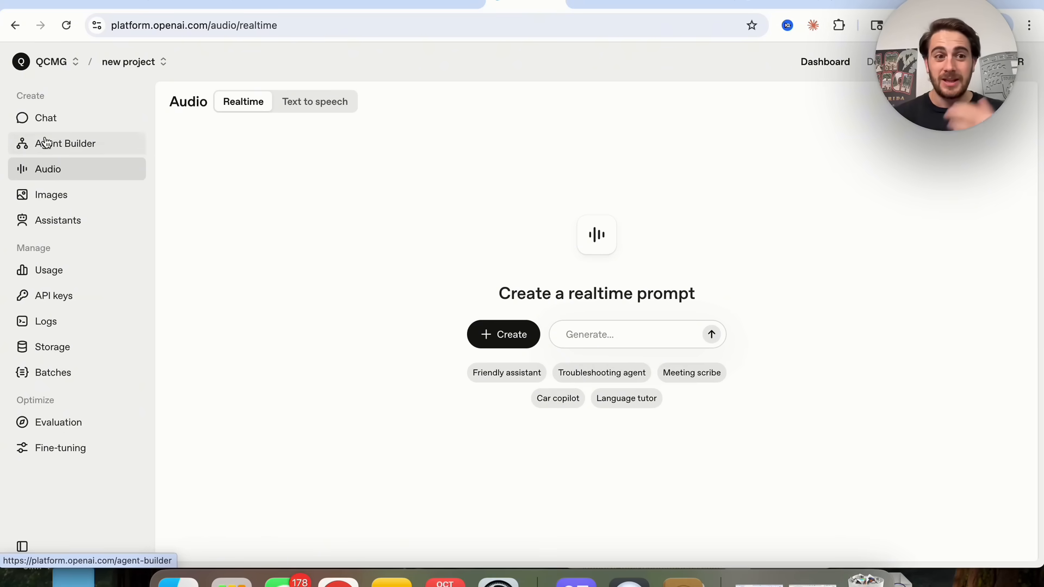
{"action": "left_click", "coordinate": [65, 144]}
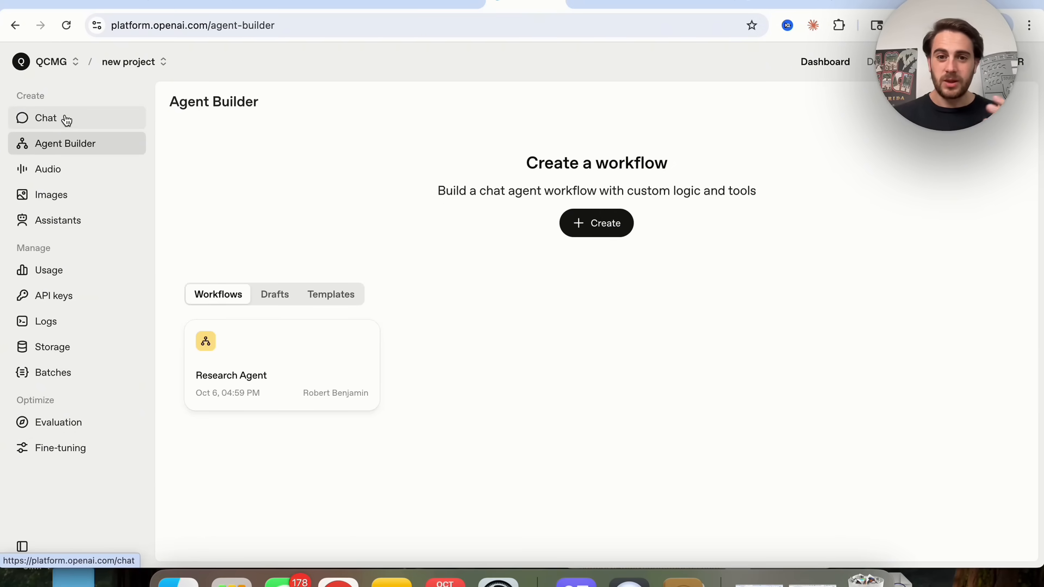
{"action": "mouse_move", "coordinate": [436, 52]}
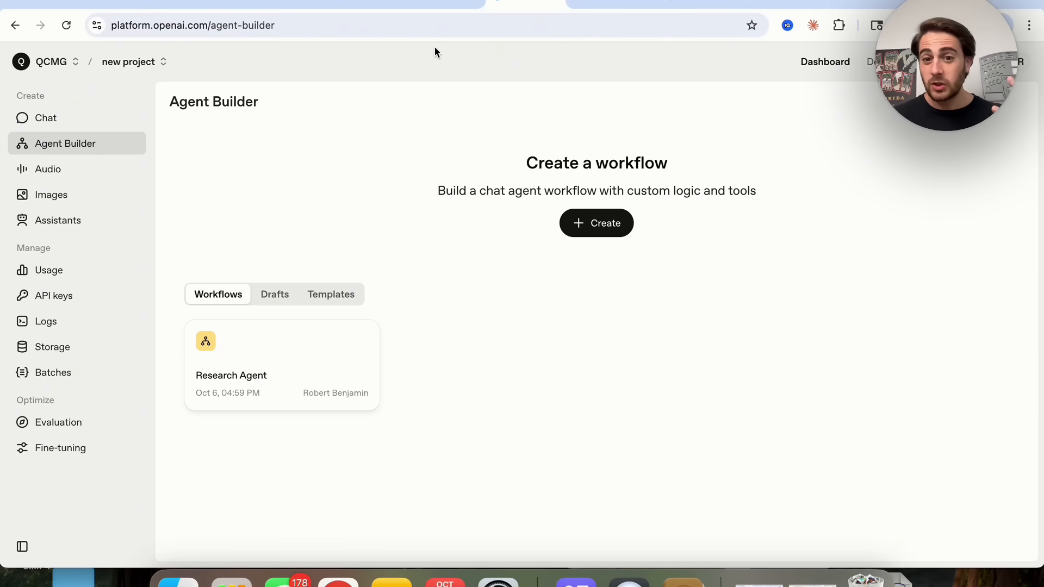
{"action": "mouse_move", "coordinate": [396, 145]}
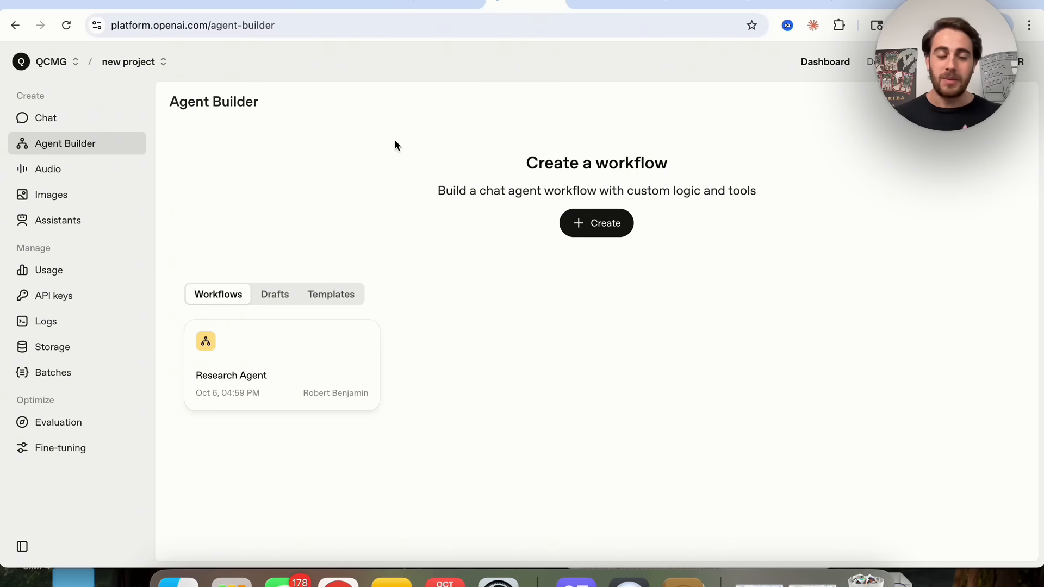
{"action": "mouse_move", "coordinate": [473, 277]}
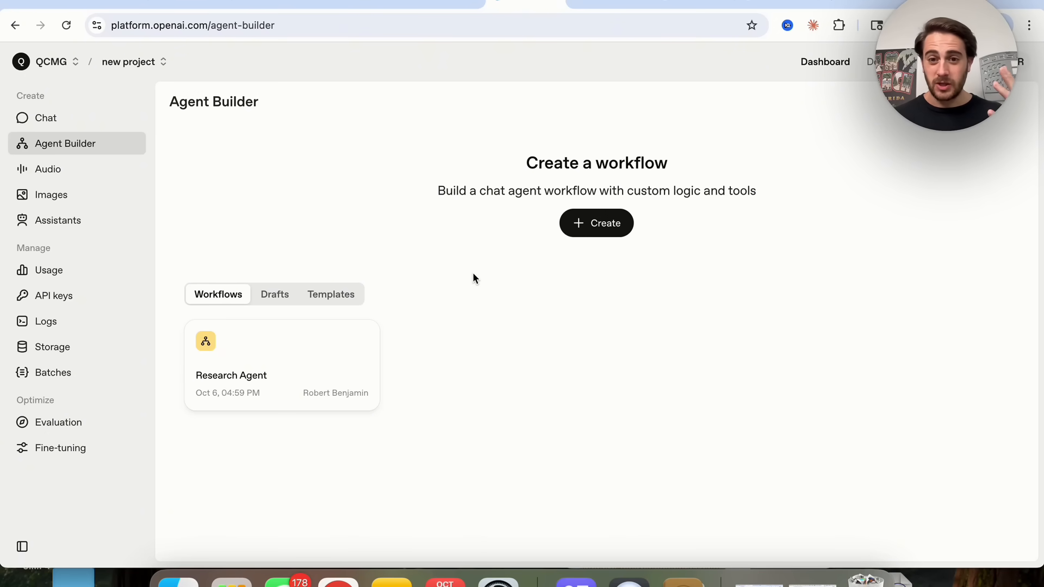
{"action": "mouse_move", "coordinate": [601, 408]}
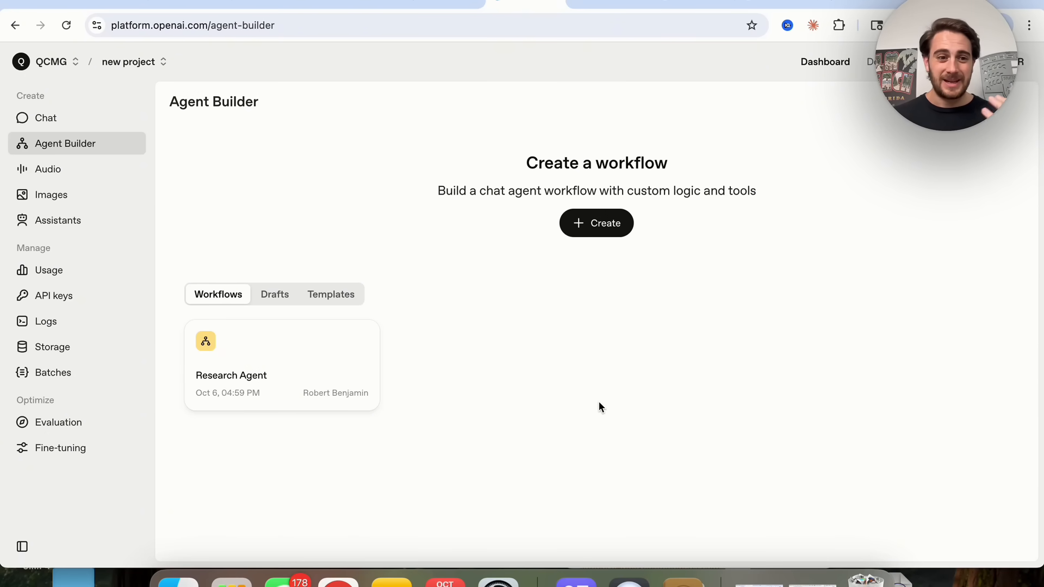